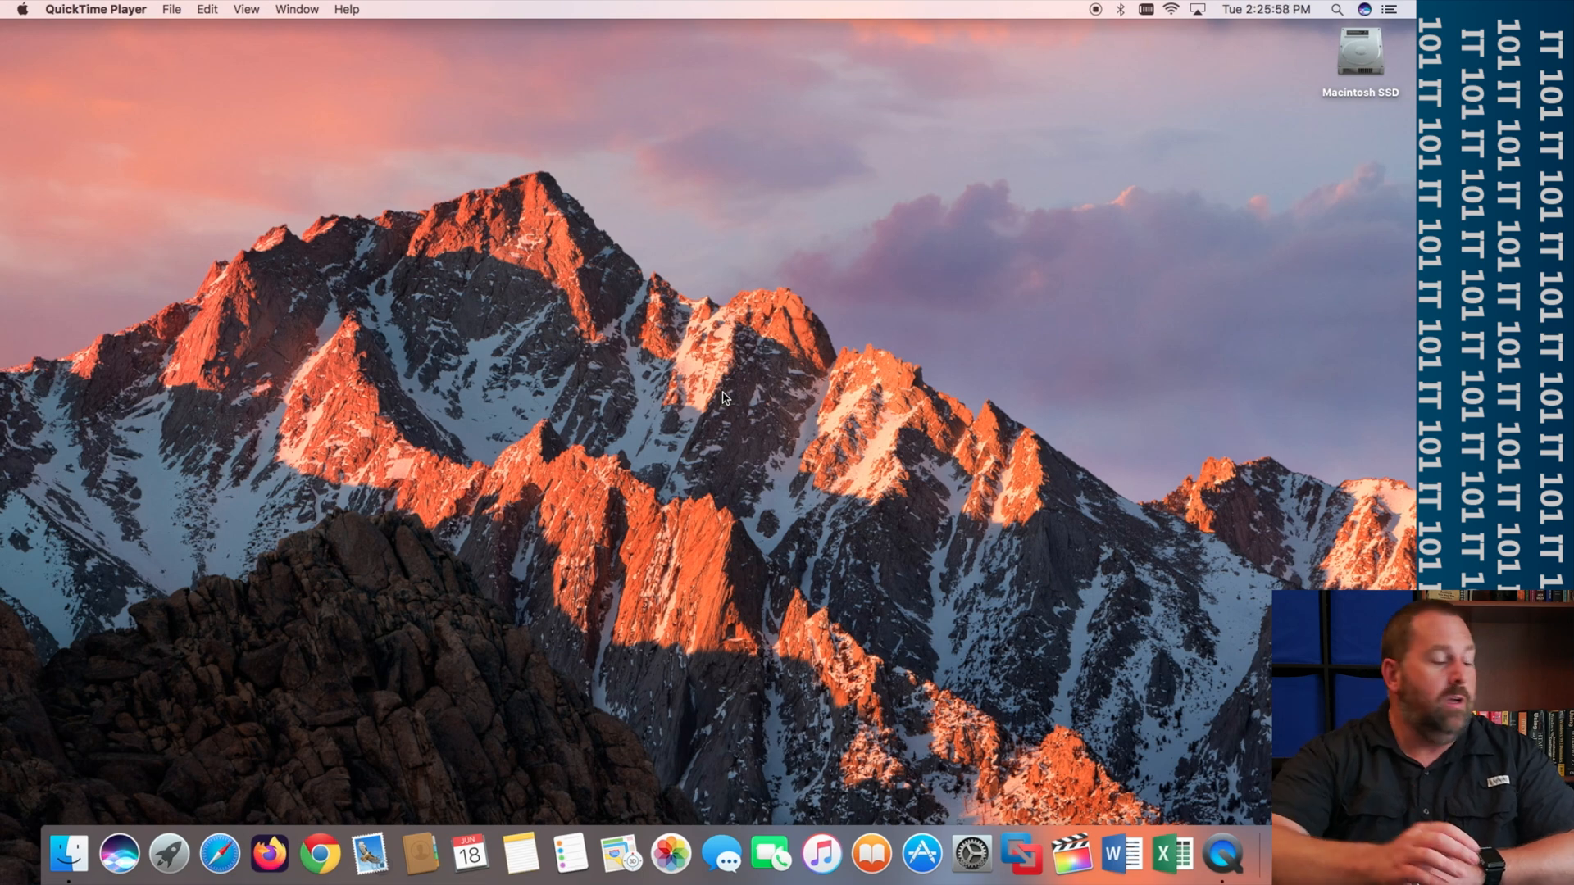
mouse_move(67, 855)
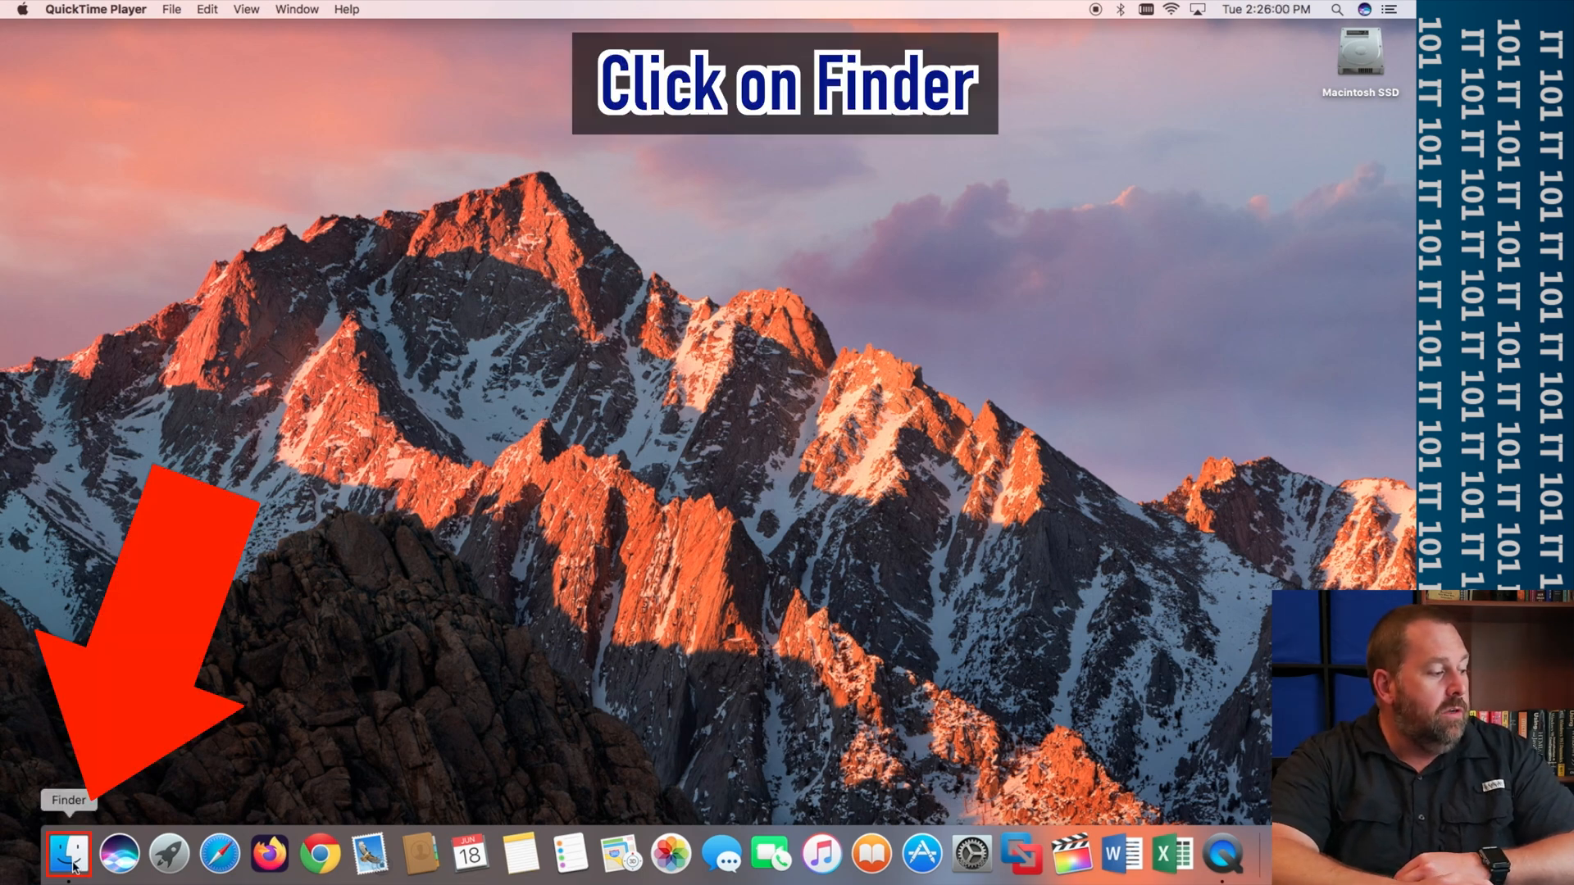
- Browse to Documents in a Finder window, glance at Applications, and return to Documents
click(67, 854)
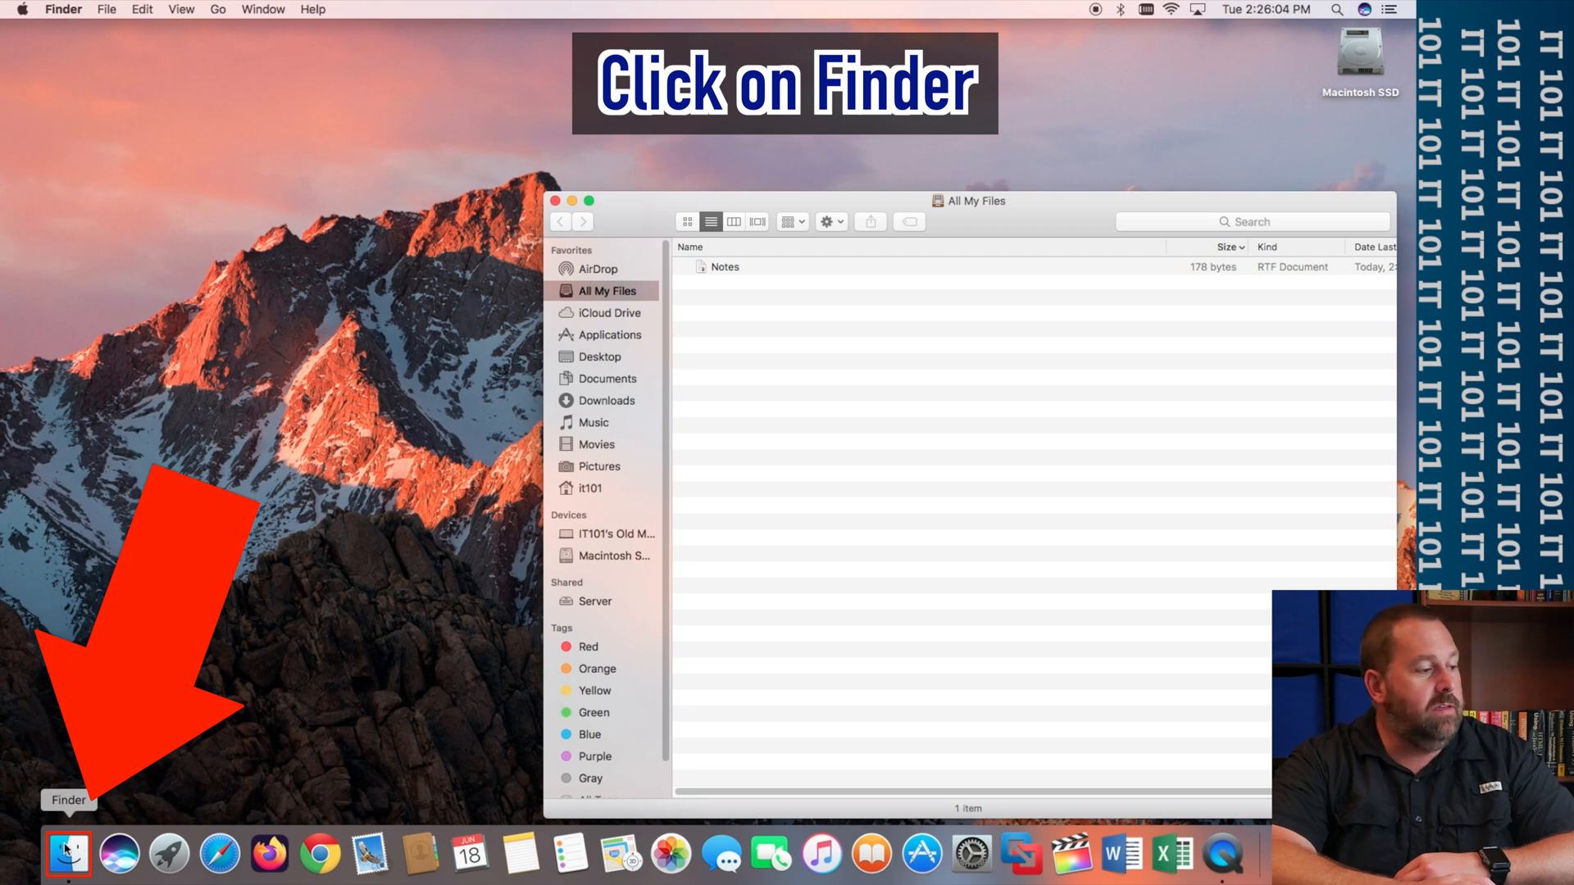
click(605, 379)
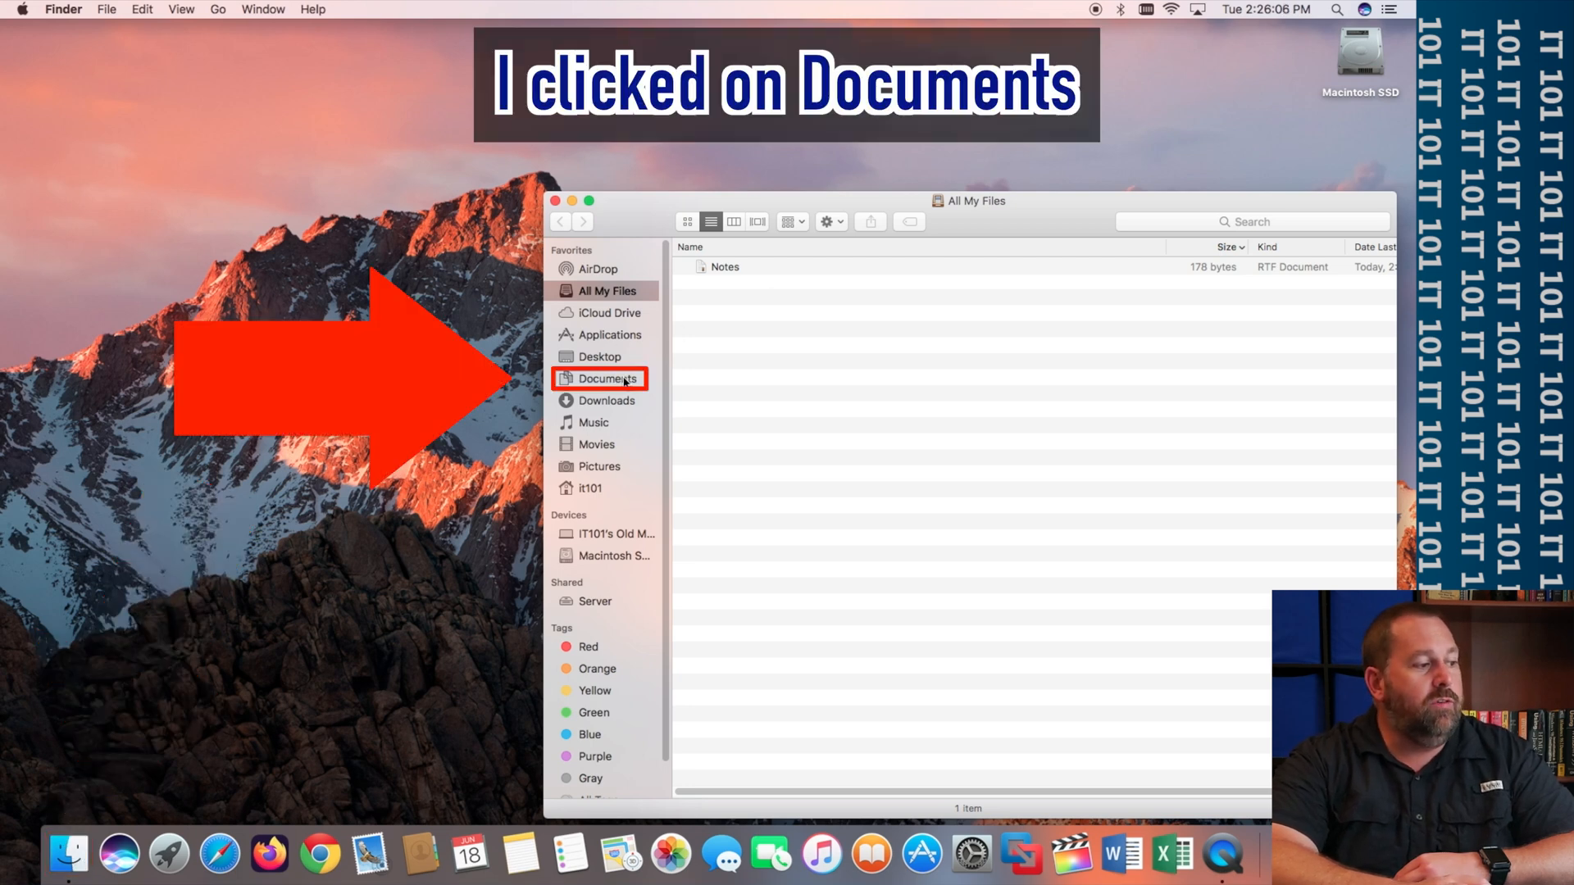
click(606, 379)
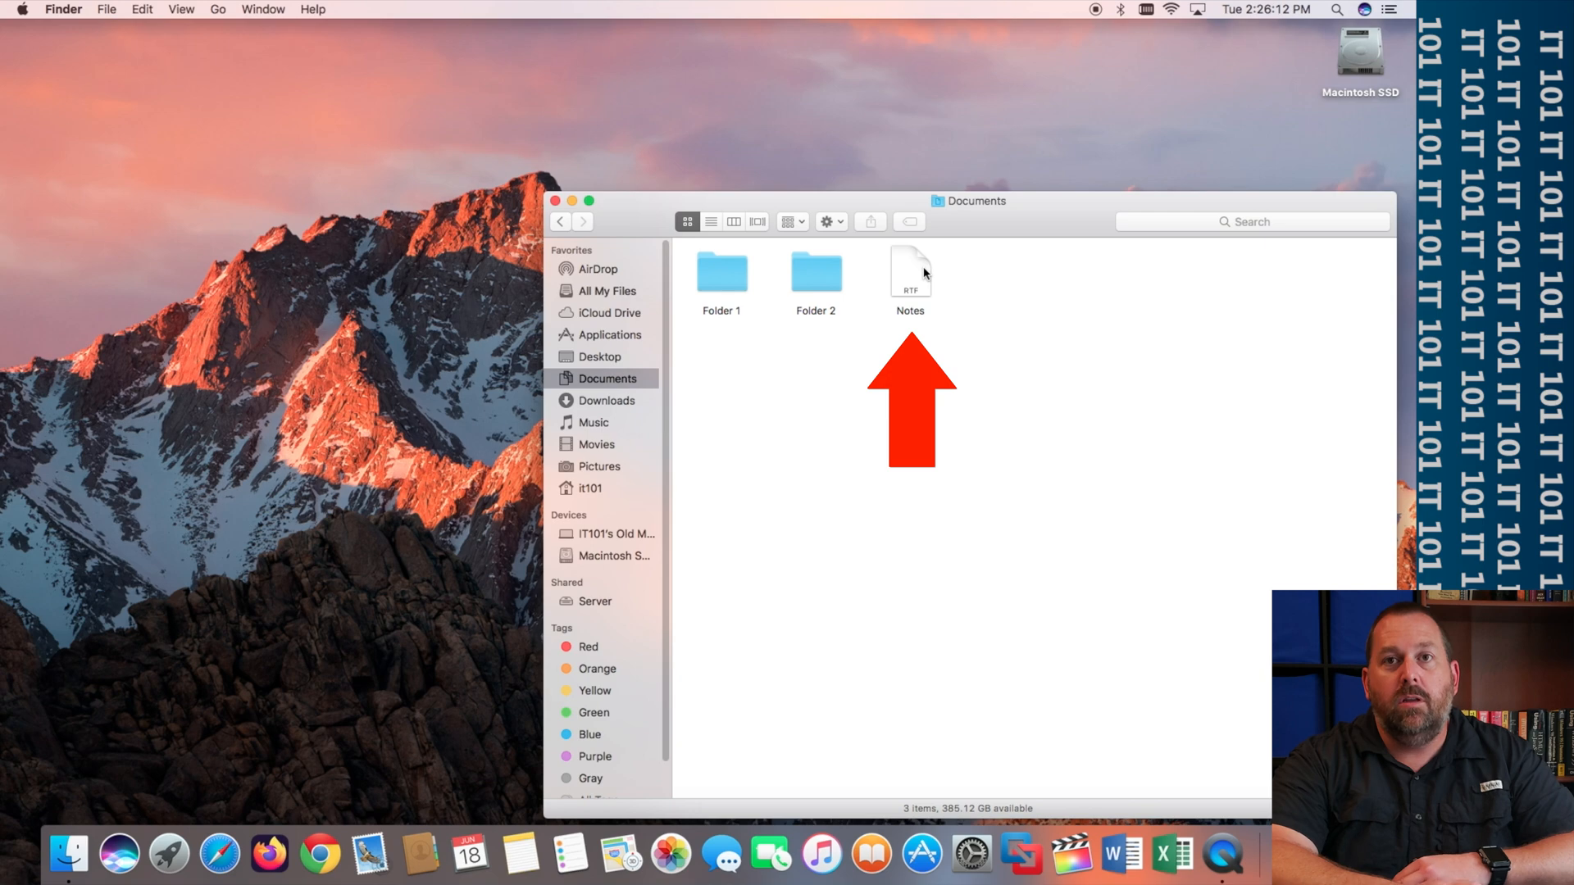
click(608, 335)
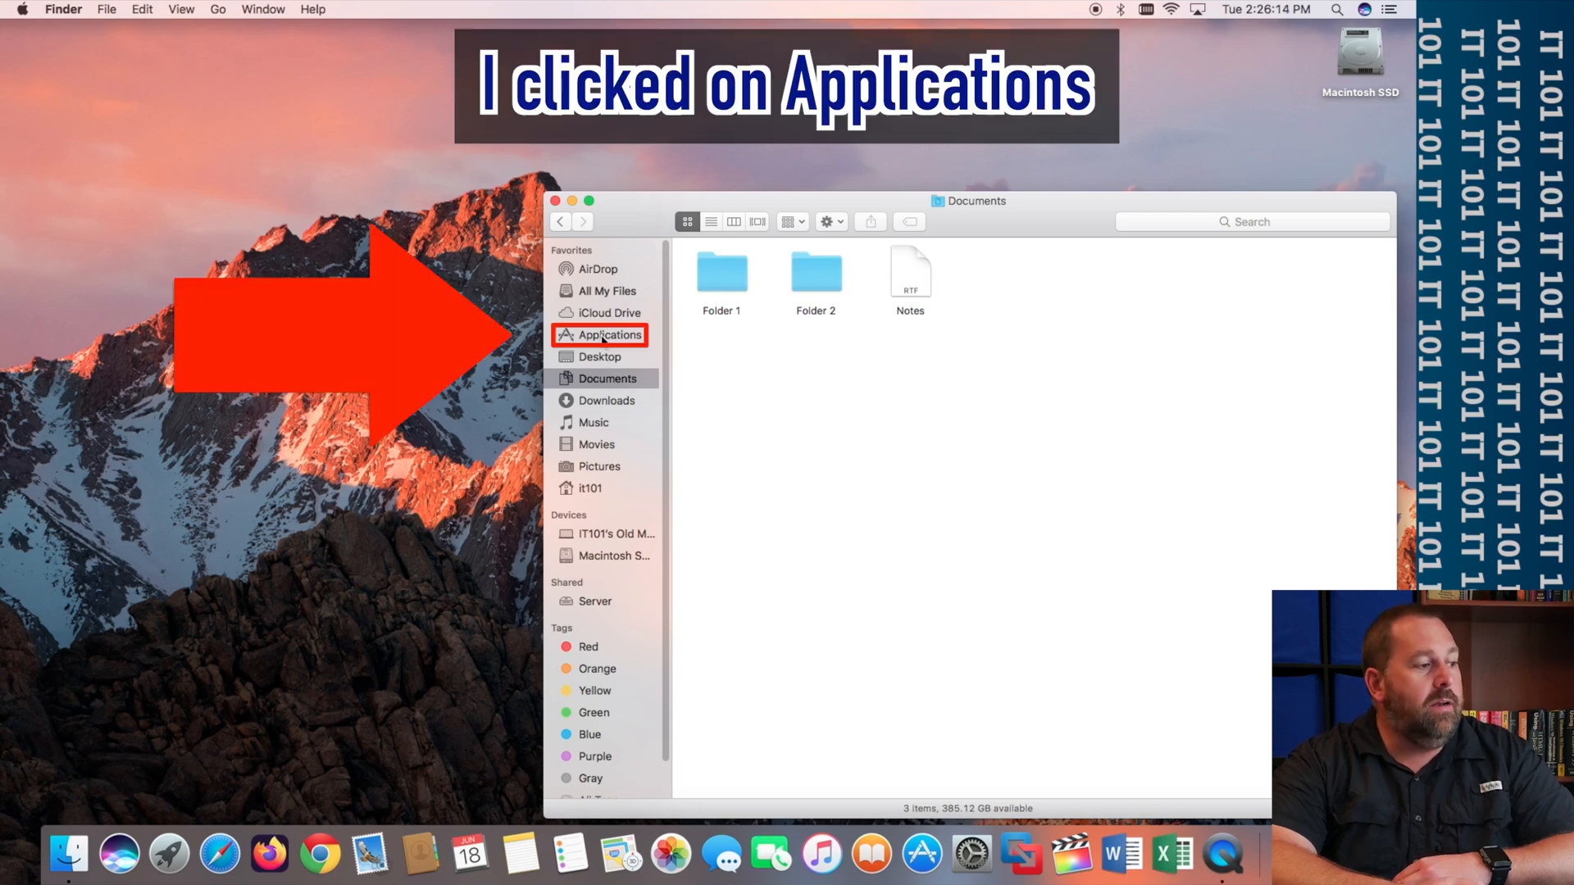
click(610, 334)
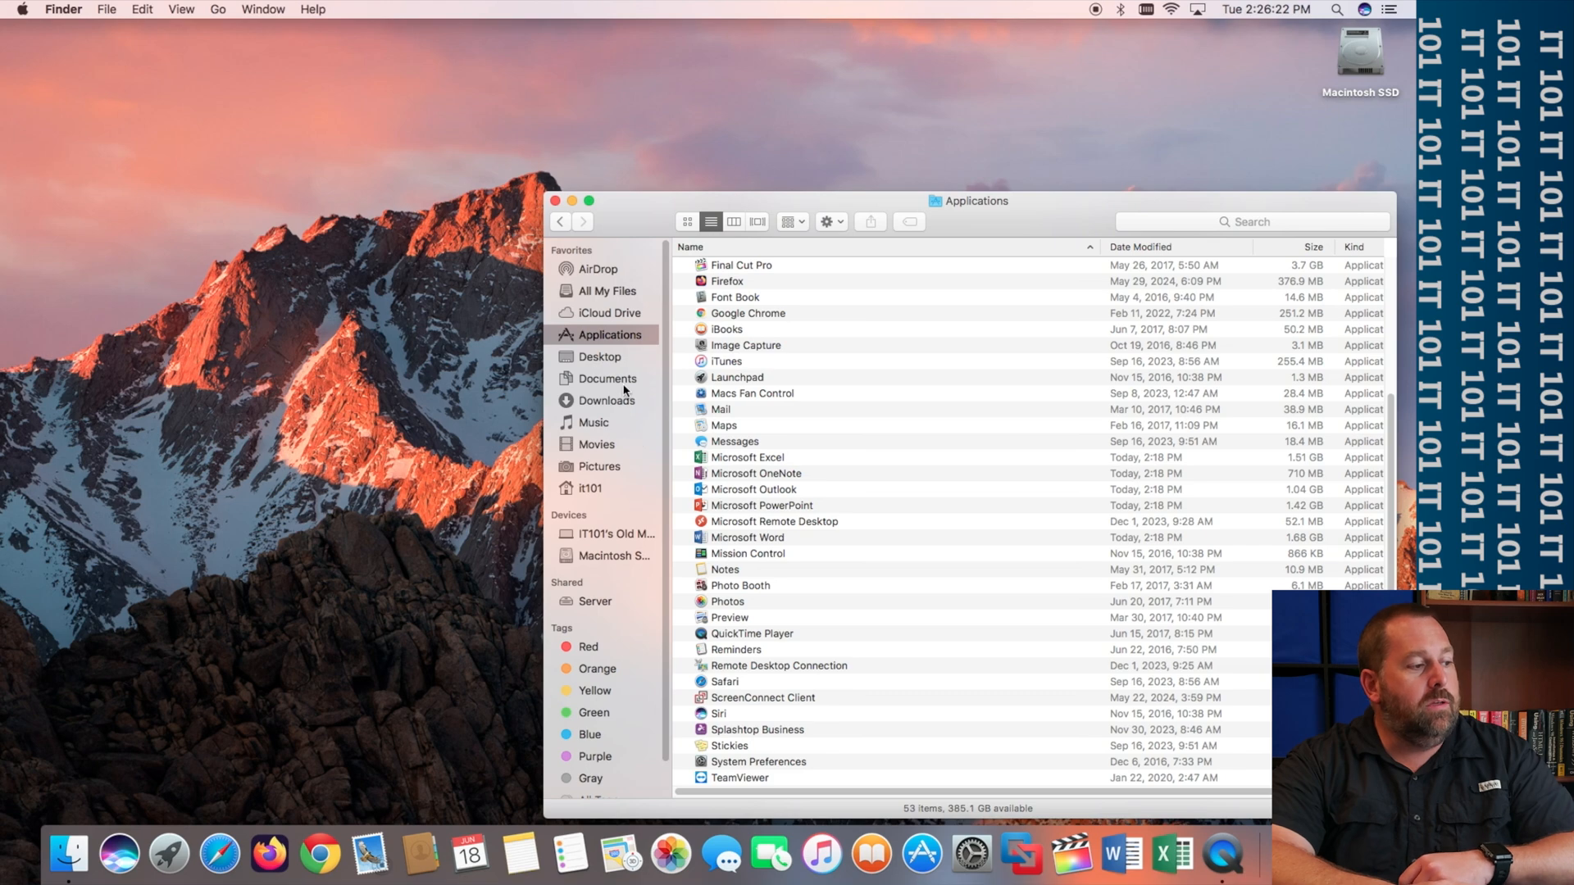
click(607, 379)
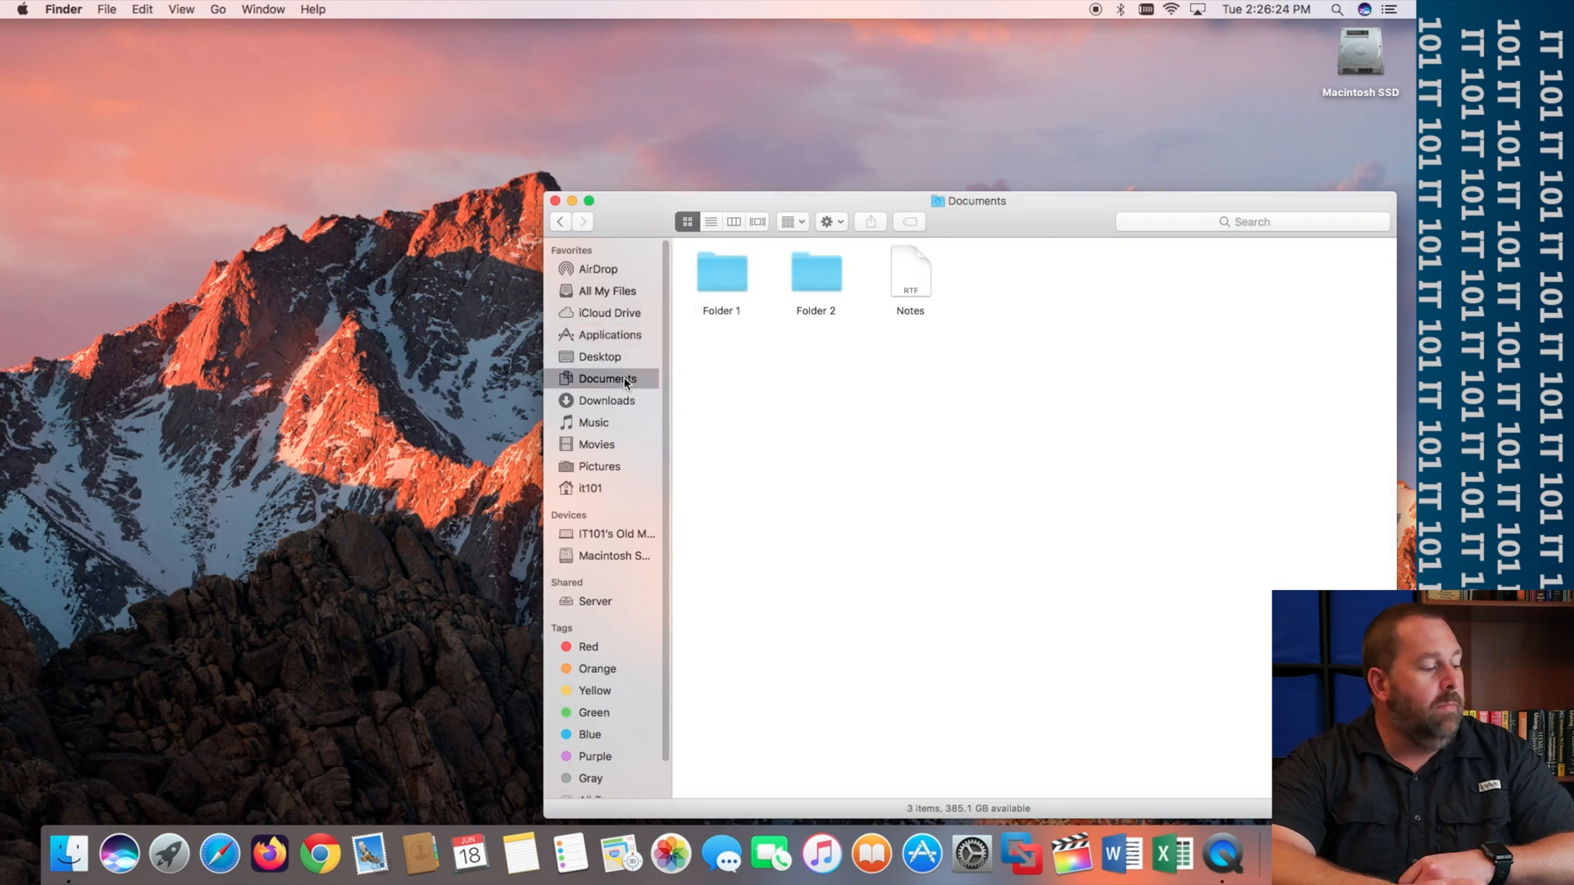
click(218, 854)
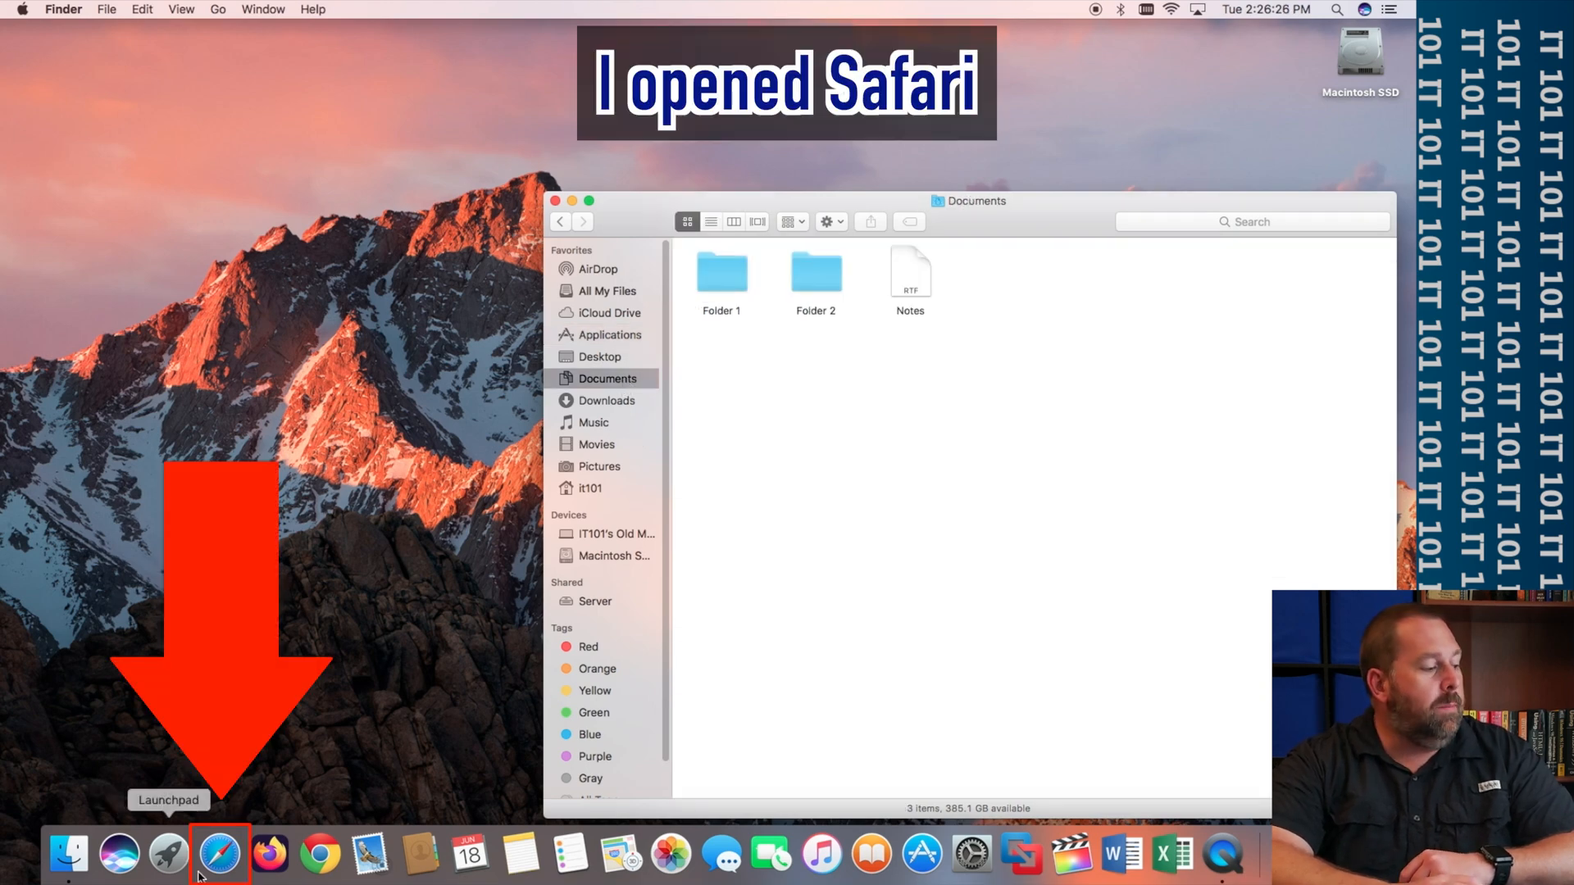
- Launch Safari, go to duckduckgo.com and search for 'document icon'
click(218, 854)
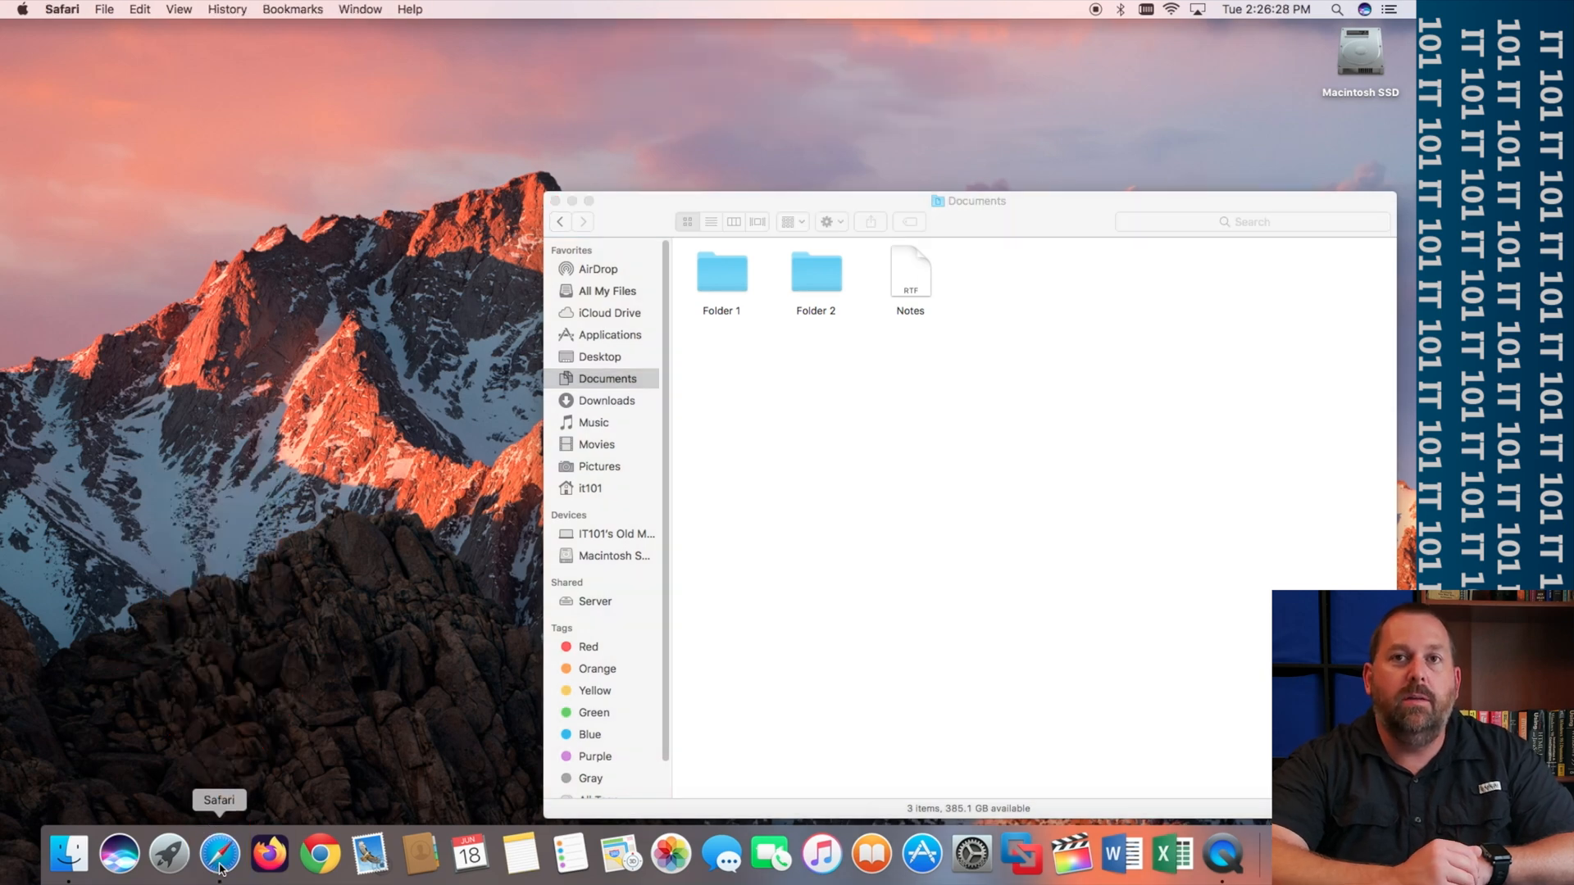
click(218, 855)
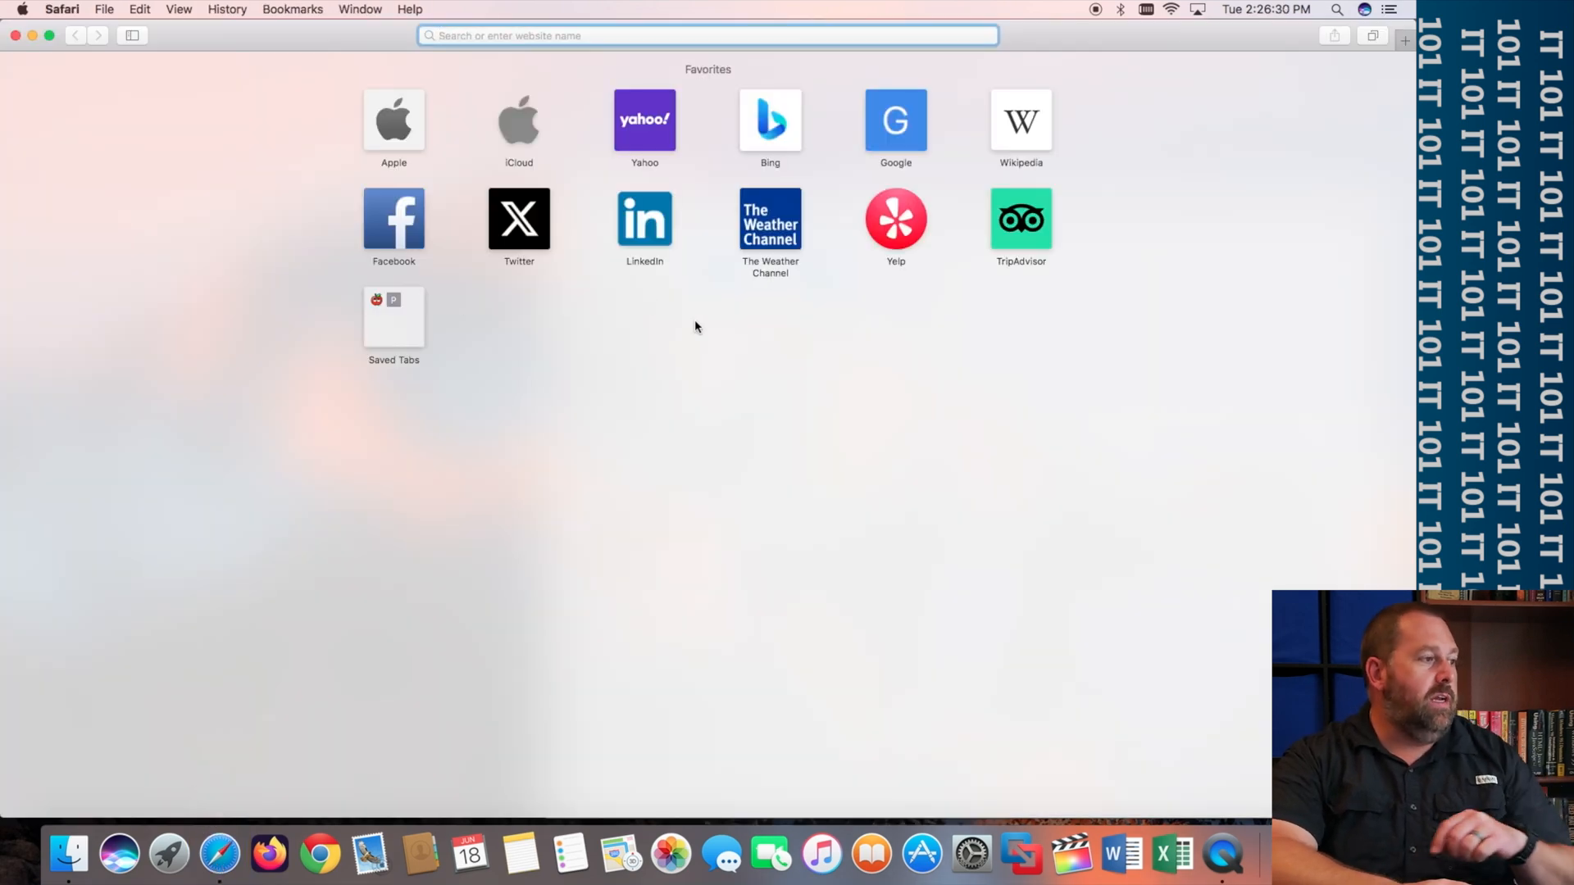
text(duckduckgo.com)
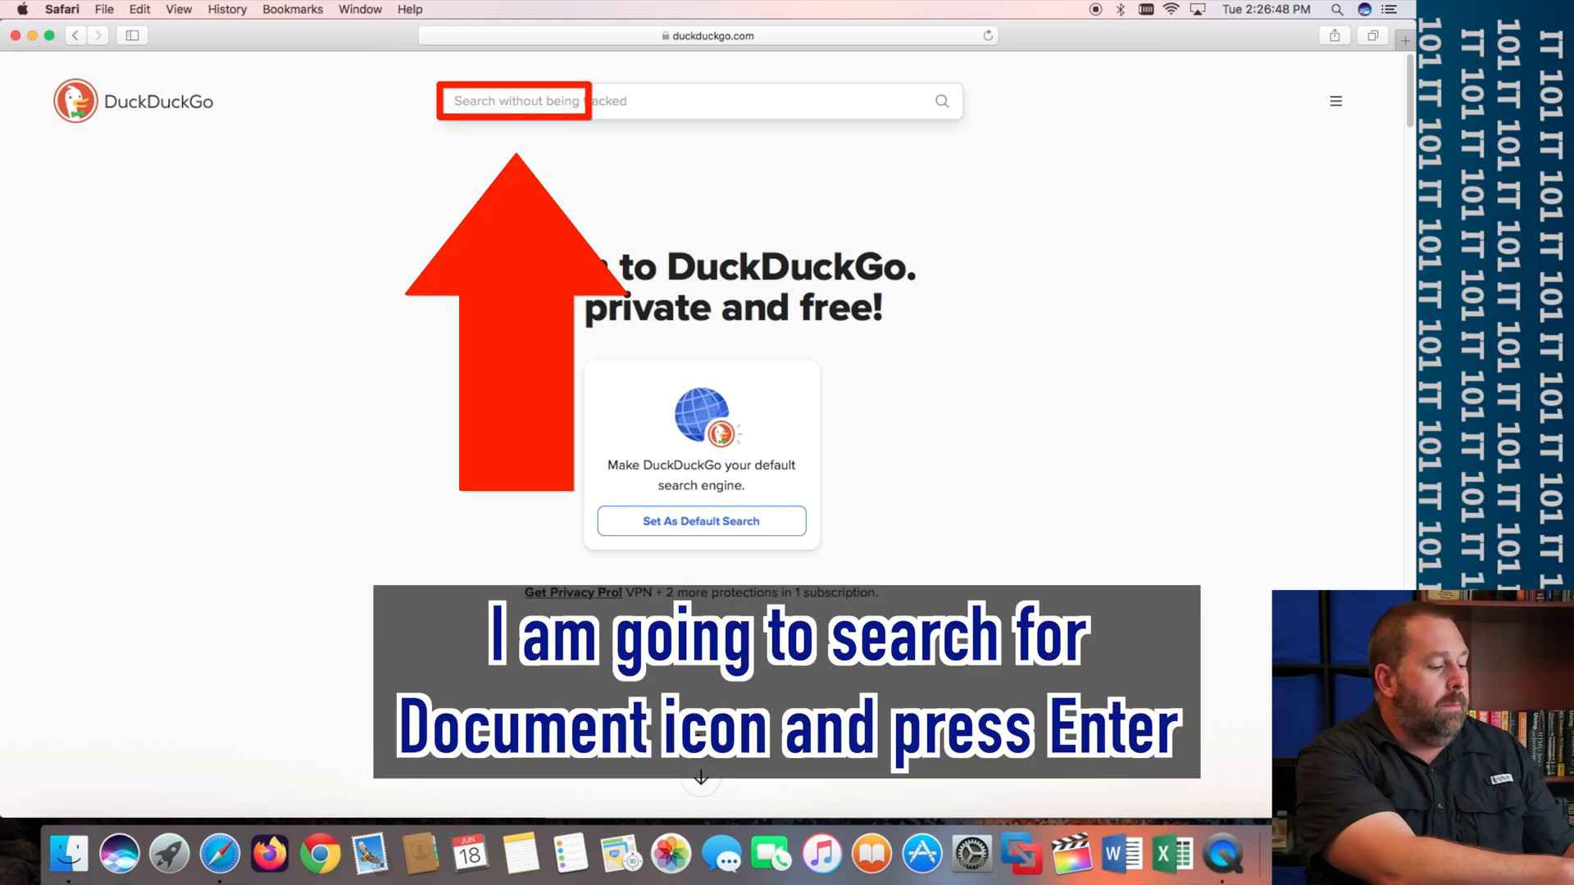
text(document icon)
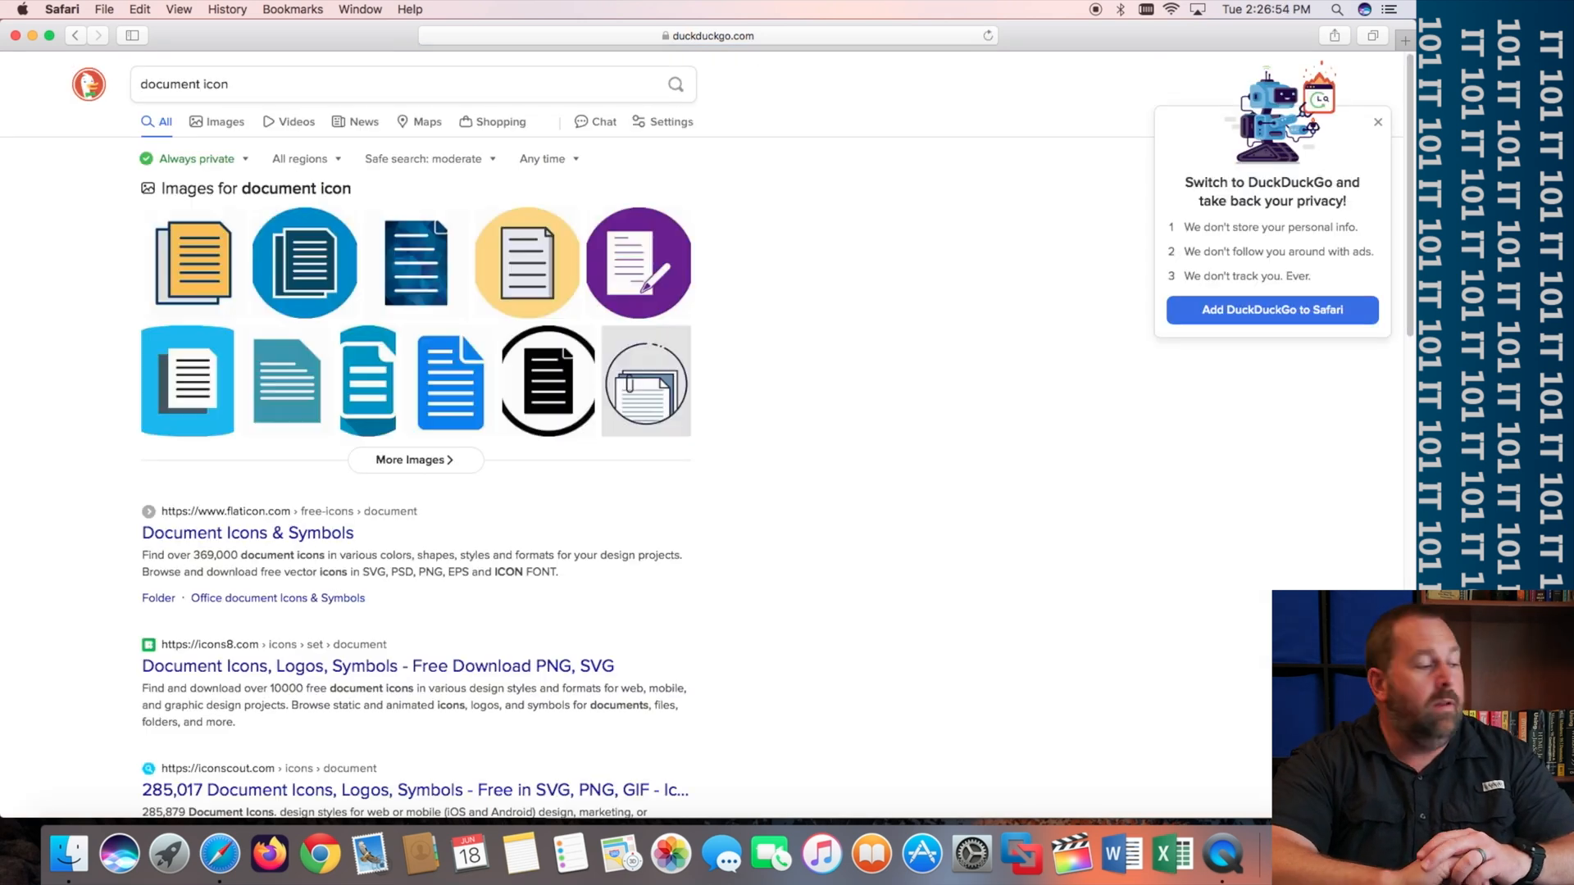
mouse_move(606, 233)
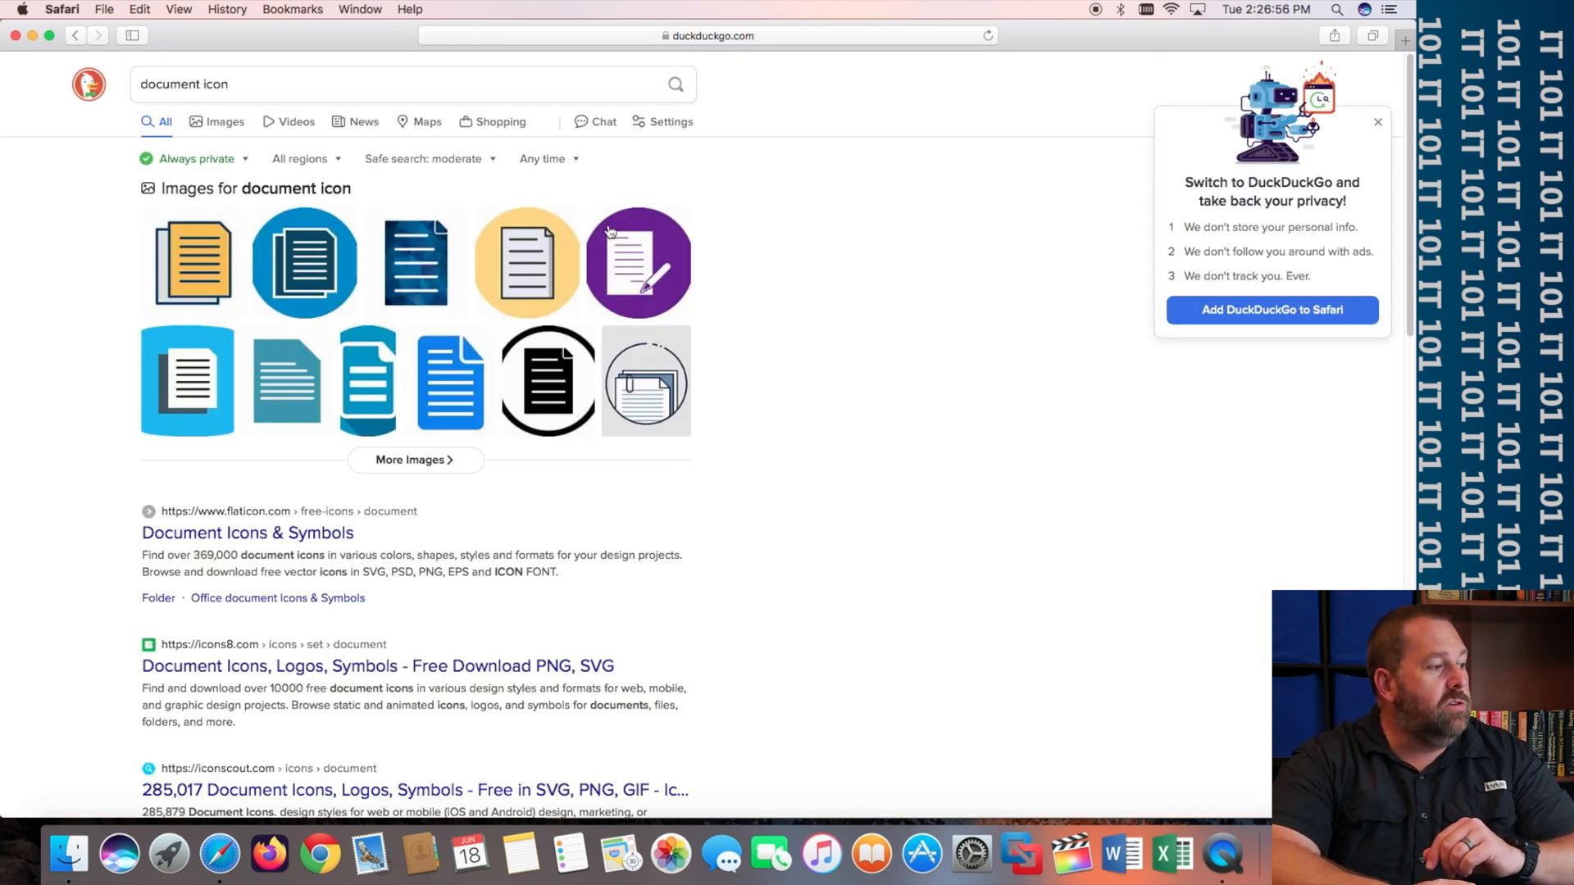
mouse_move(619, 292)
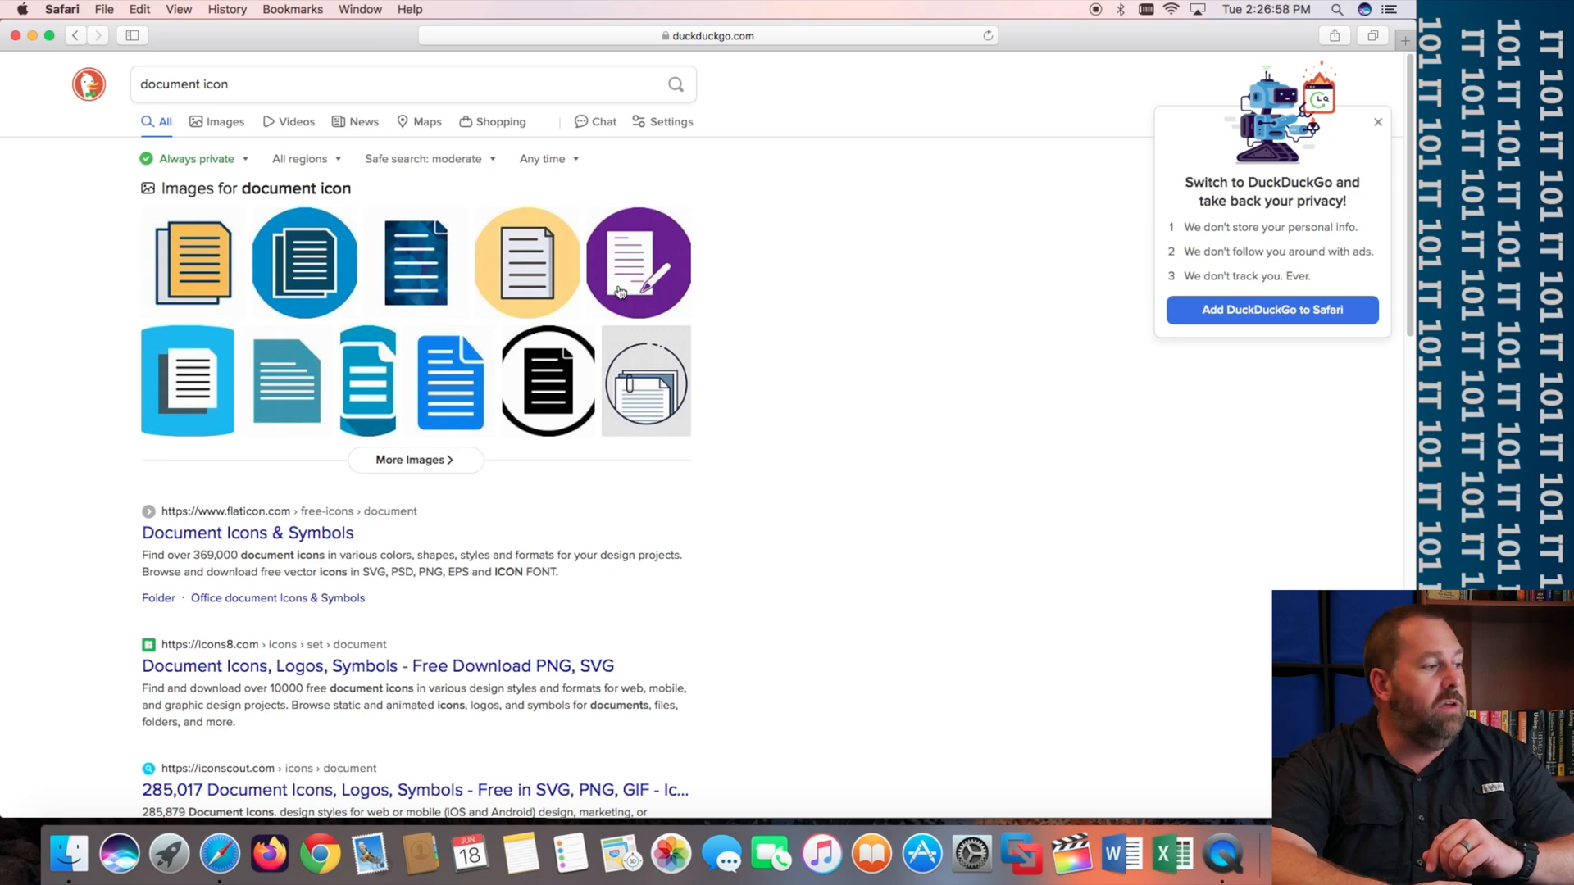
- Switch to image results and copy the black stacked-documents image to the clipboard
click(223, 121)
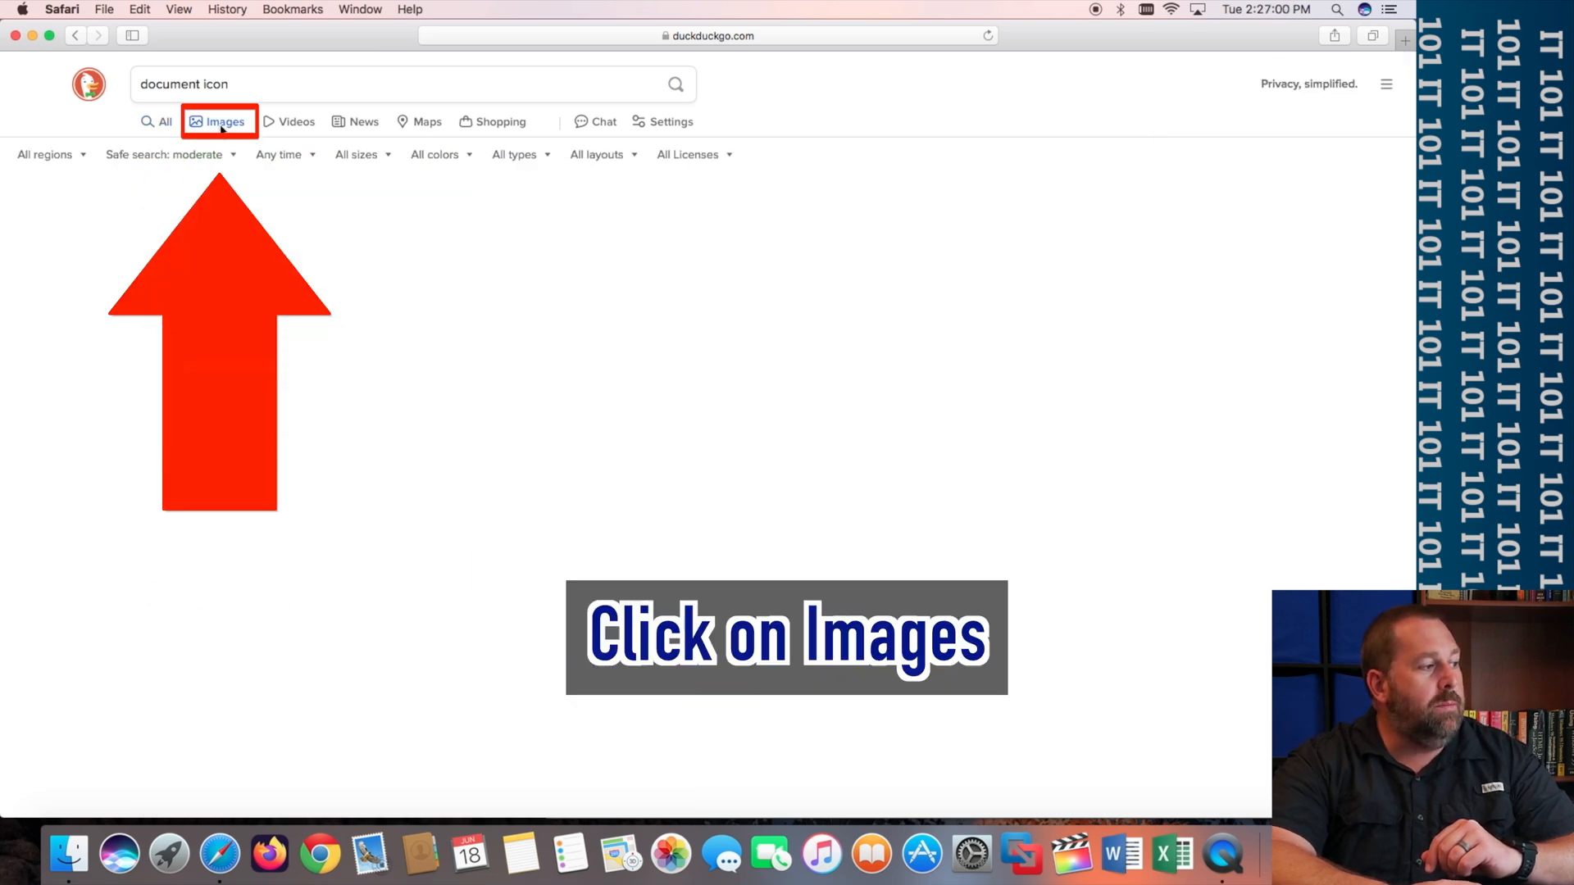
click(218, 121)
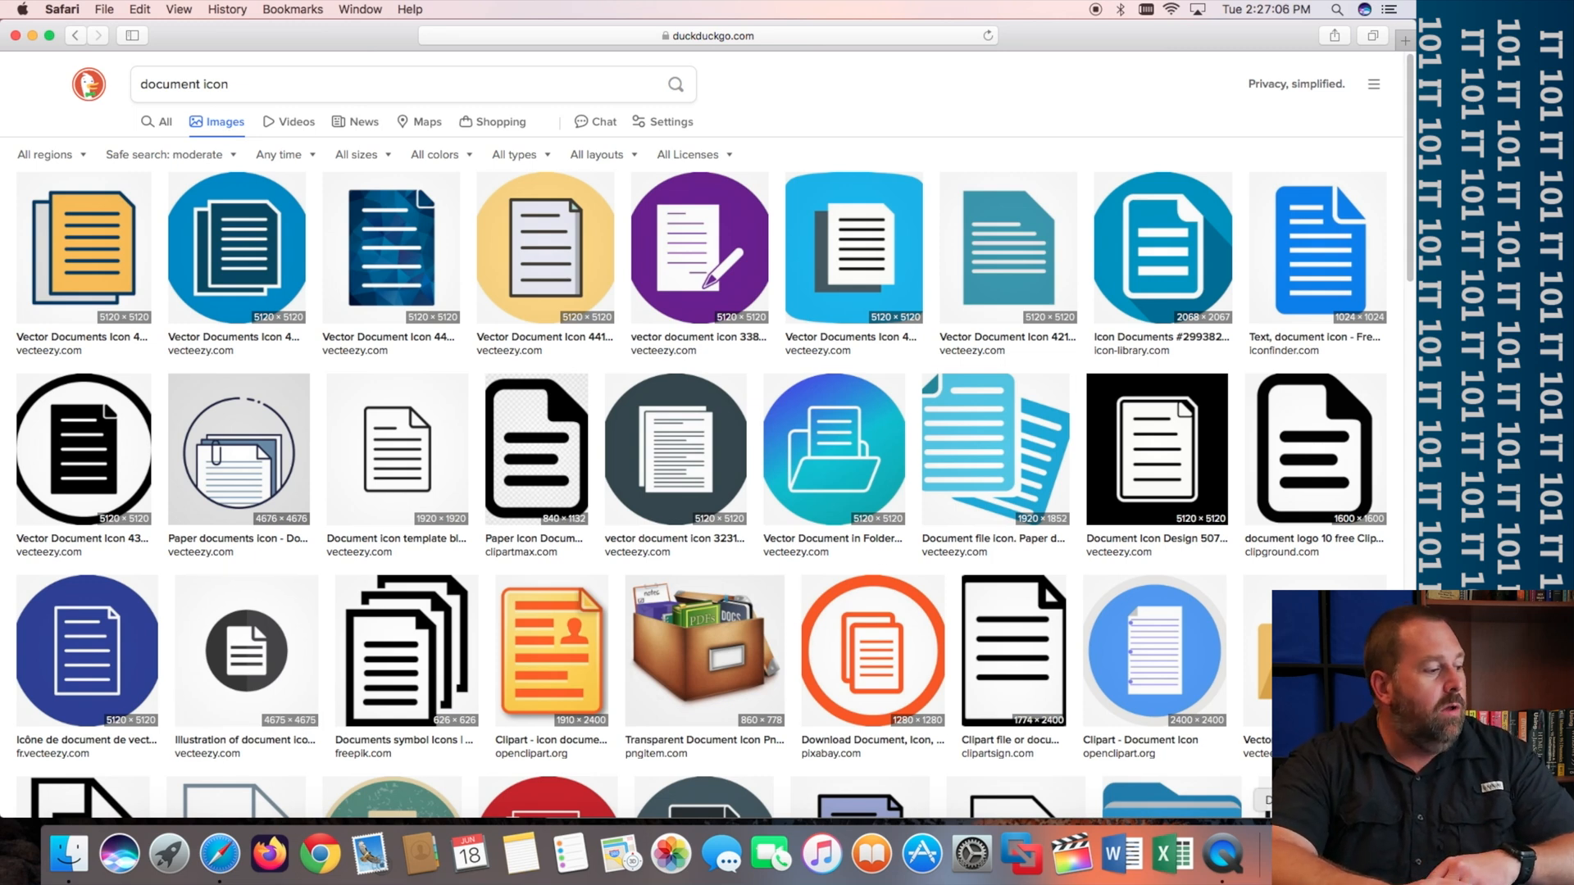
mouse_move(464, 654)
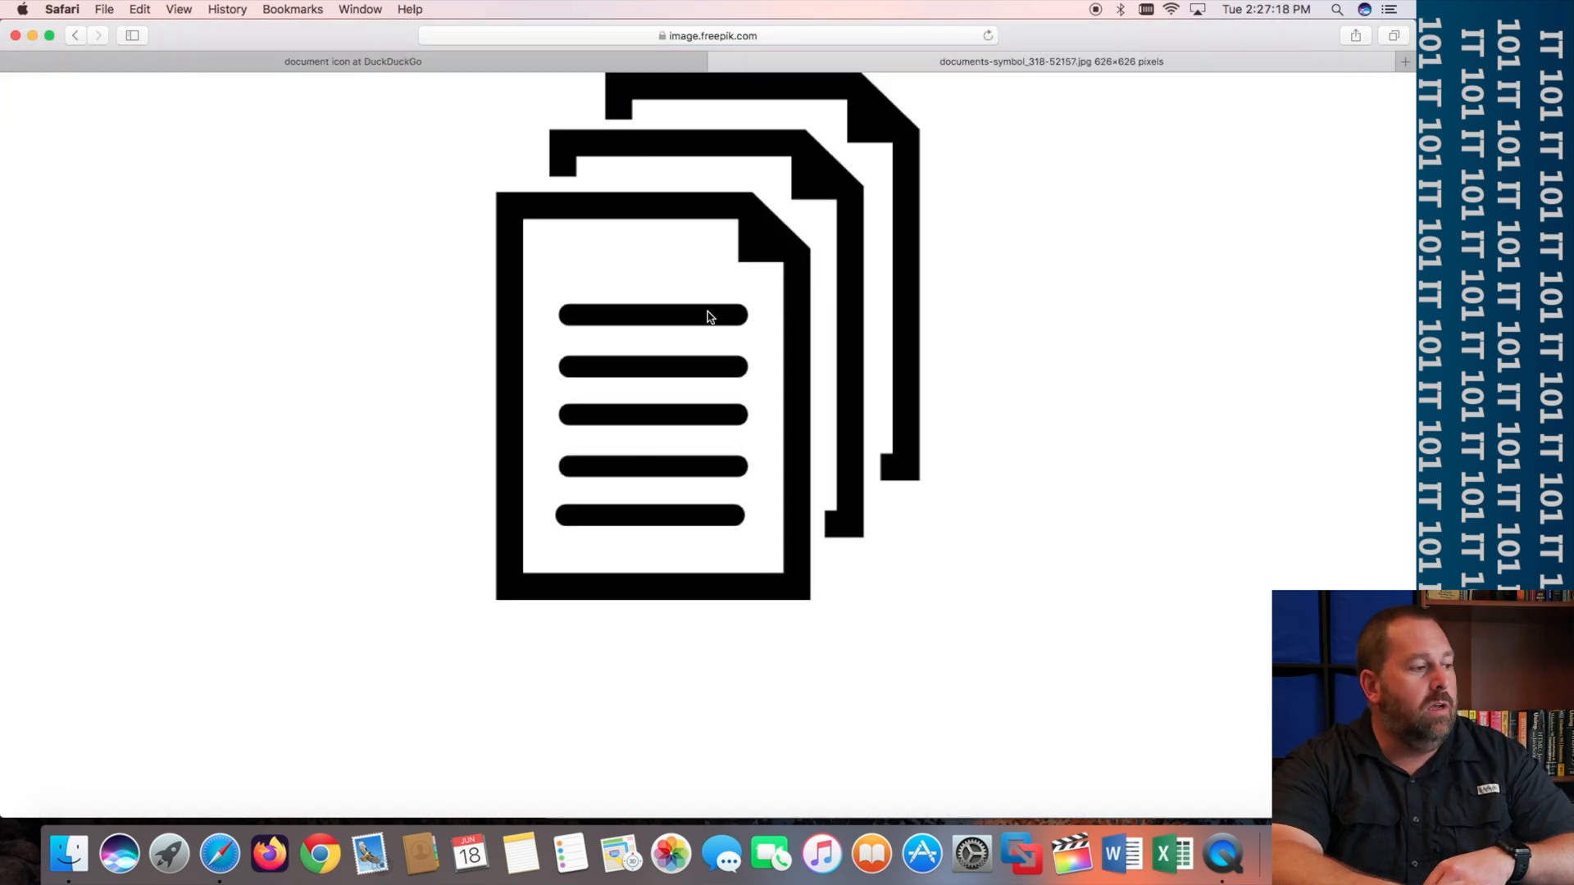
right_click(704, 317)
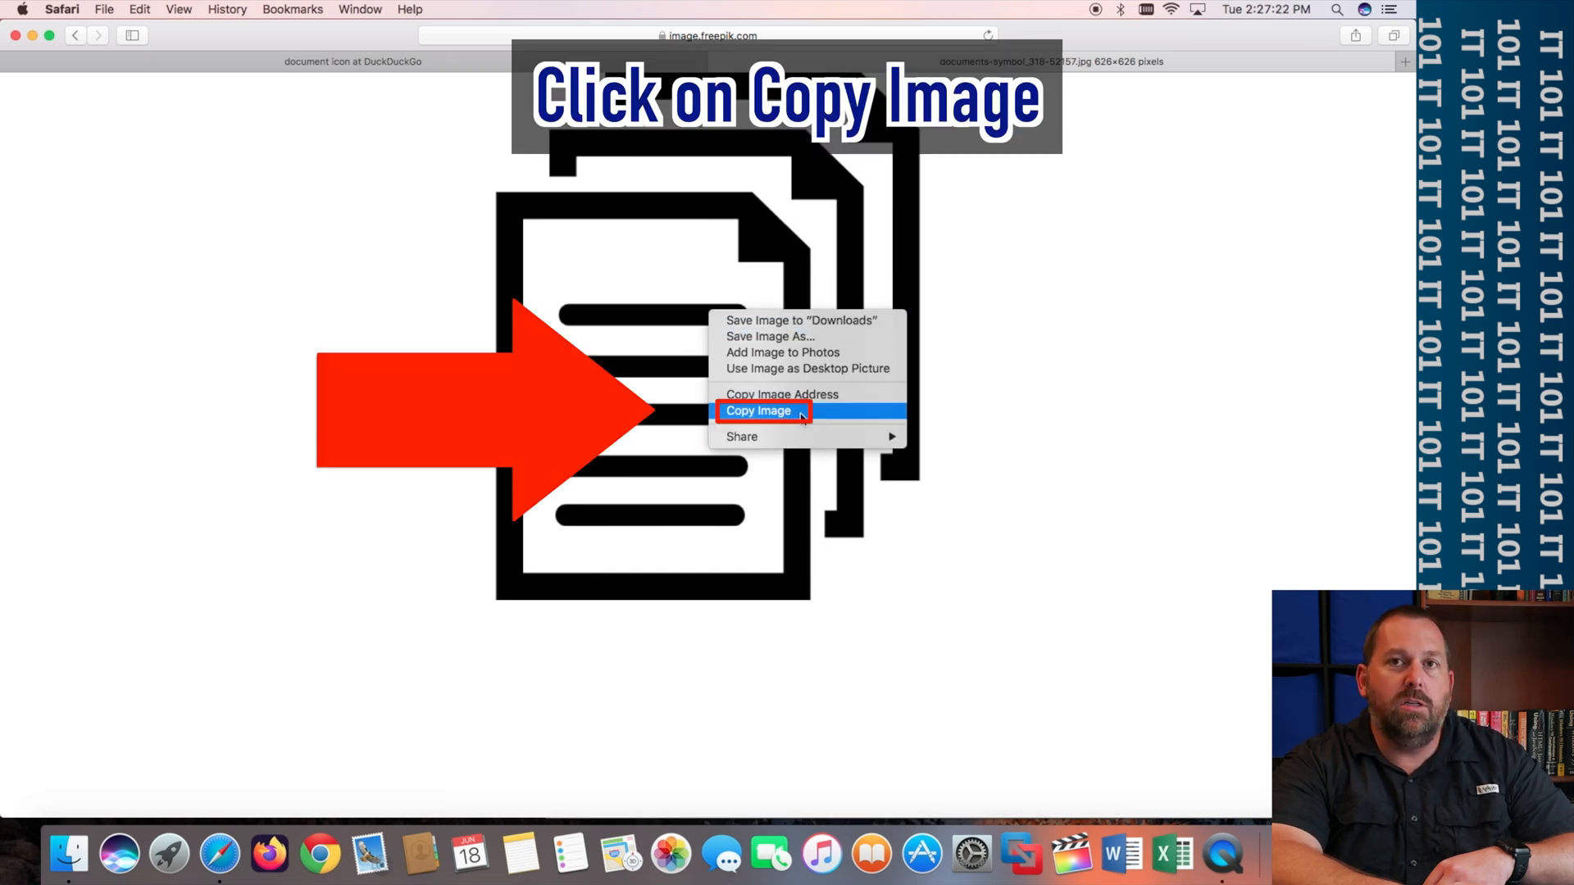
click(758, 409)
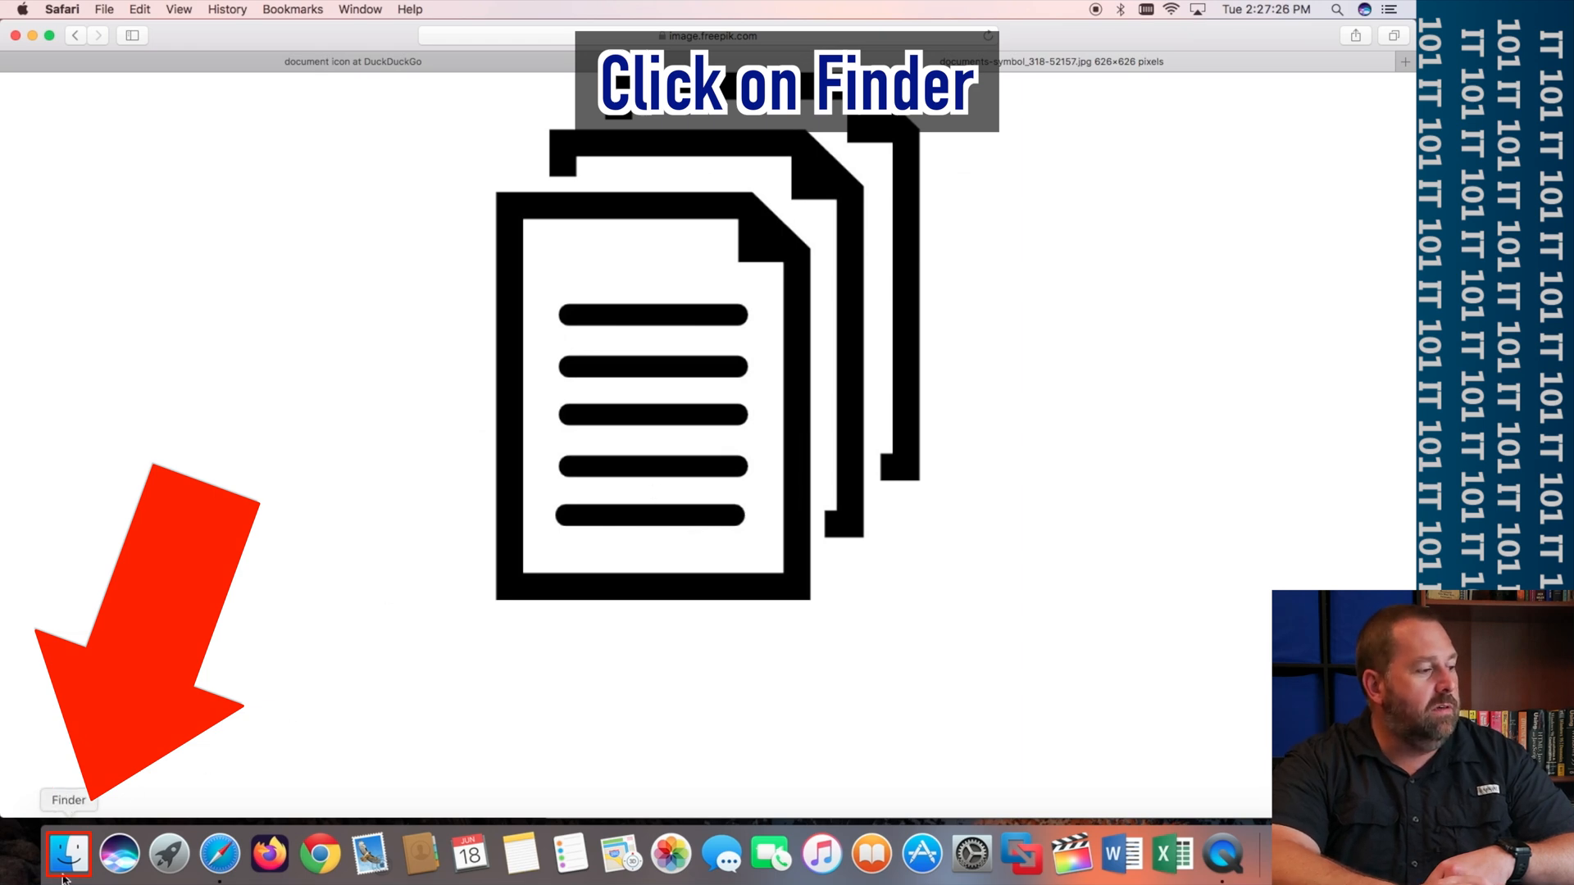
- Return to Finder's Documents folder and briefly view, then close, the Notes info window
click(69, 854)
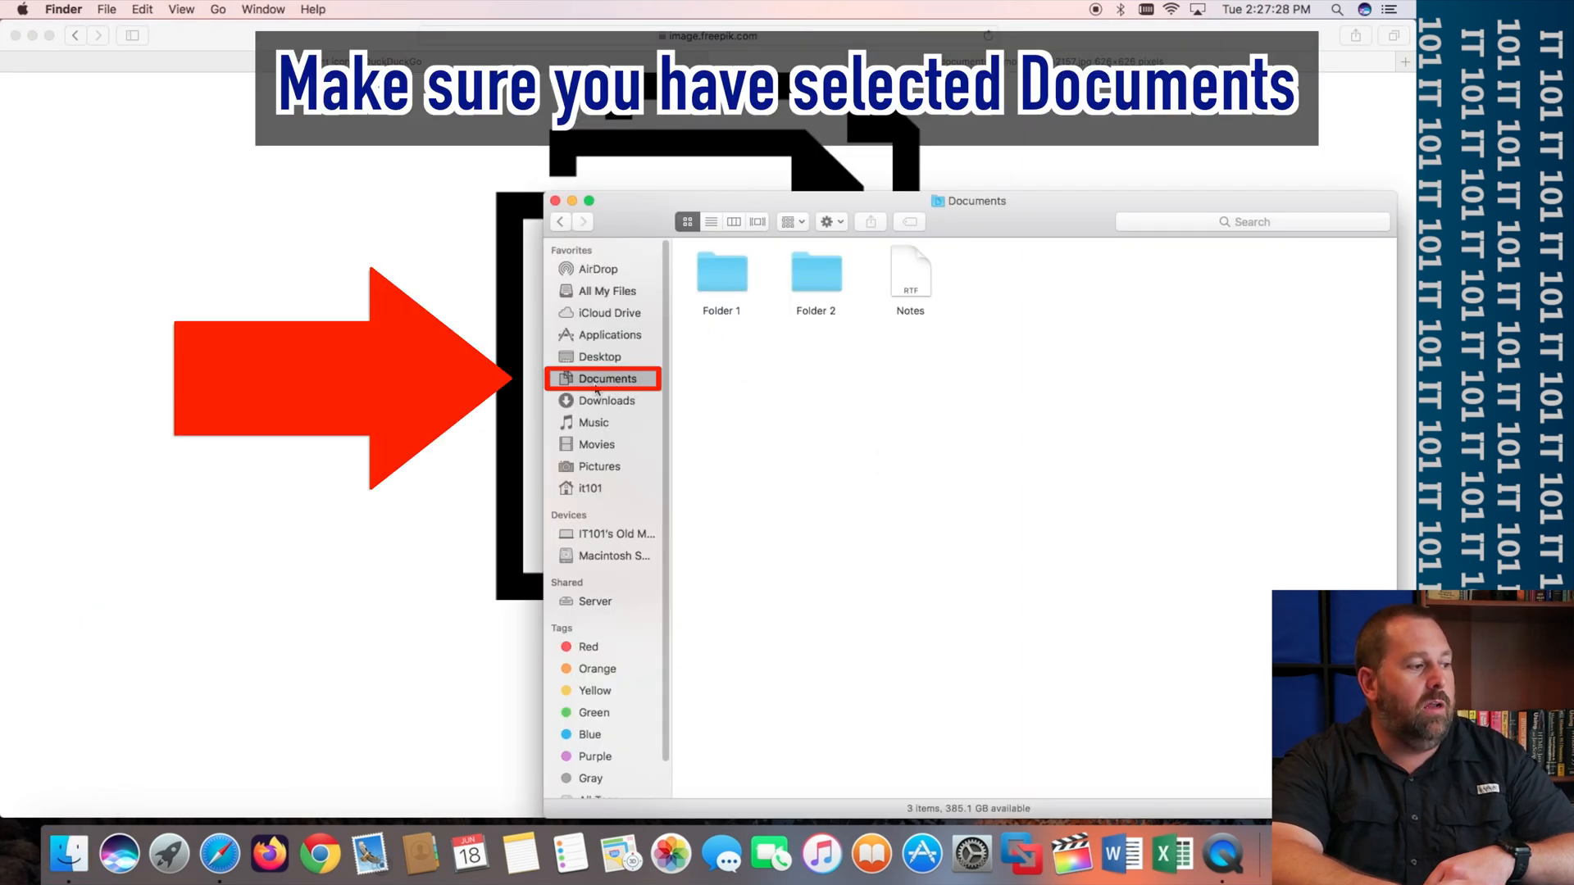
click(910, 270)
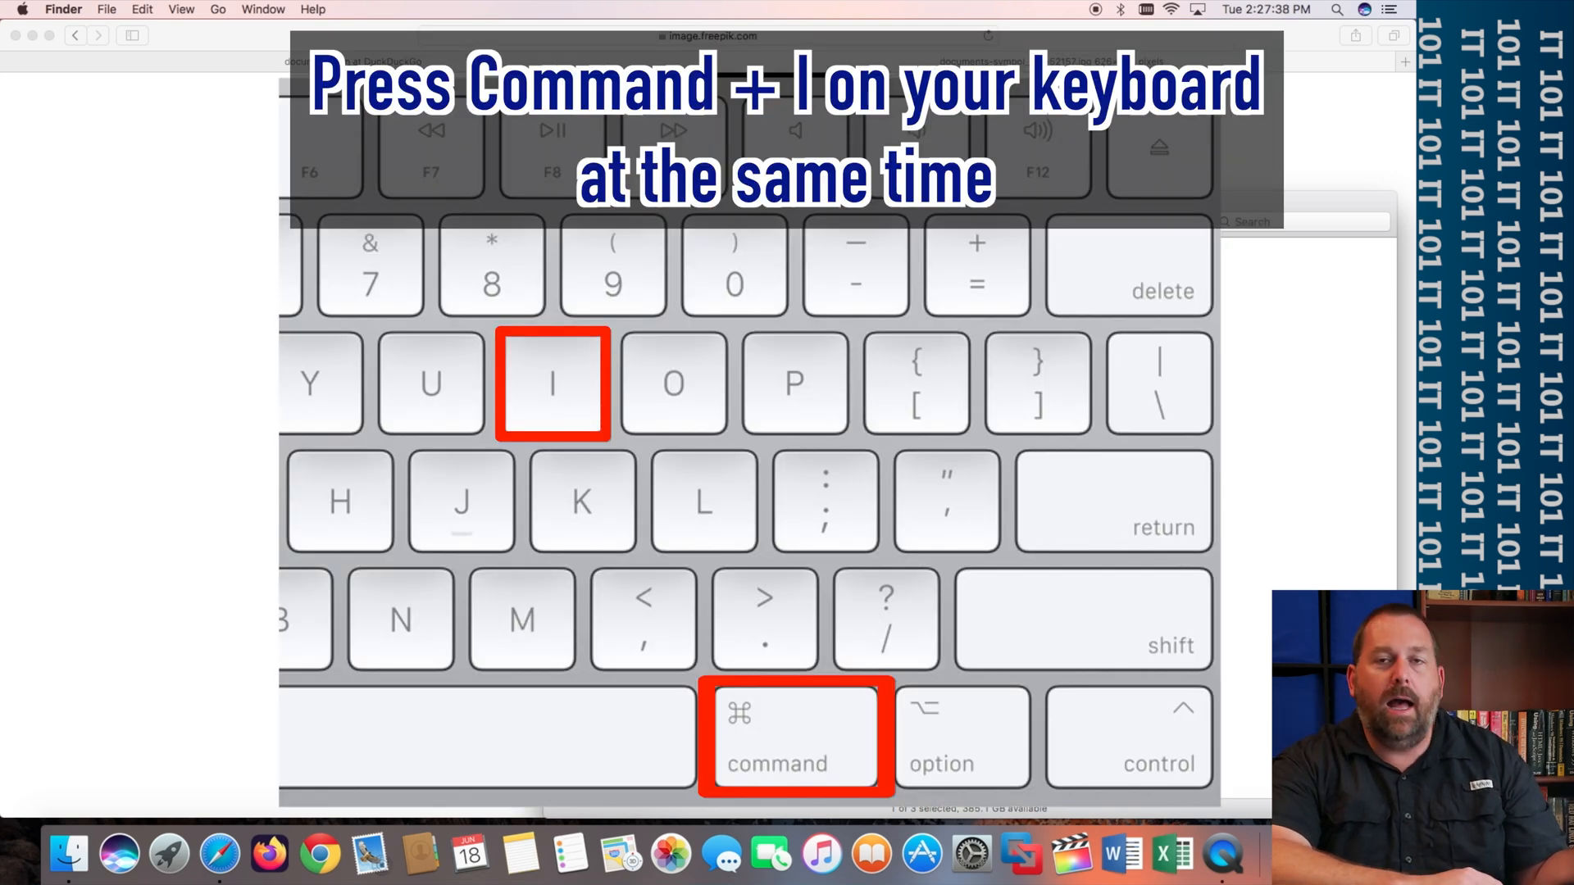
key(cmd+i)
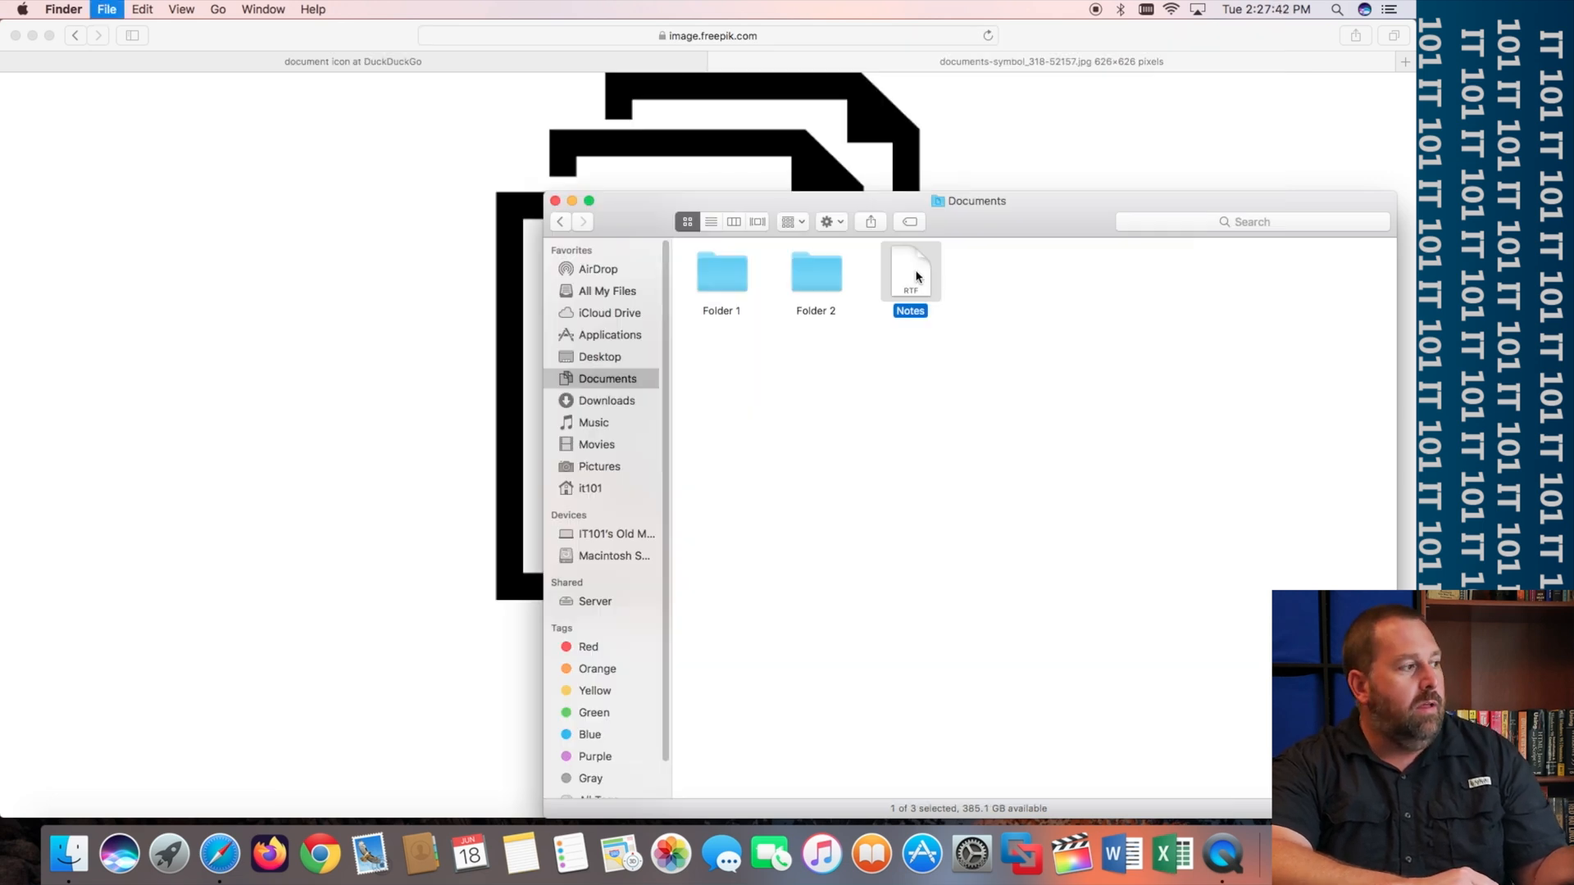
key(cmd+i)
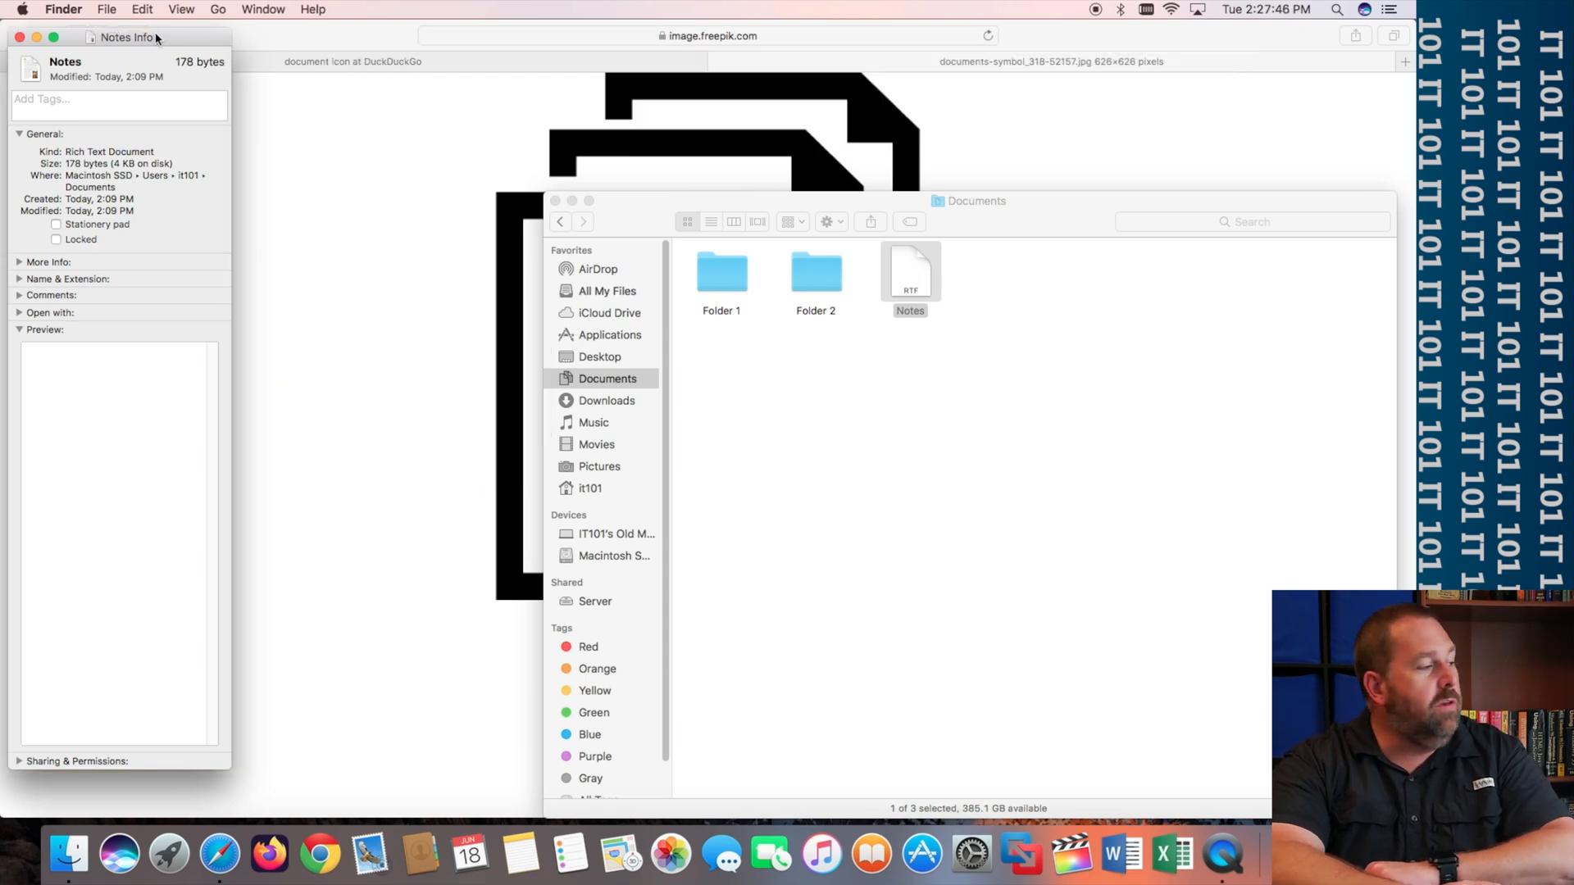
click(18, 38)
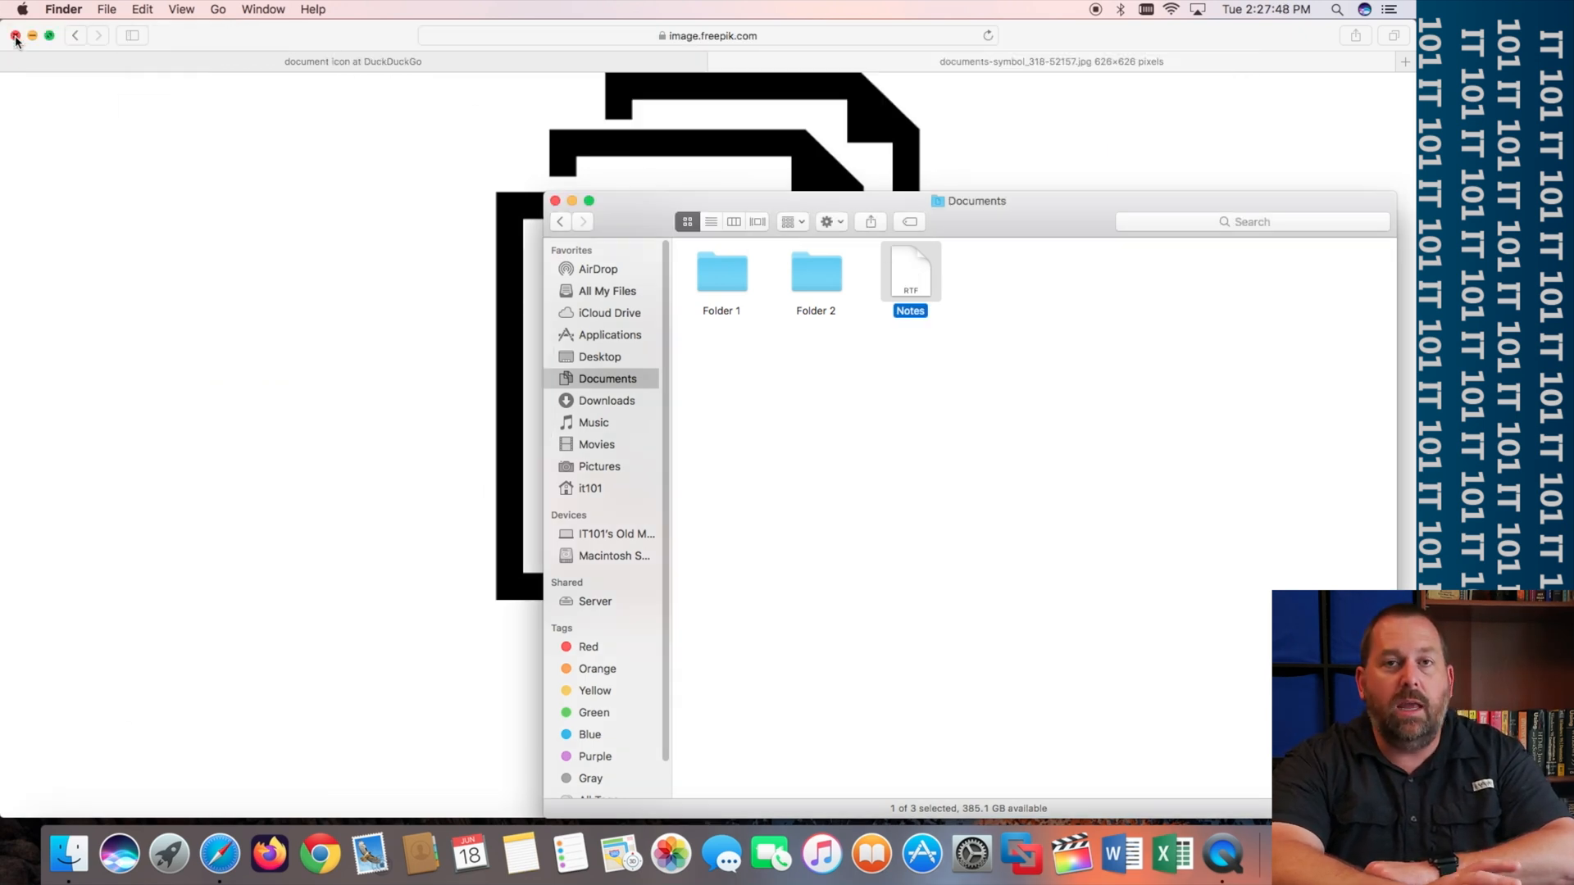
- Select the Notes file and bring up its Get Info panel again
right_click(910, 275)
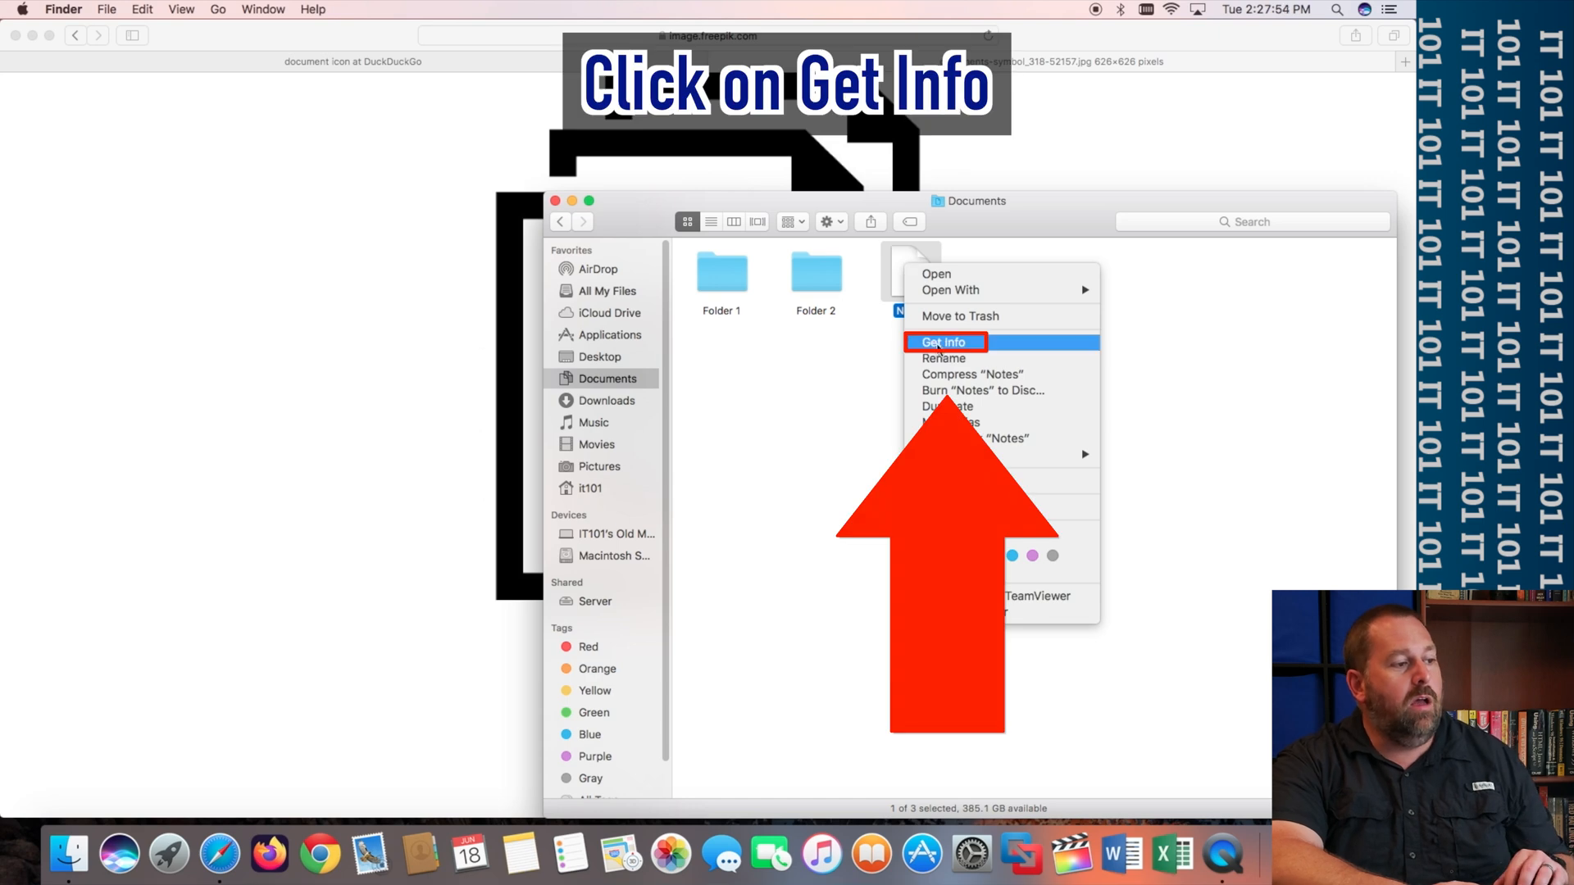
click(941, 343)
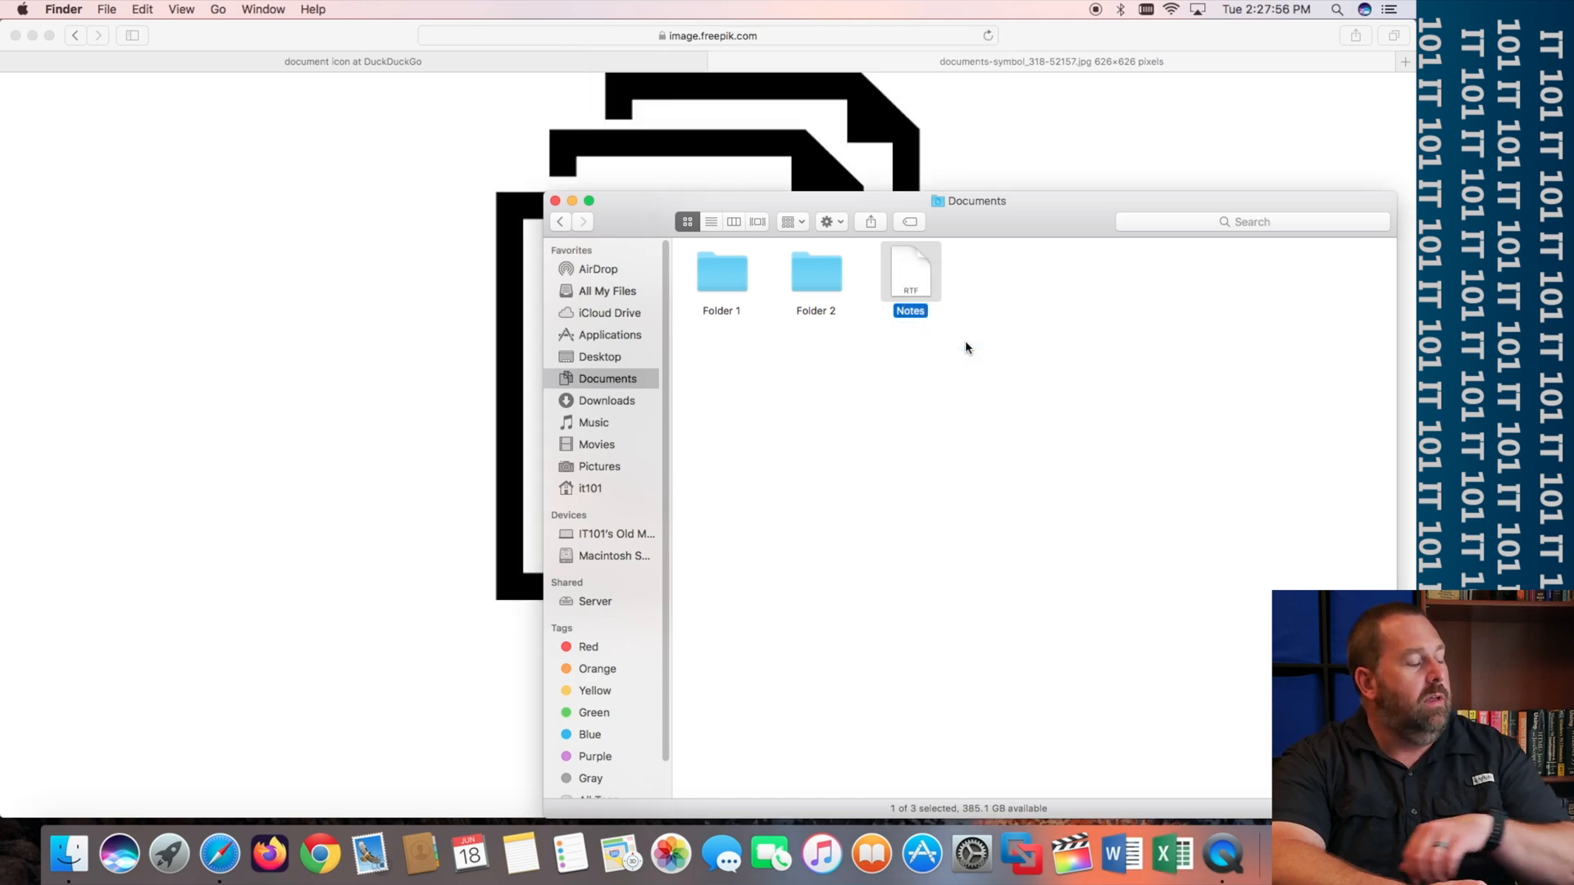
key(cmd+i)
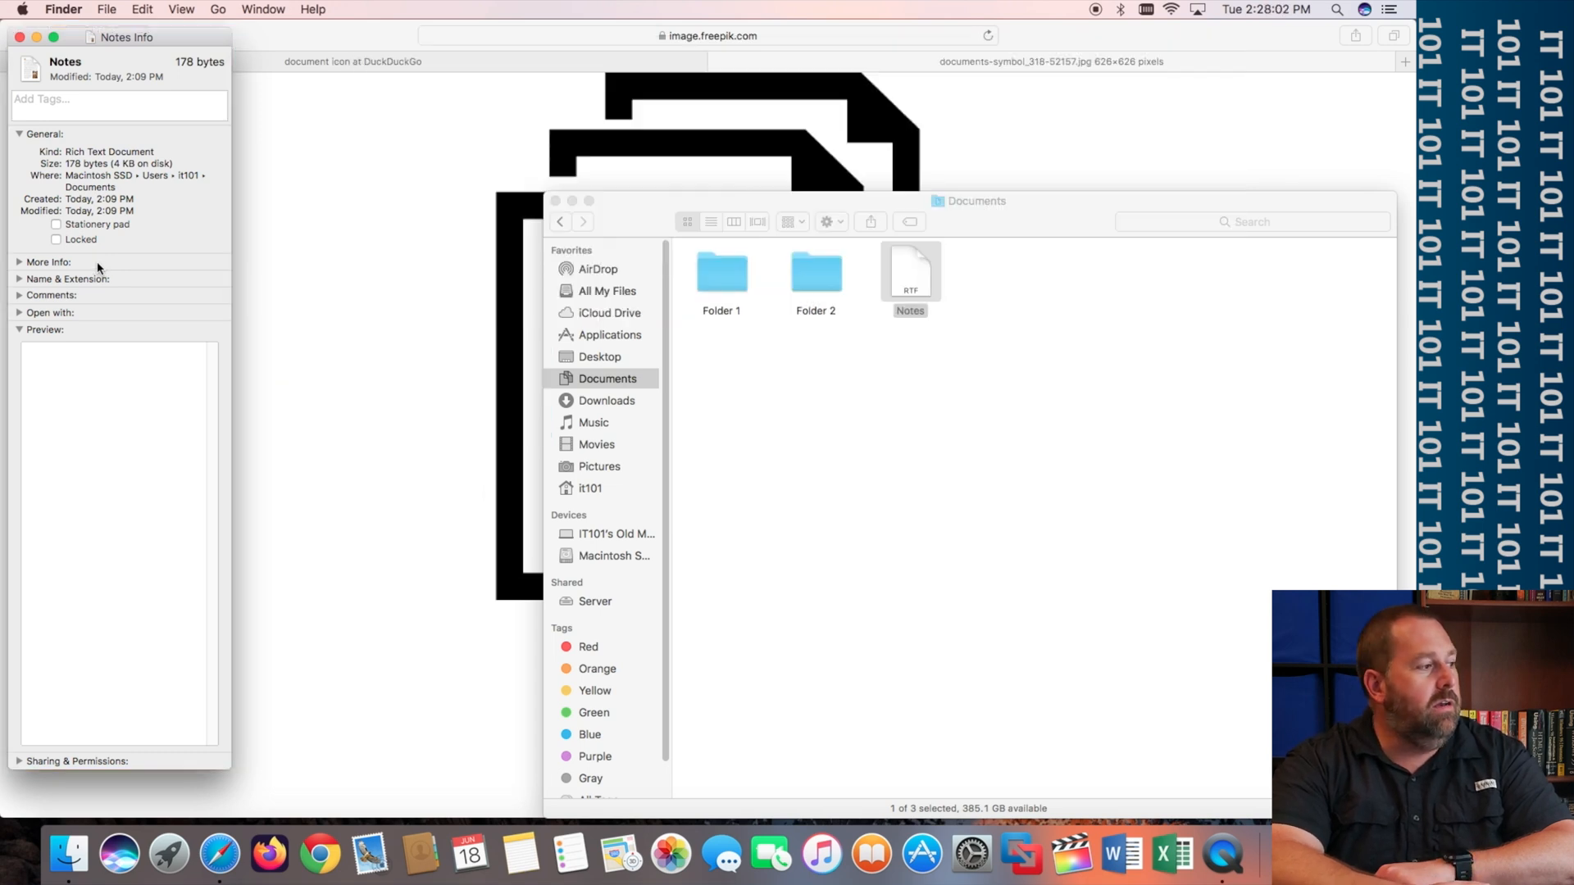
- Select the icon preview in the Notes Get Info panel ready for the pasted image
click(29, 67)
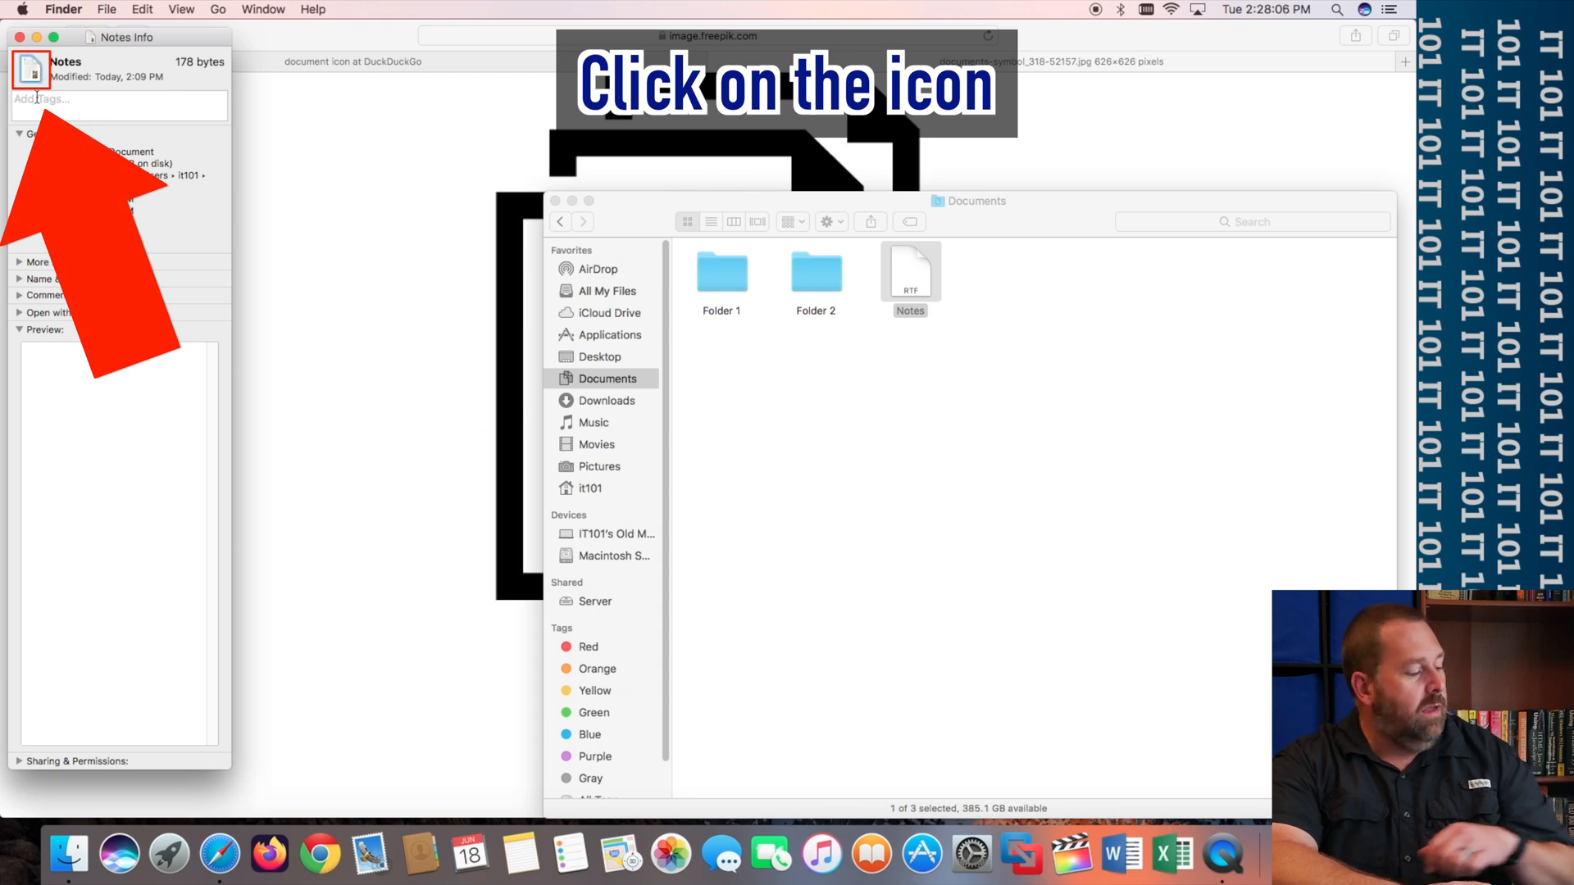
click(29, 69)
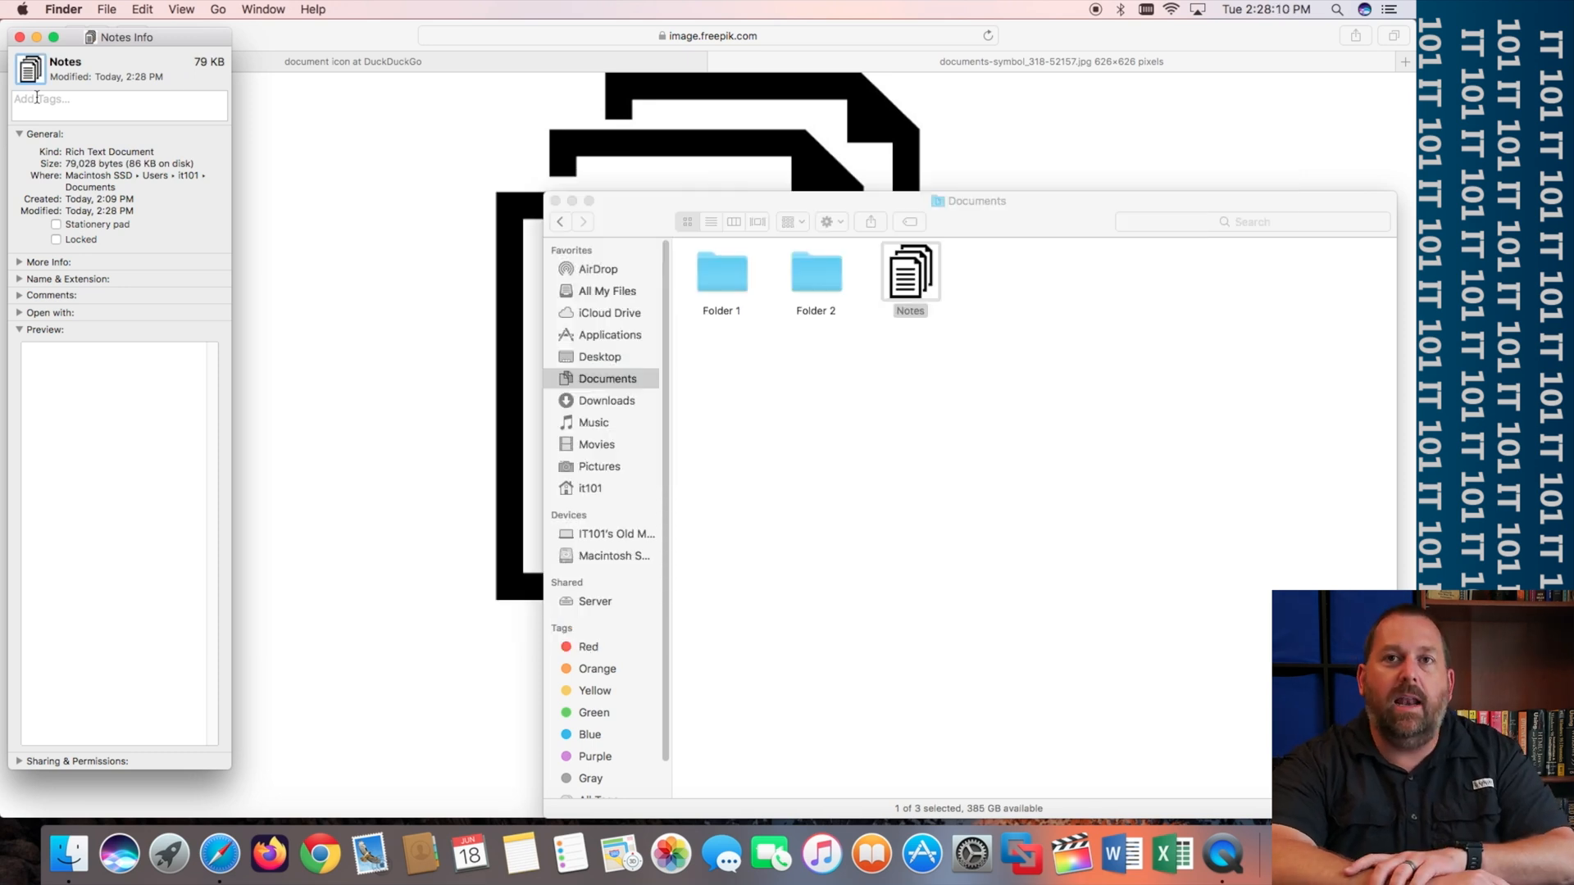
mouse_move(941, 251)
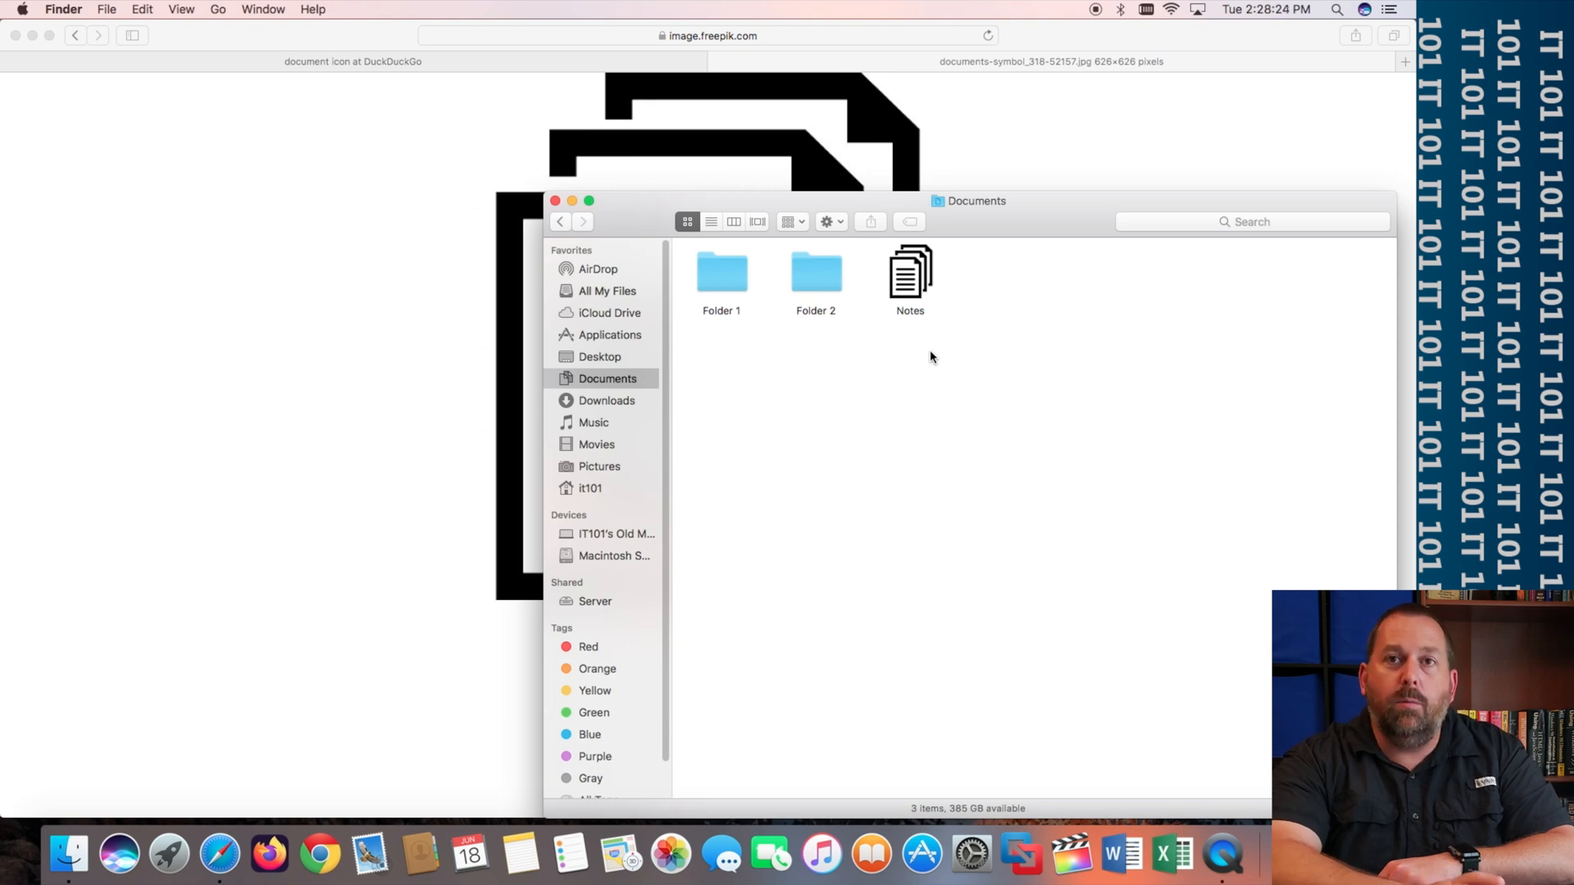
mouse_move(372, 322)
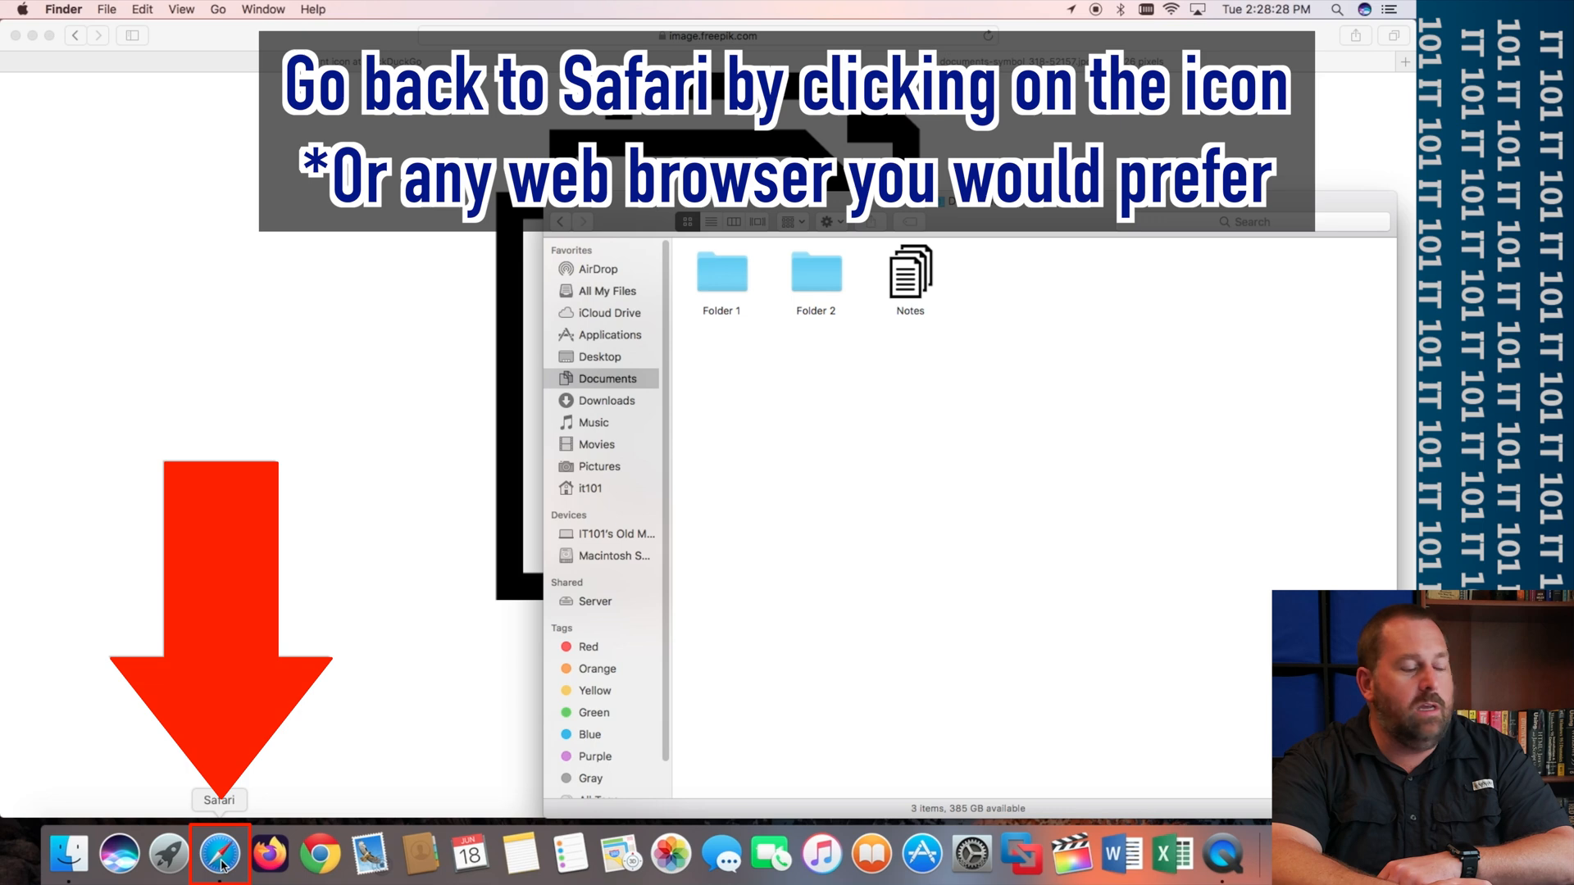
- Back in Safari, close the image tab and search DuckDuckGo Images for 'folder icon'
click(218, 854)
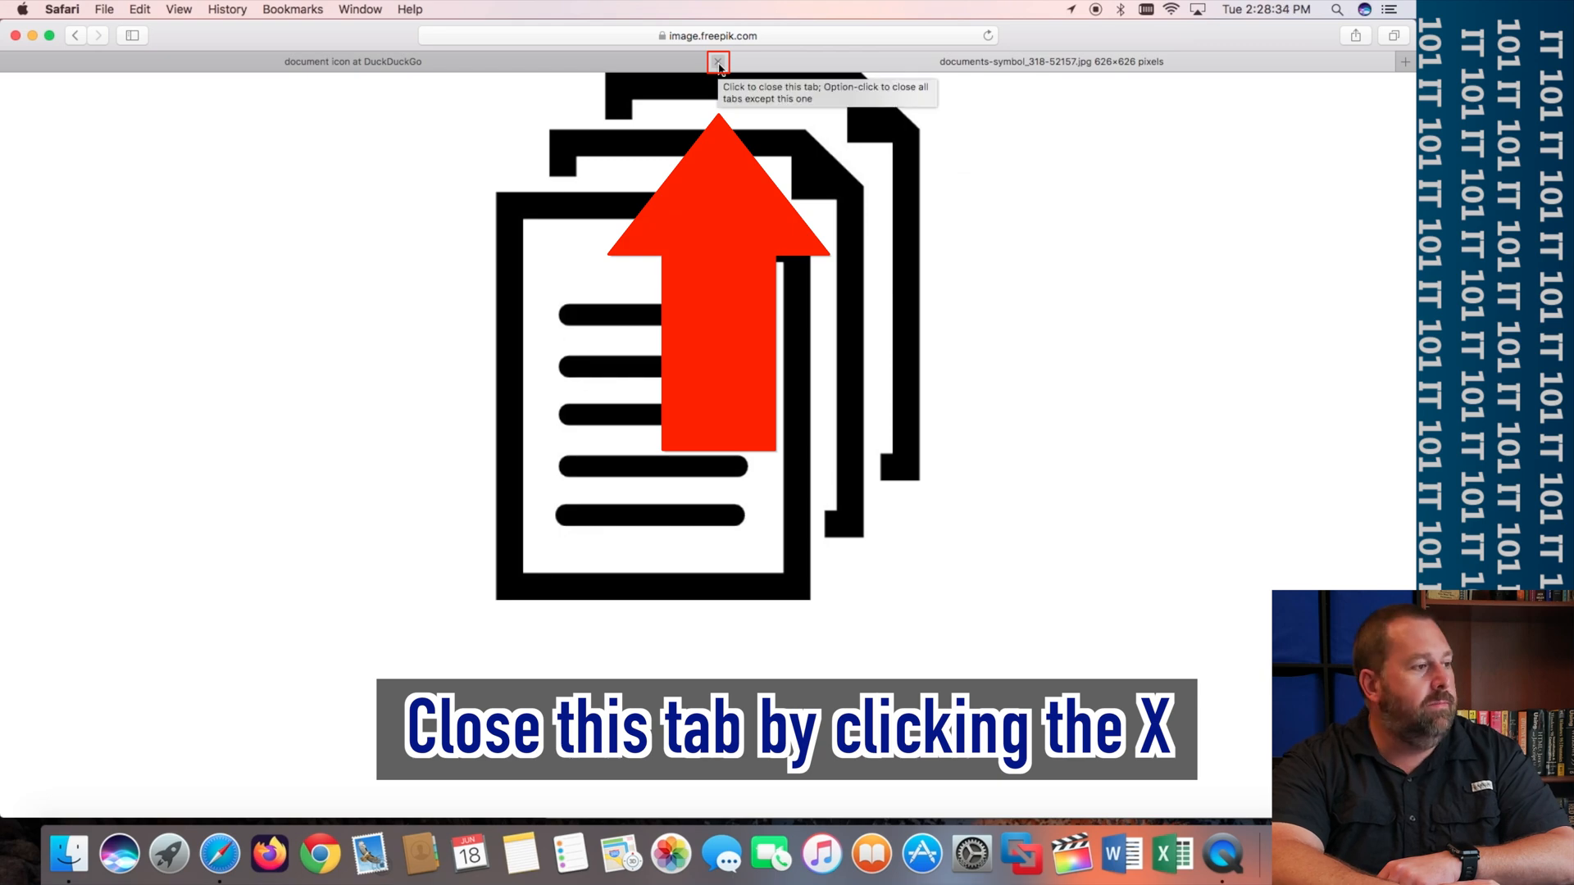
click(717, 60)
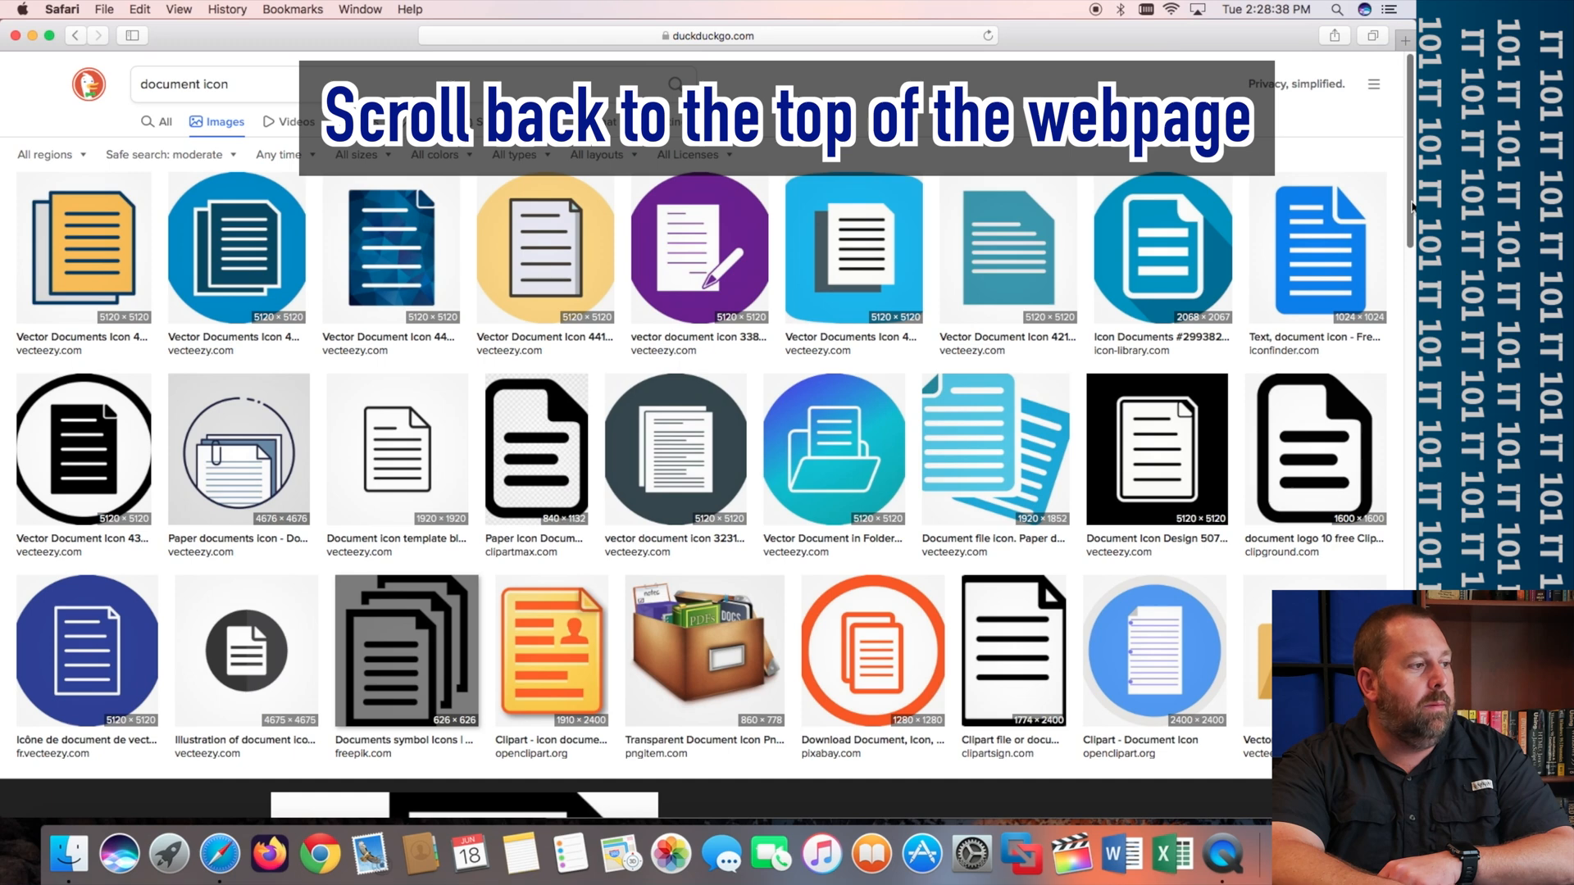
click(190, 84)
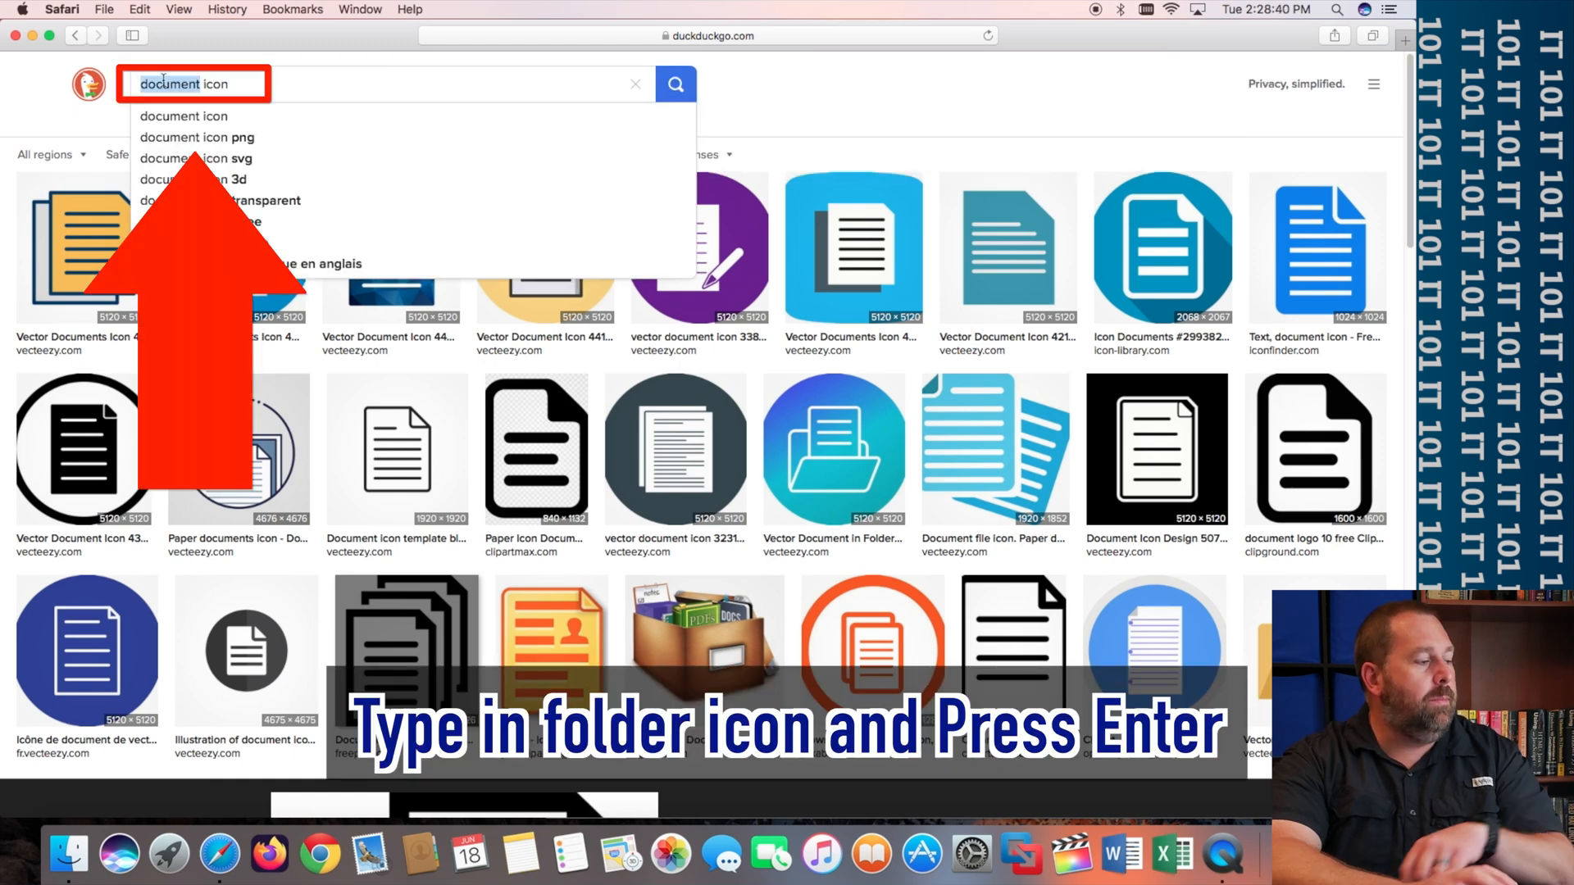
text(folder icon)
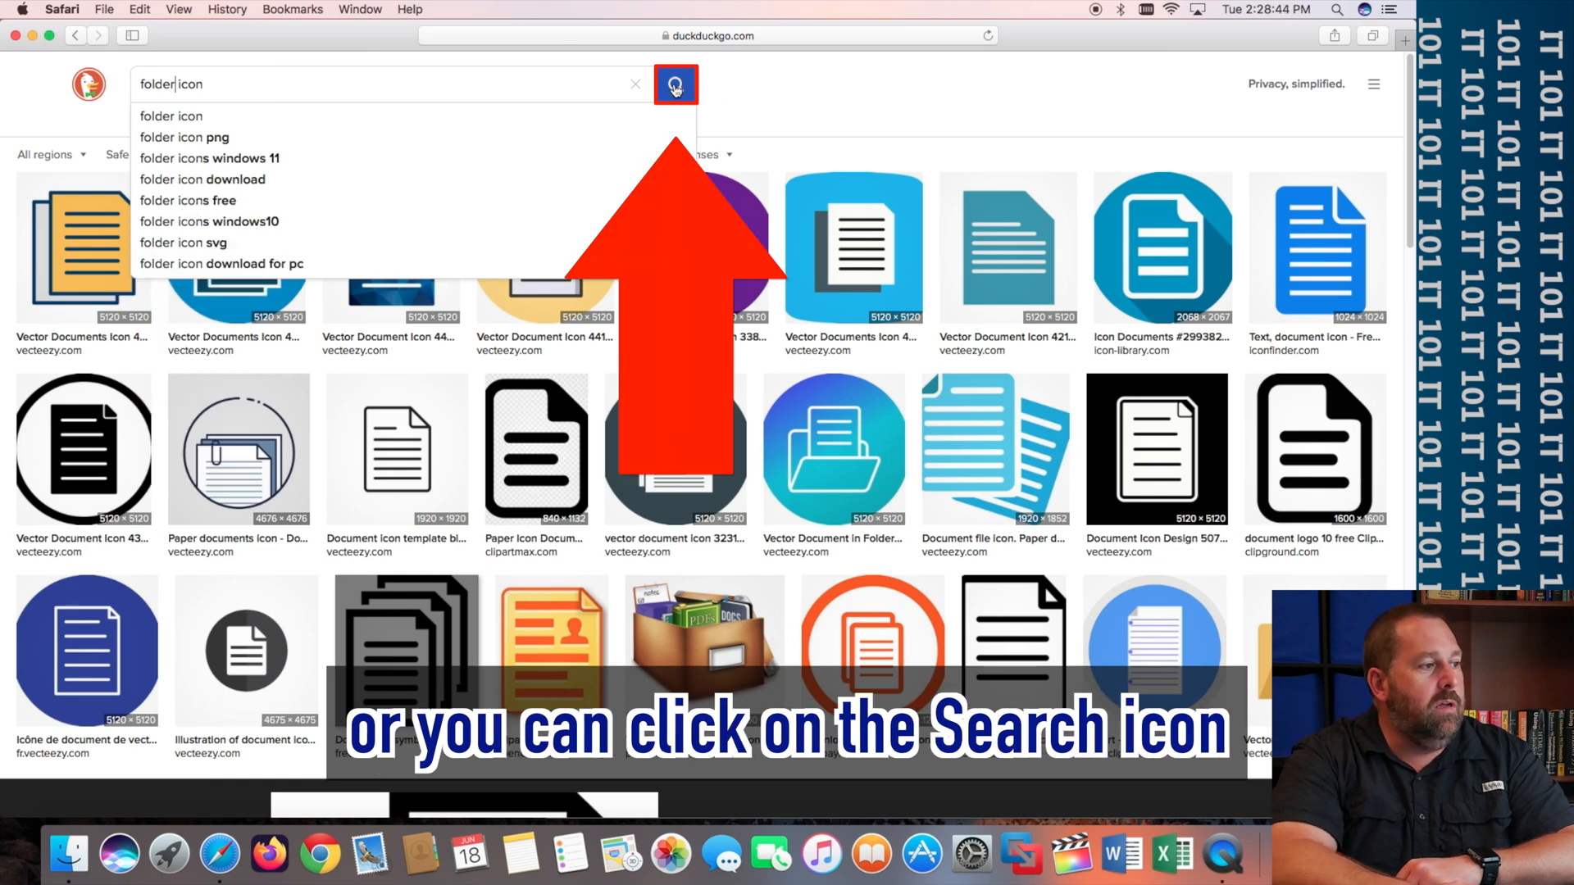
click(674, 83)
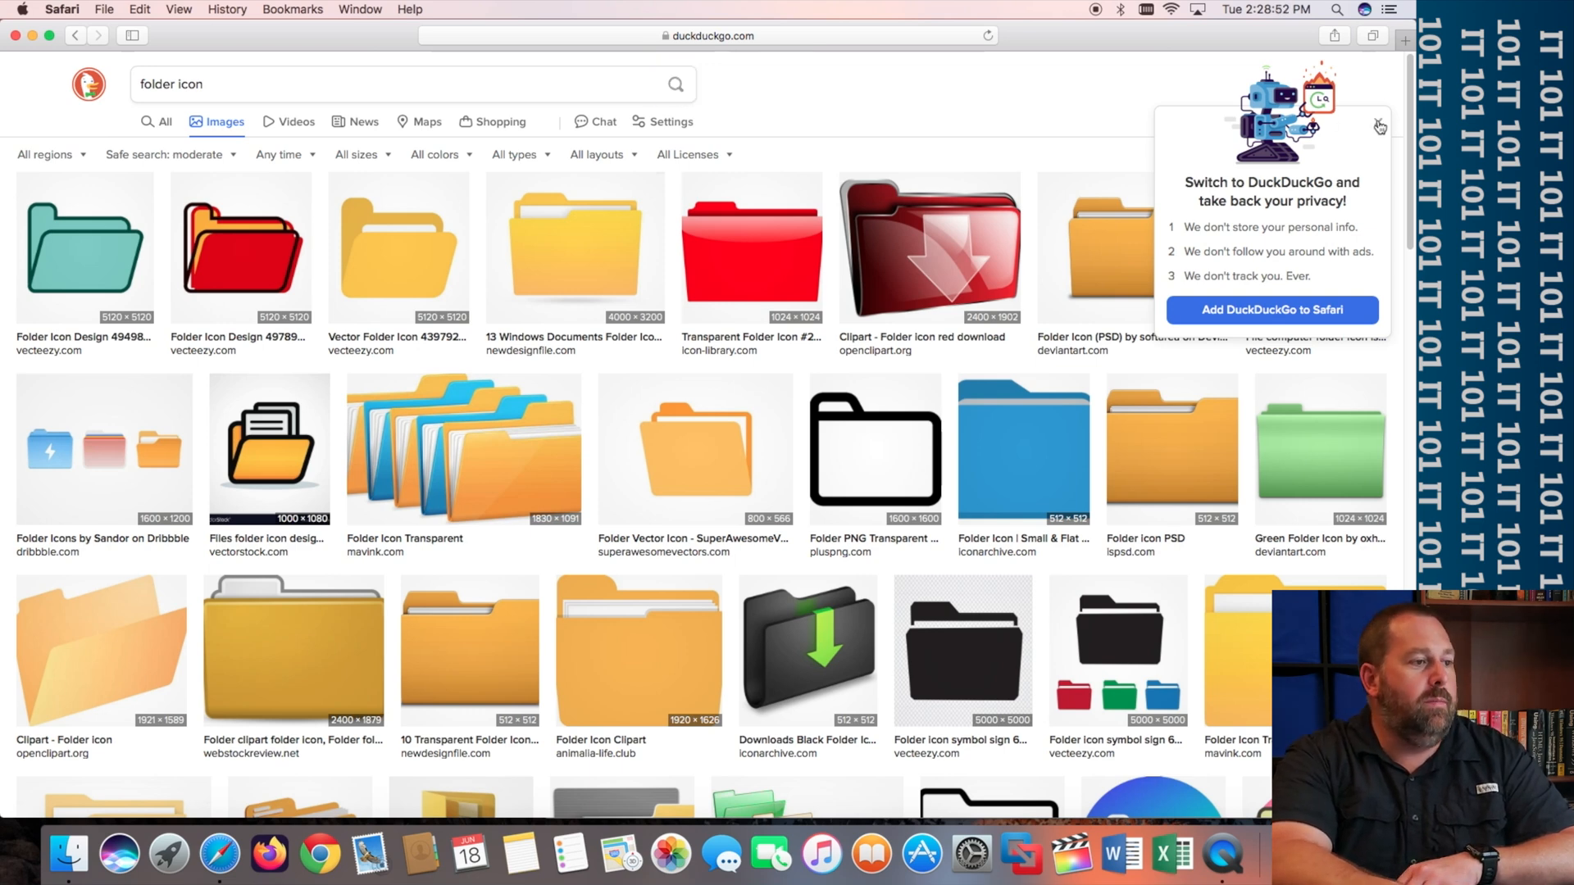
click(1379, 125)
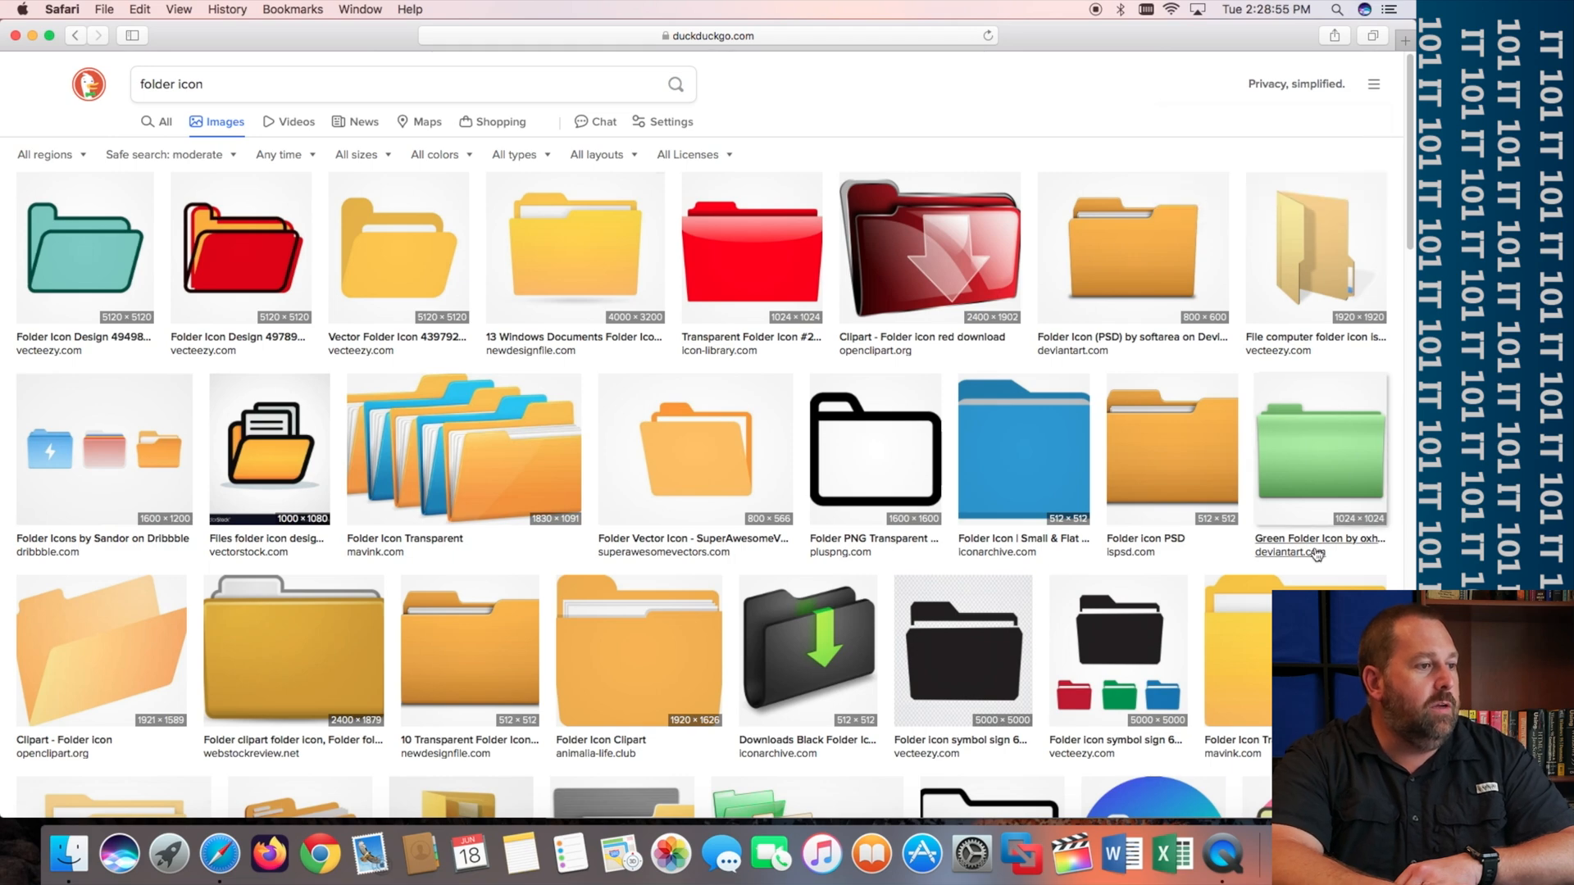
- Open the orange folder illustration full size and copy it to the clipboard
scroll(down, 3)
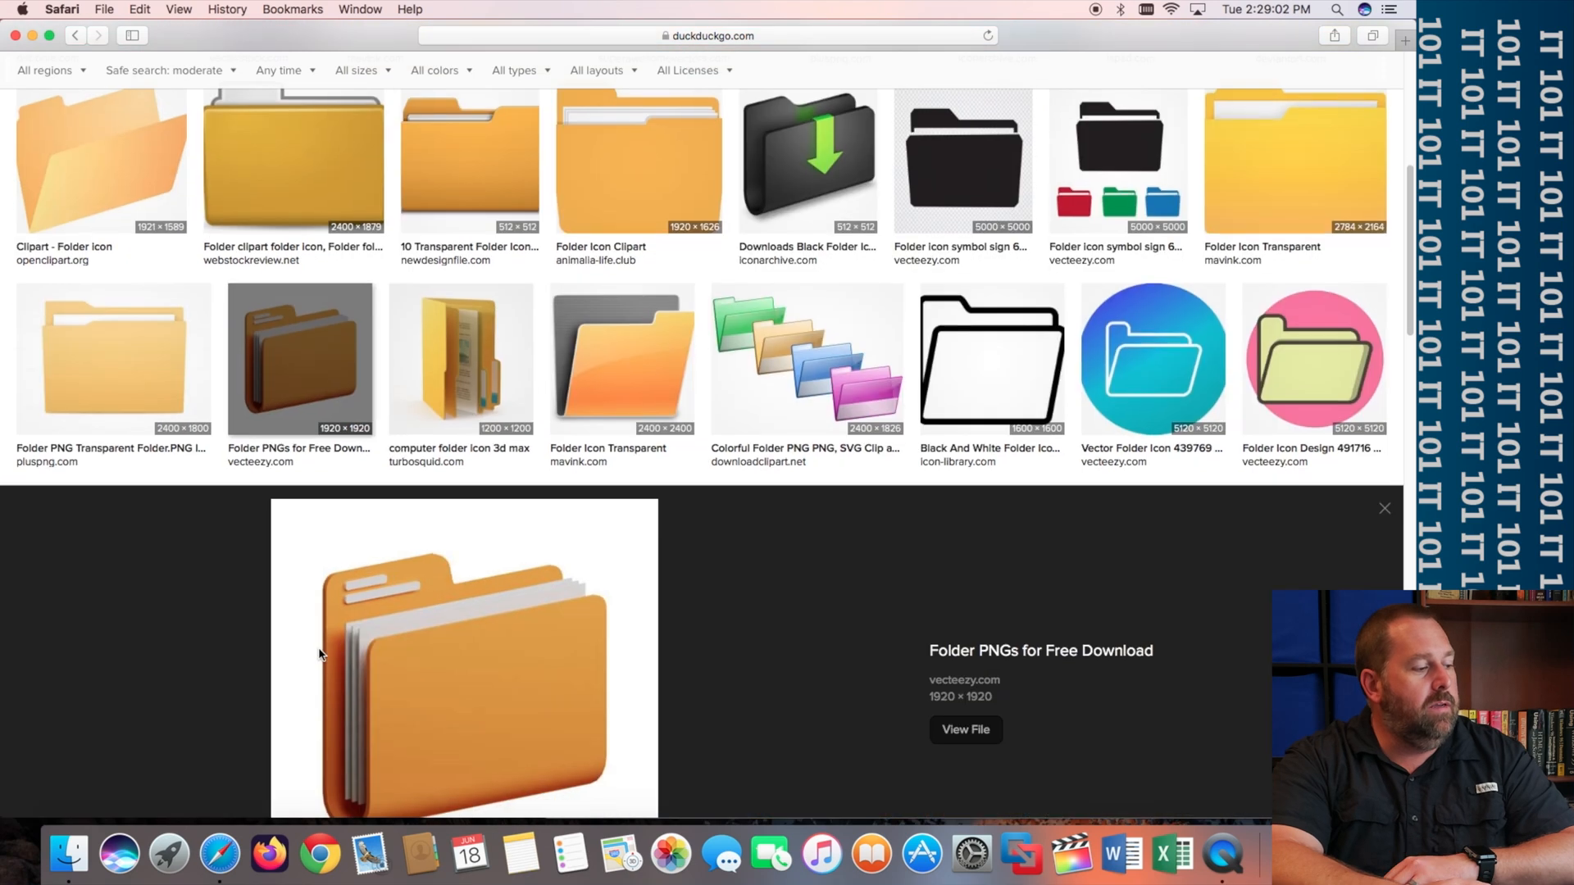
click(964, 730)
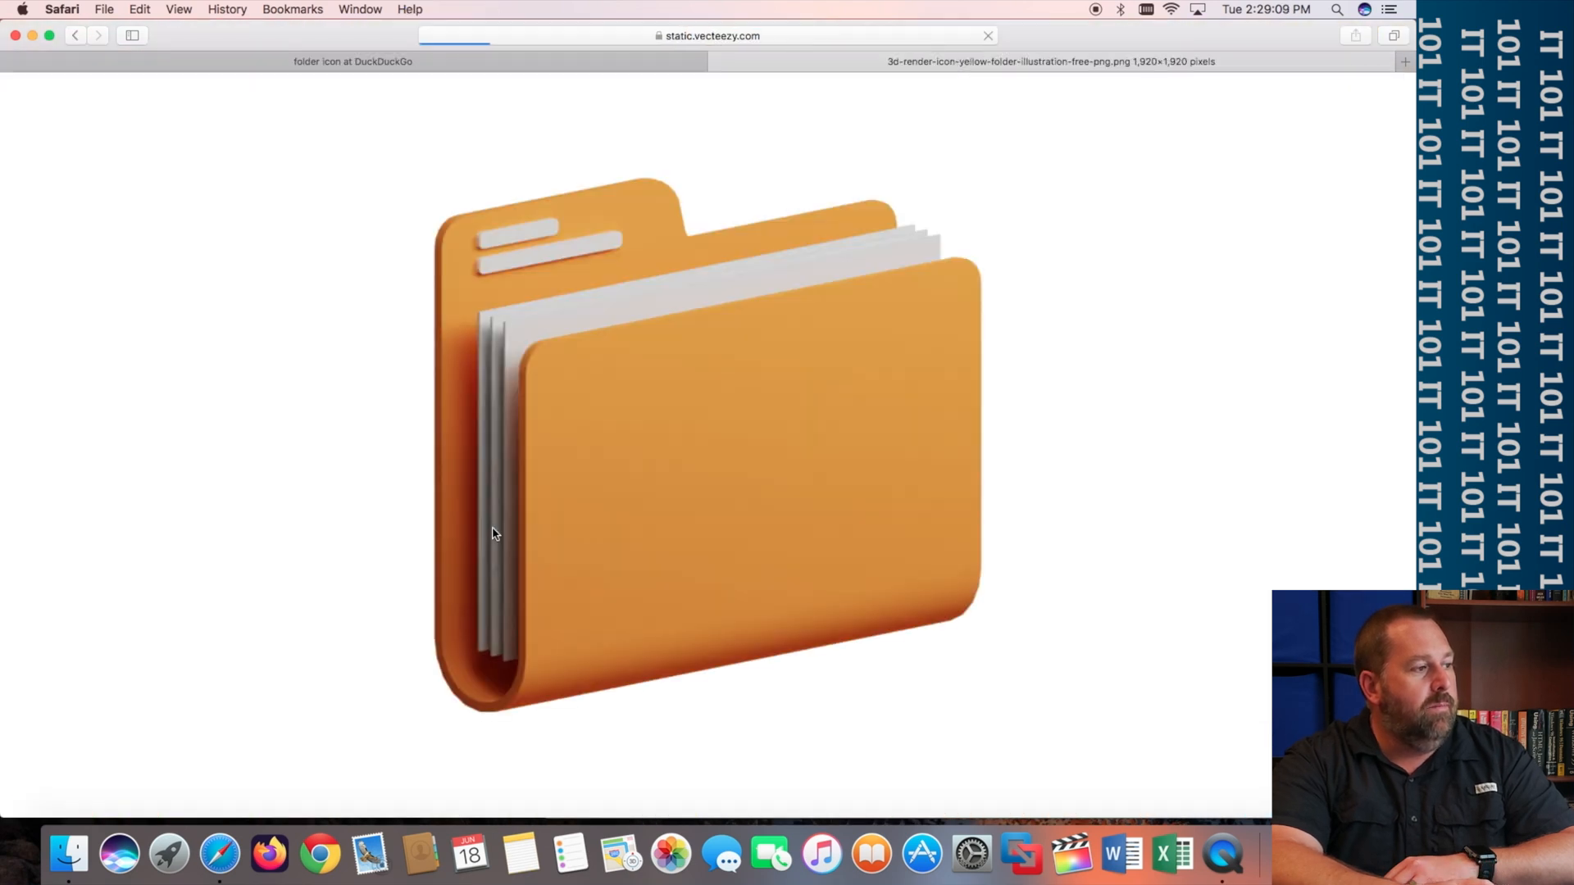
mouse_move(744, 408)
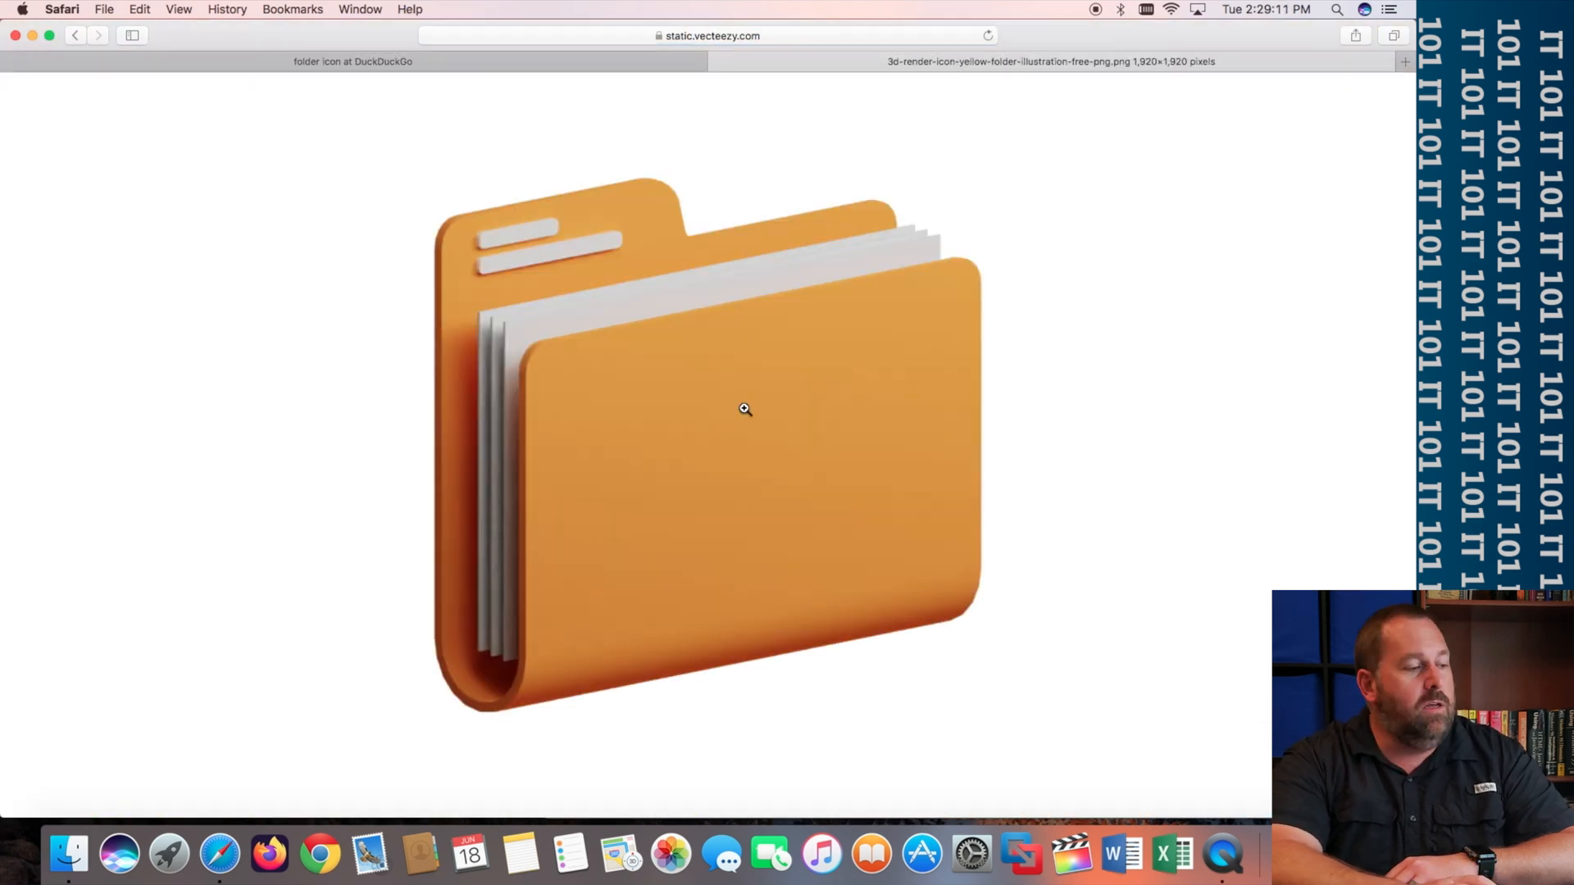
right_click(743, 410)
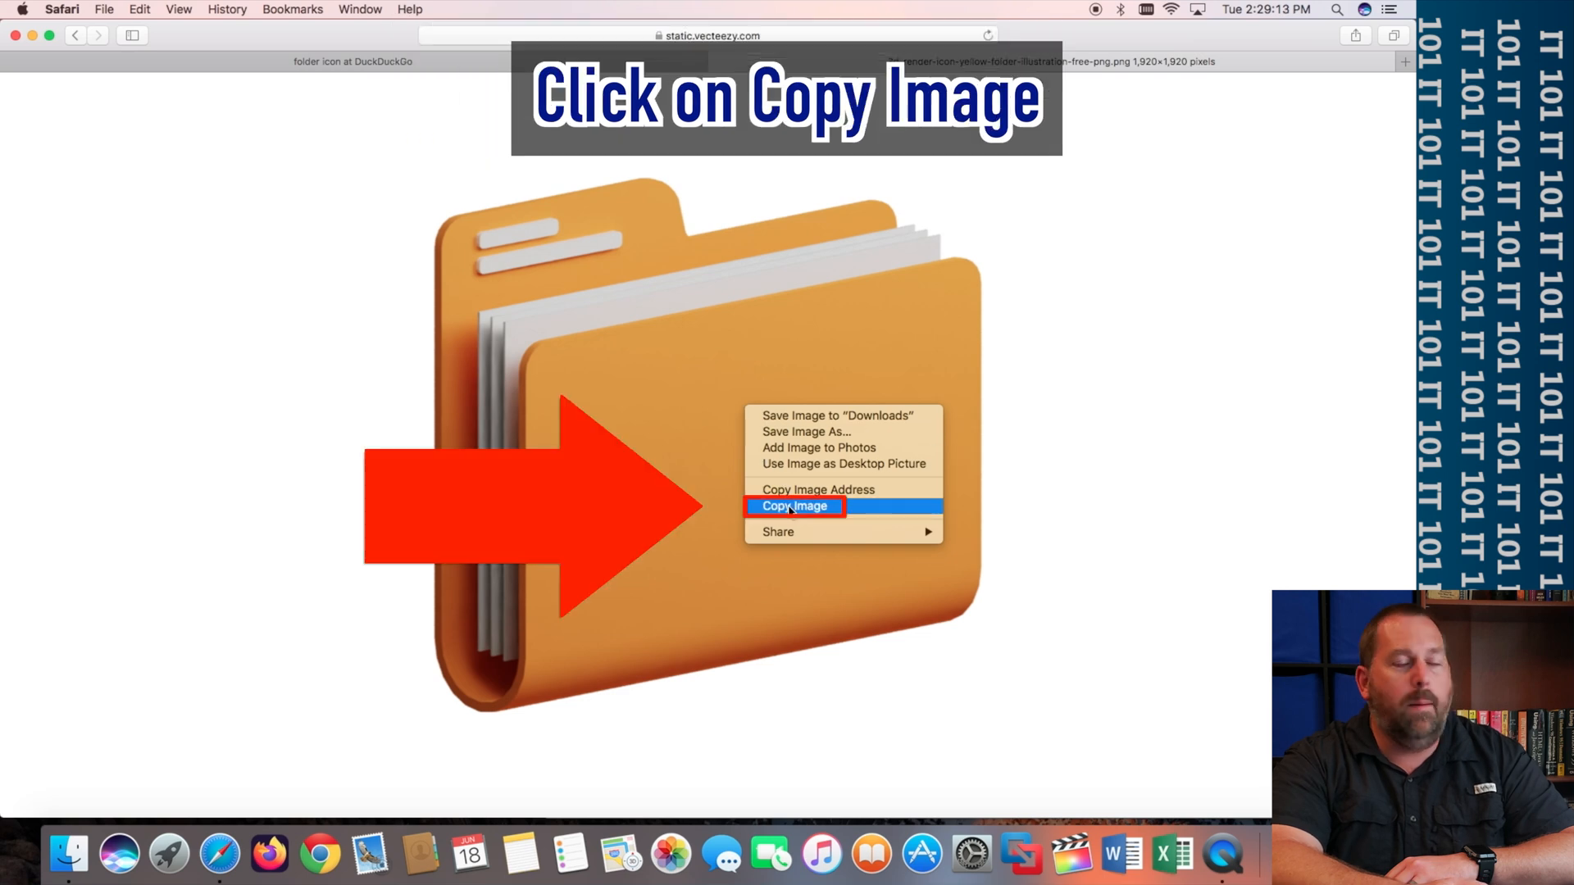
click(794, 506)
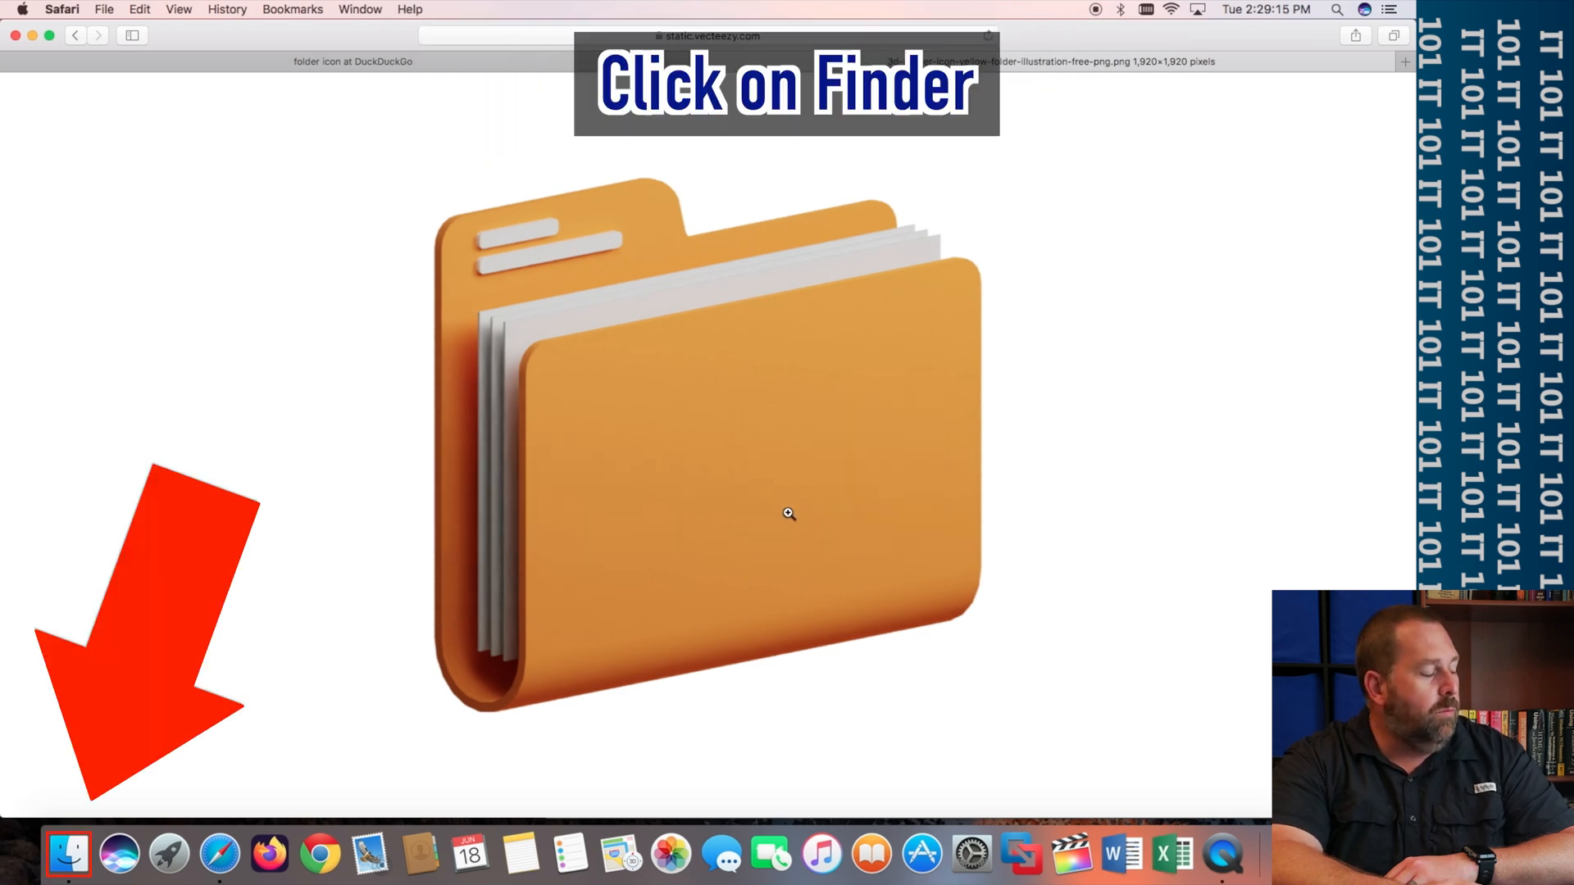
mouse_move(69, 855)
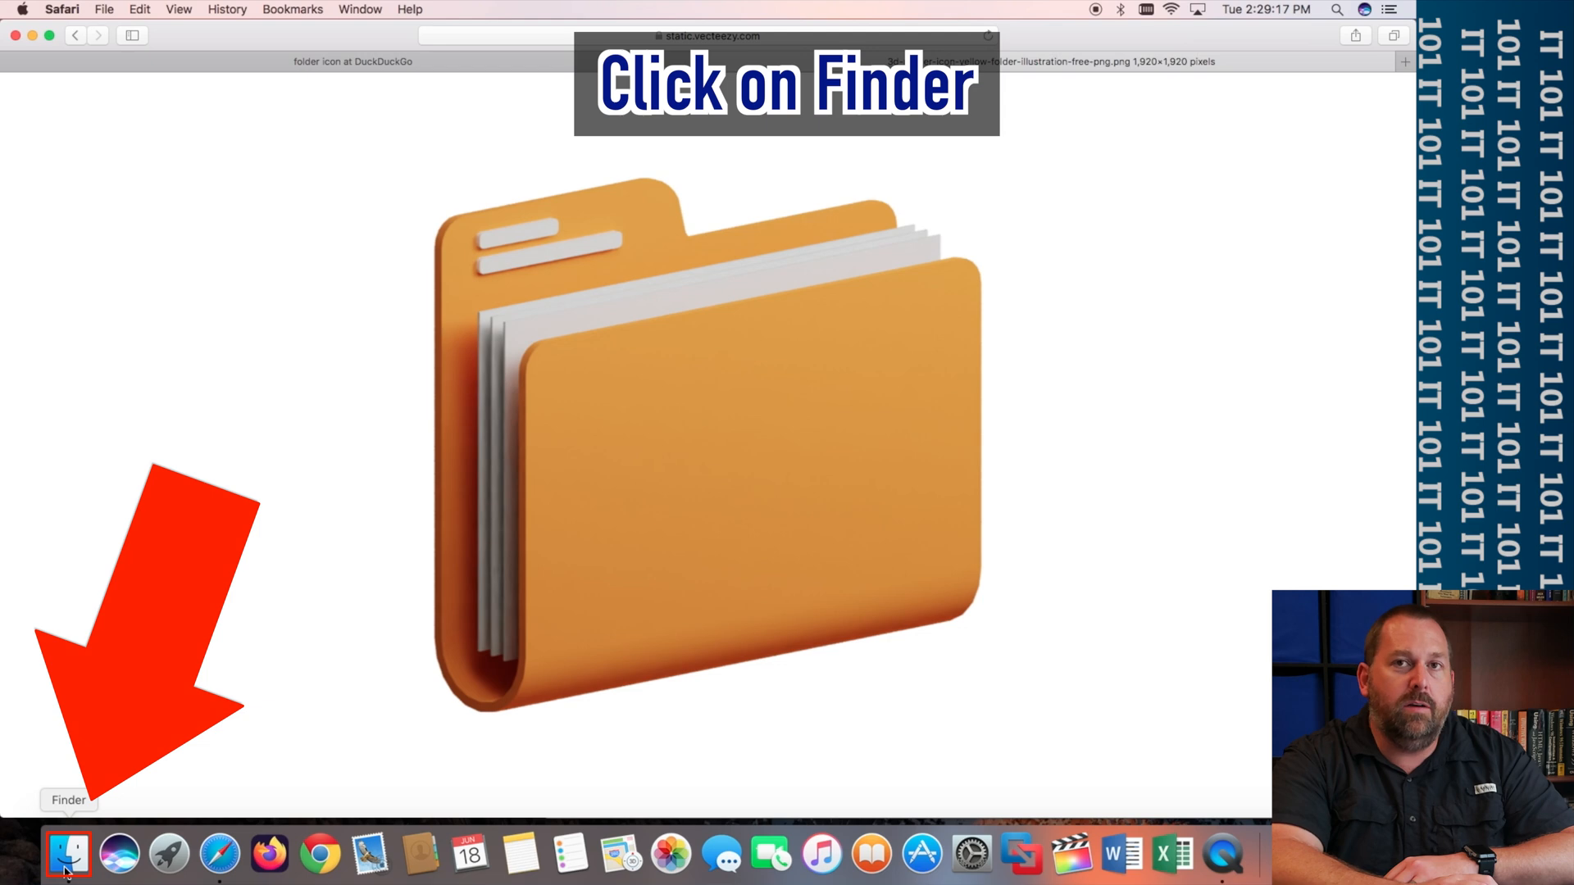
- In Finder's Documents folder, select Folder 1 and bring up its Get Info panel
click(68, 855)
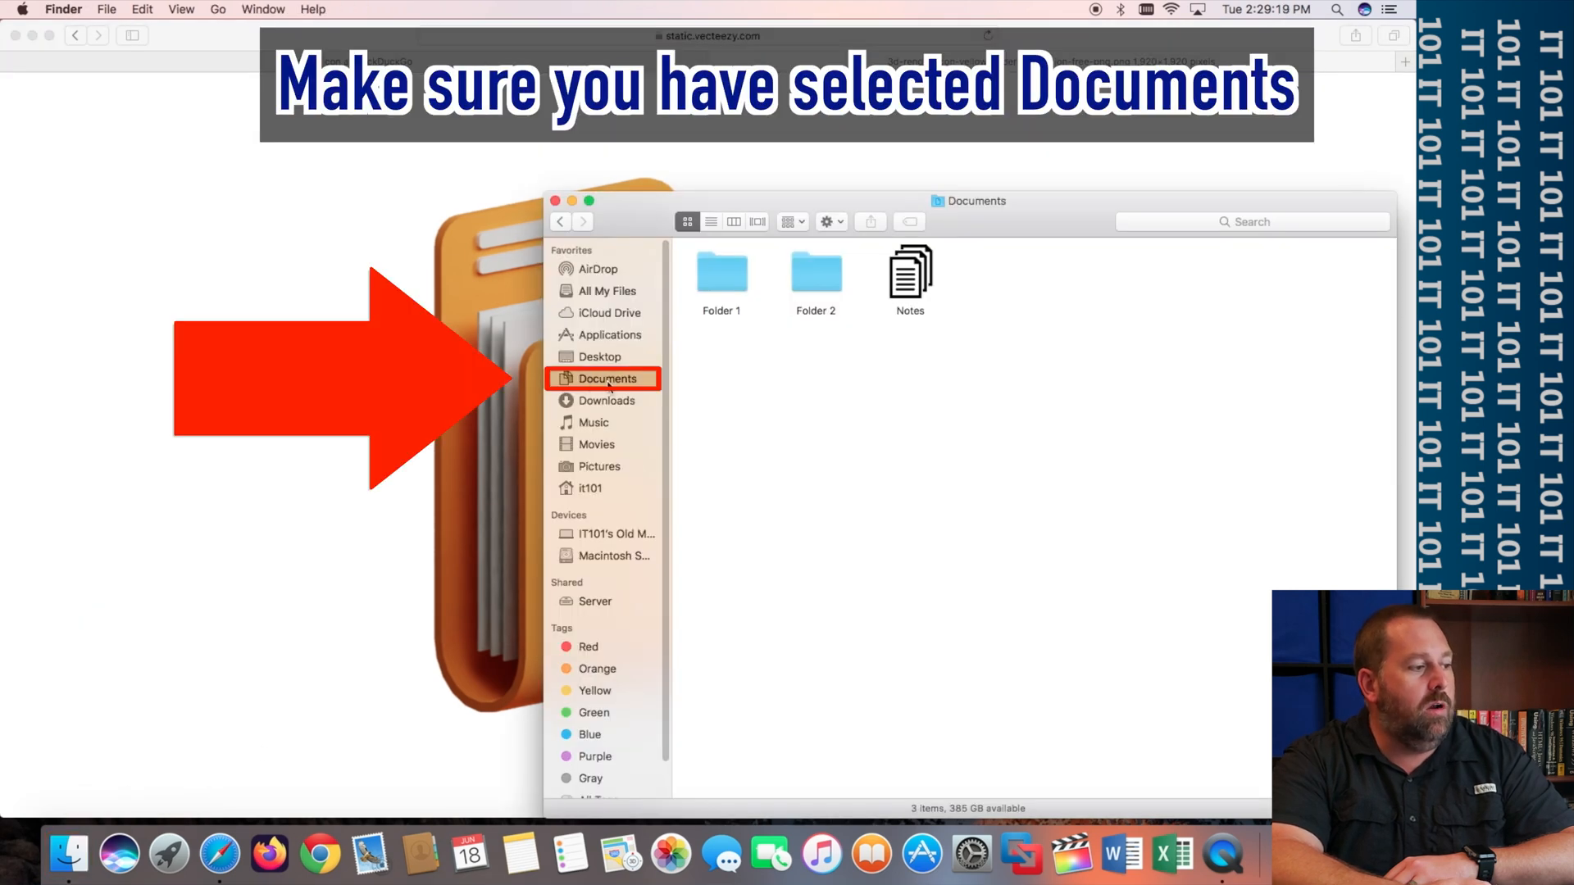
click(721, 270)
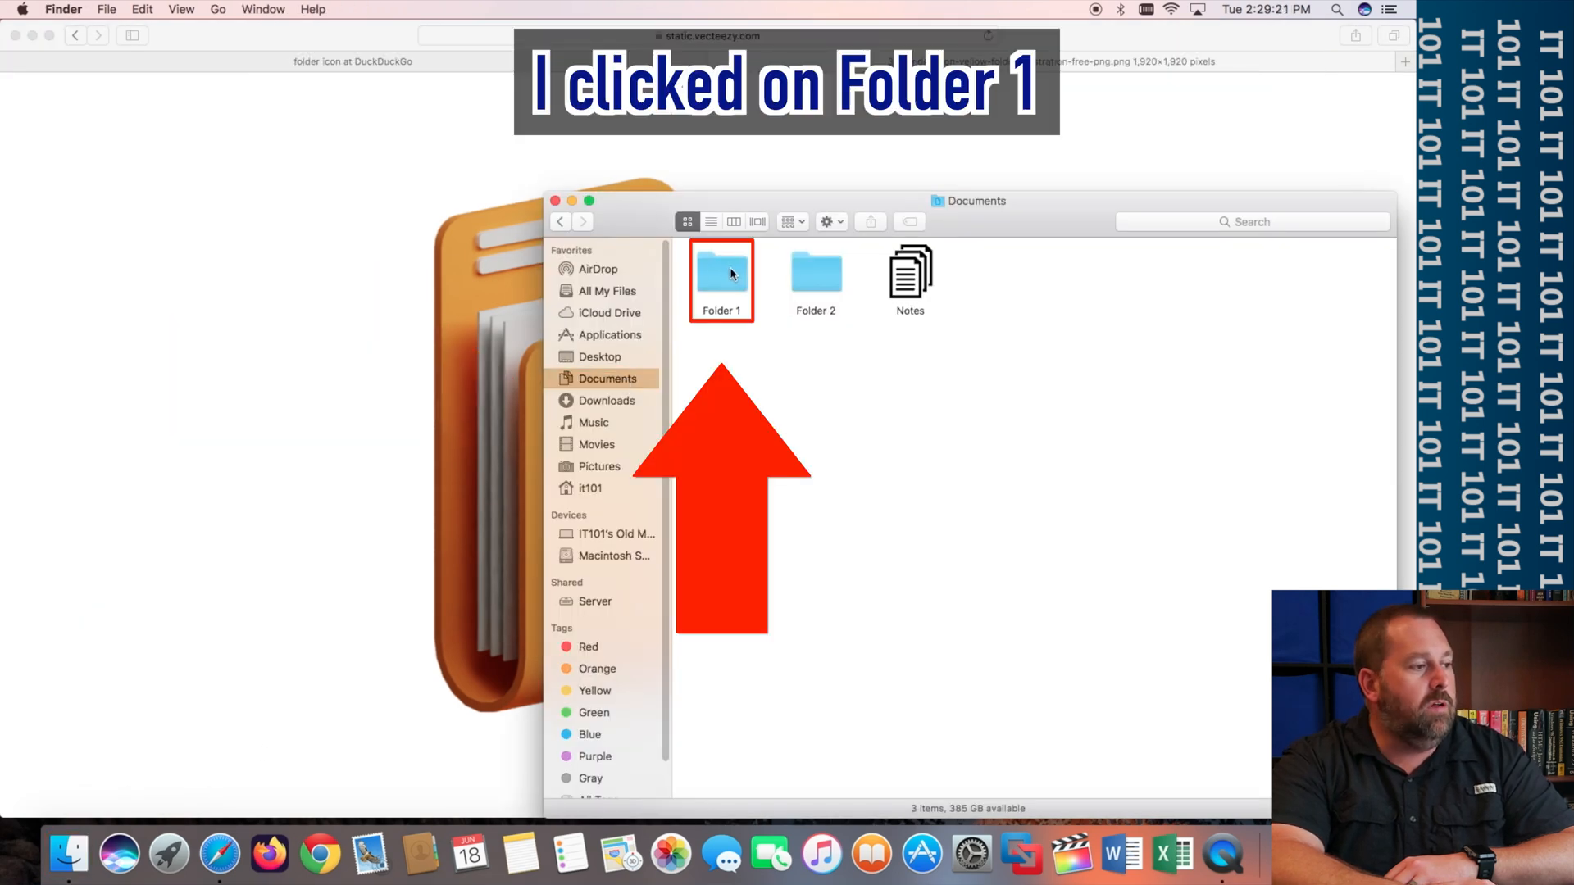
click(722, 271)
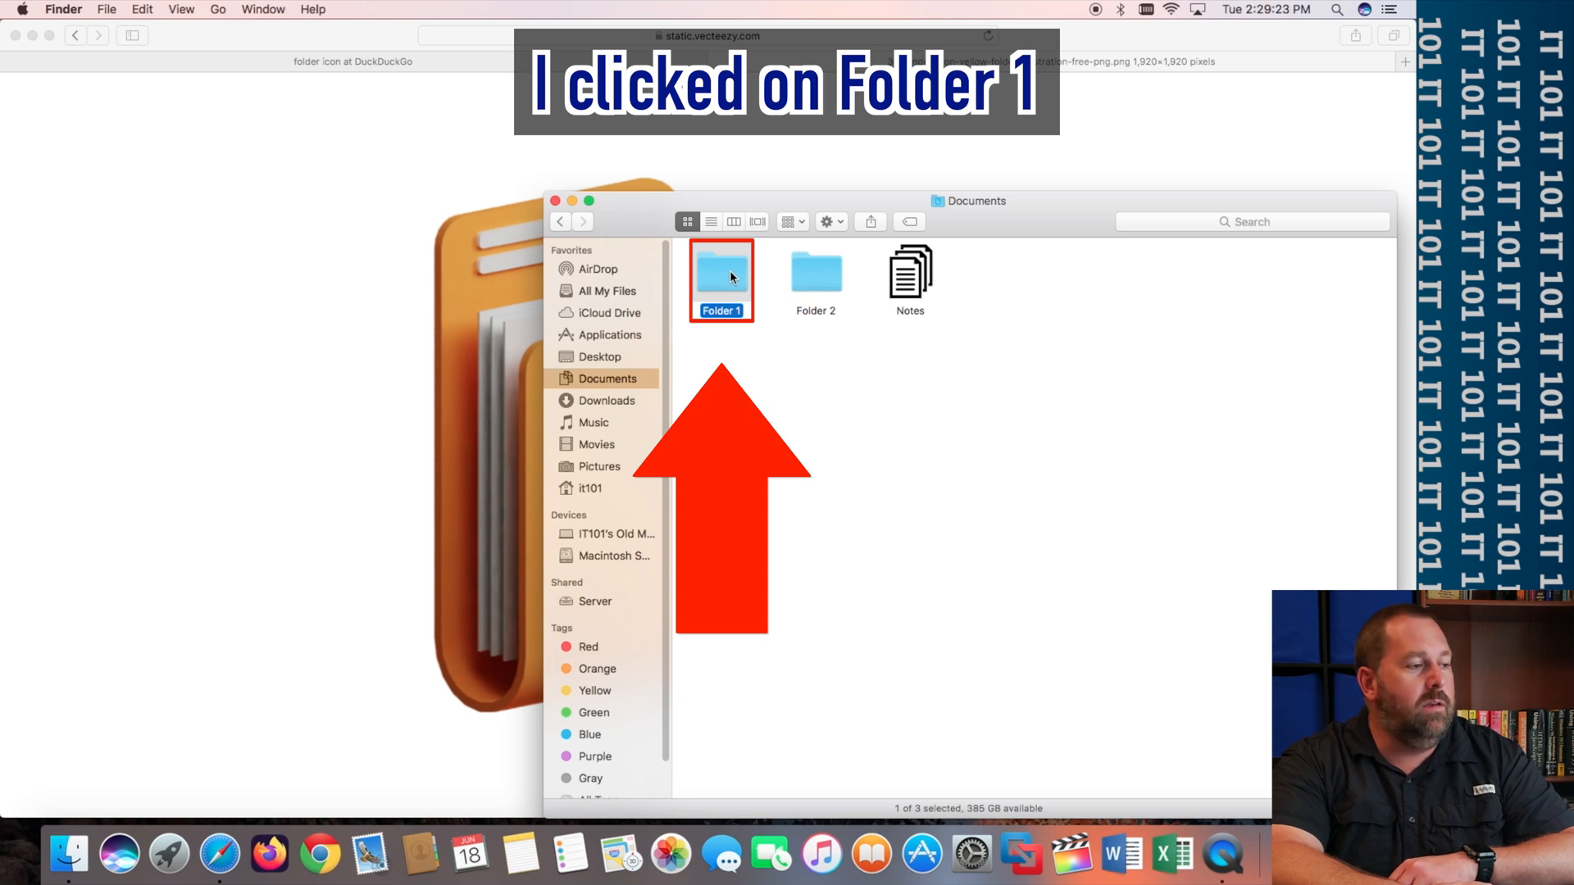
key(cmd+i)
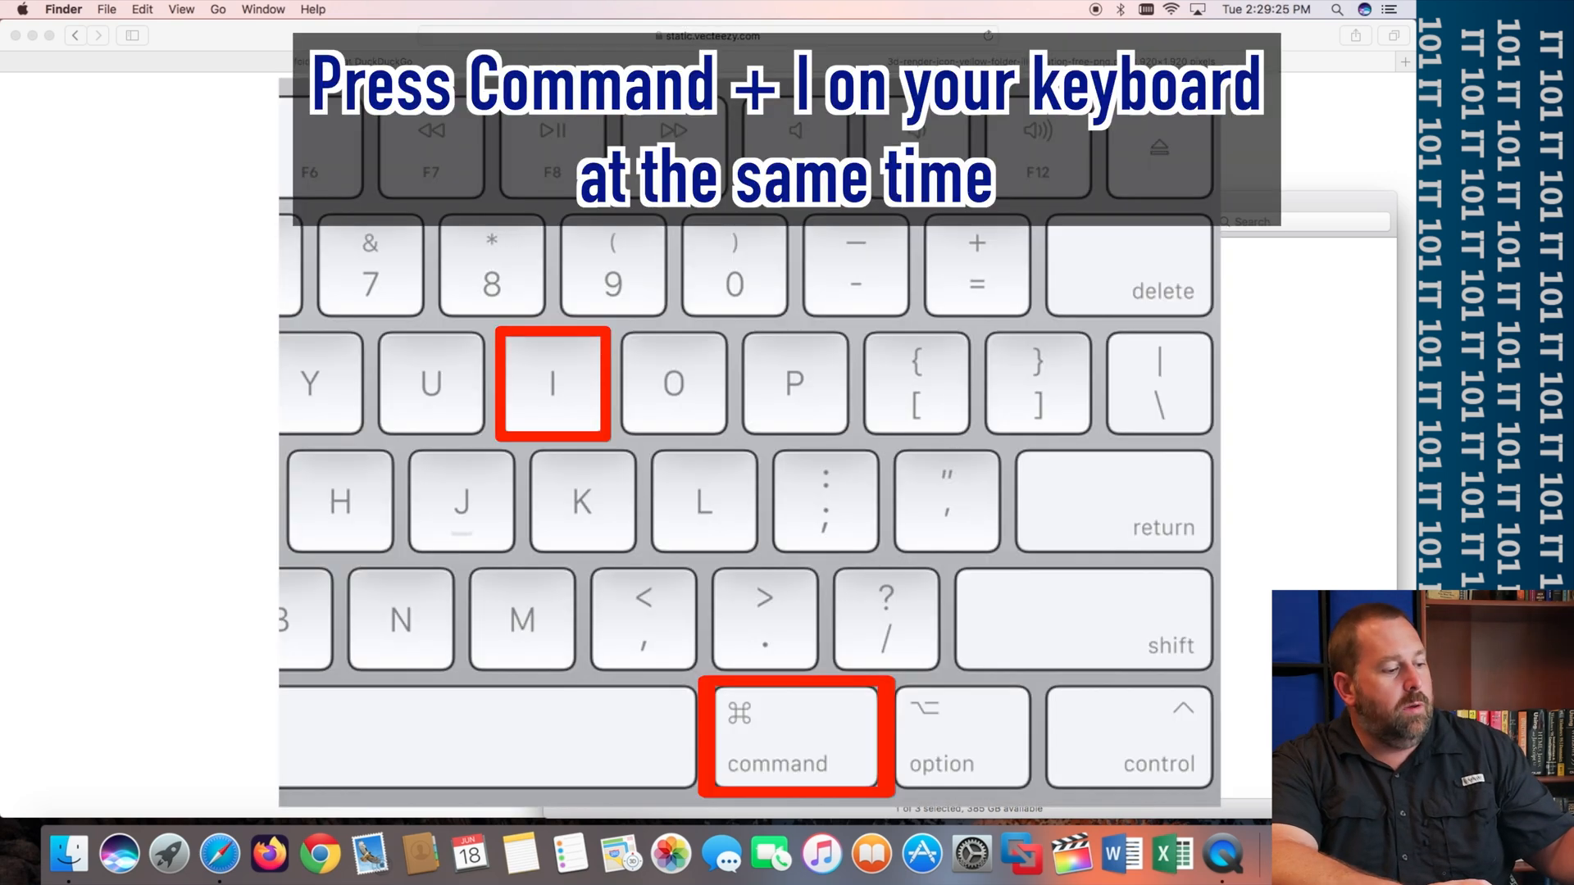
key(cmd+i)
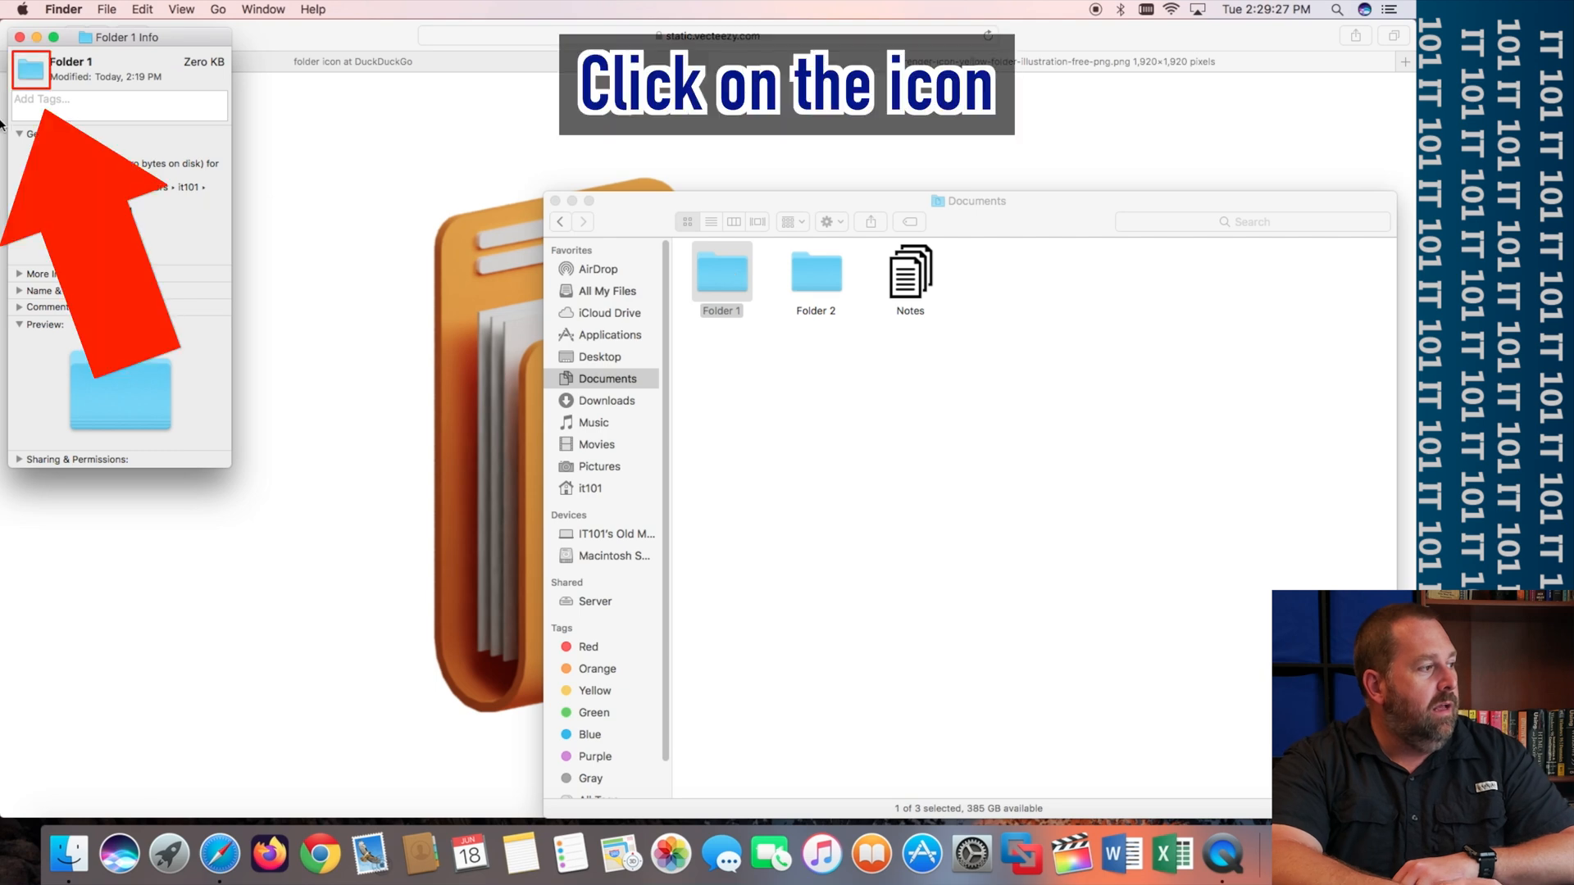
- Paste the orange folder image as Folder 1's icon and close the info panel
click(29, 71)
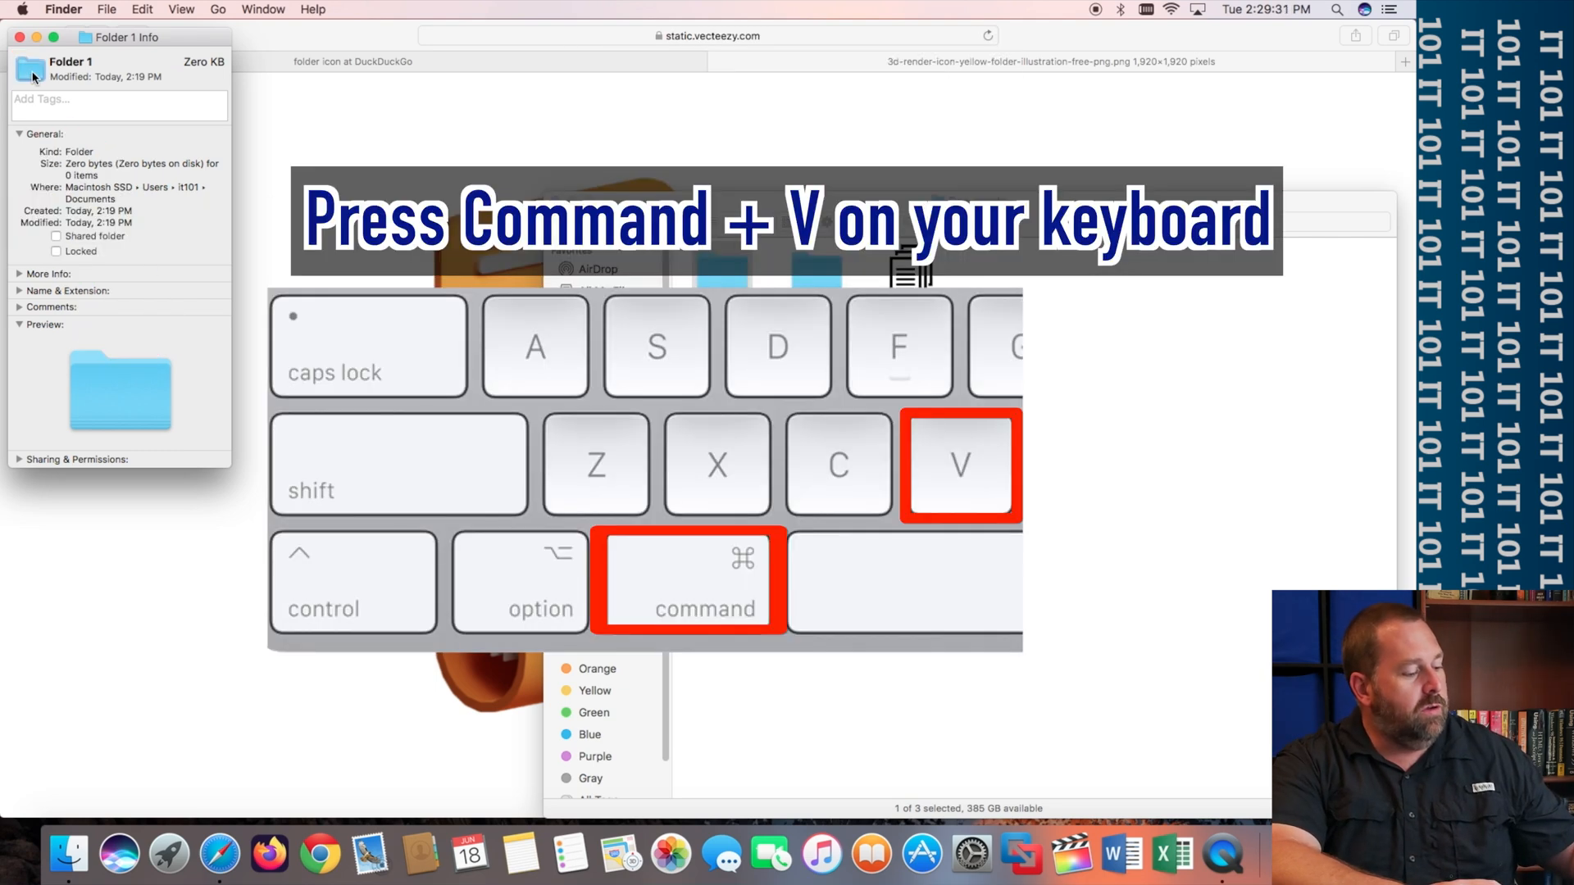
key(cmd+v)
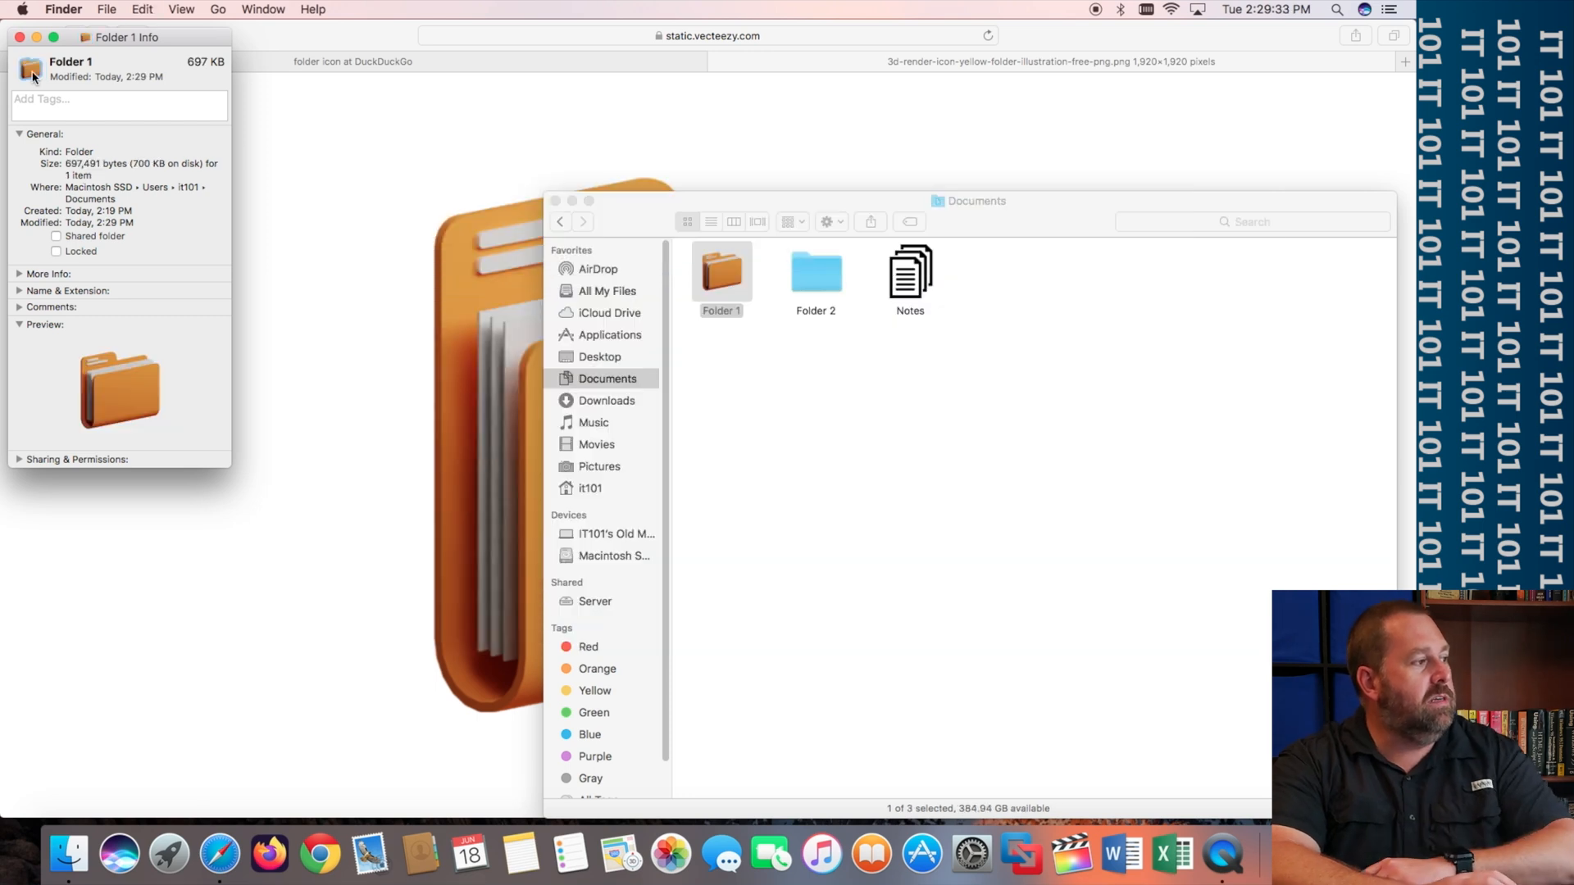
mouse_move(751, 274)
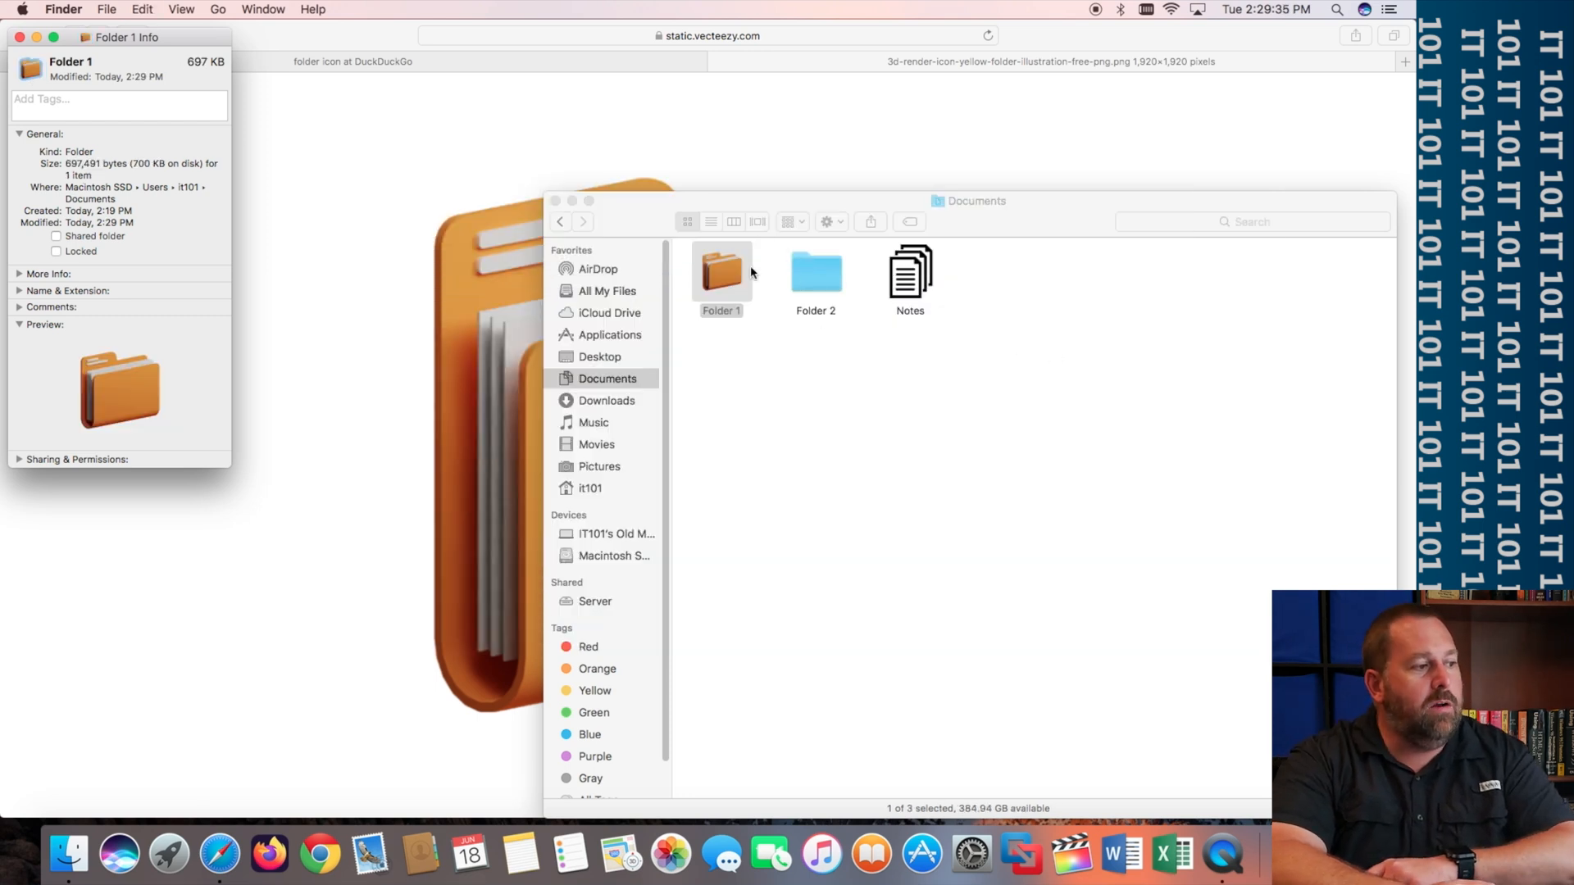
mouse_move(733, 288)
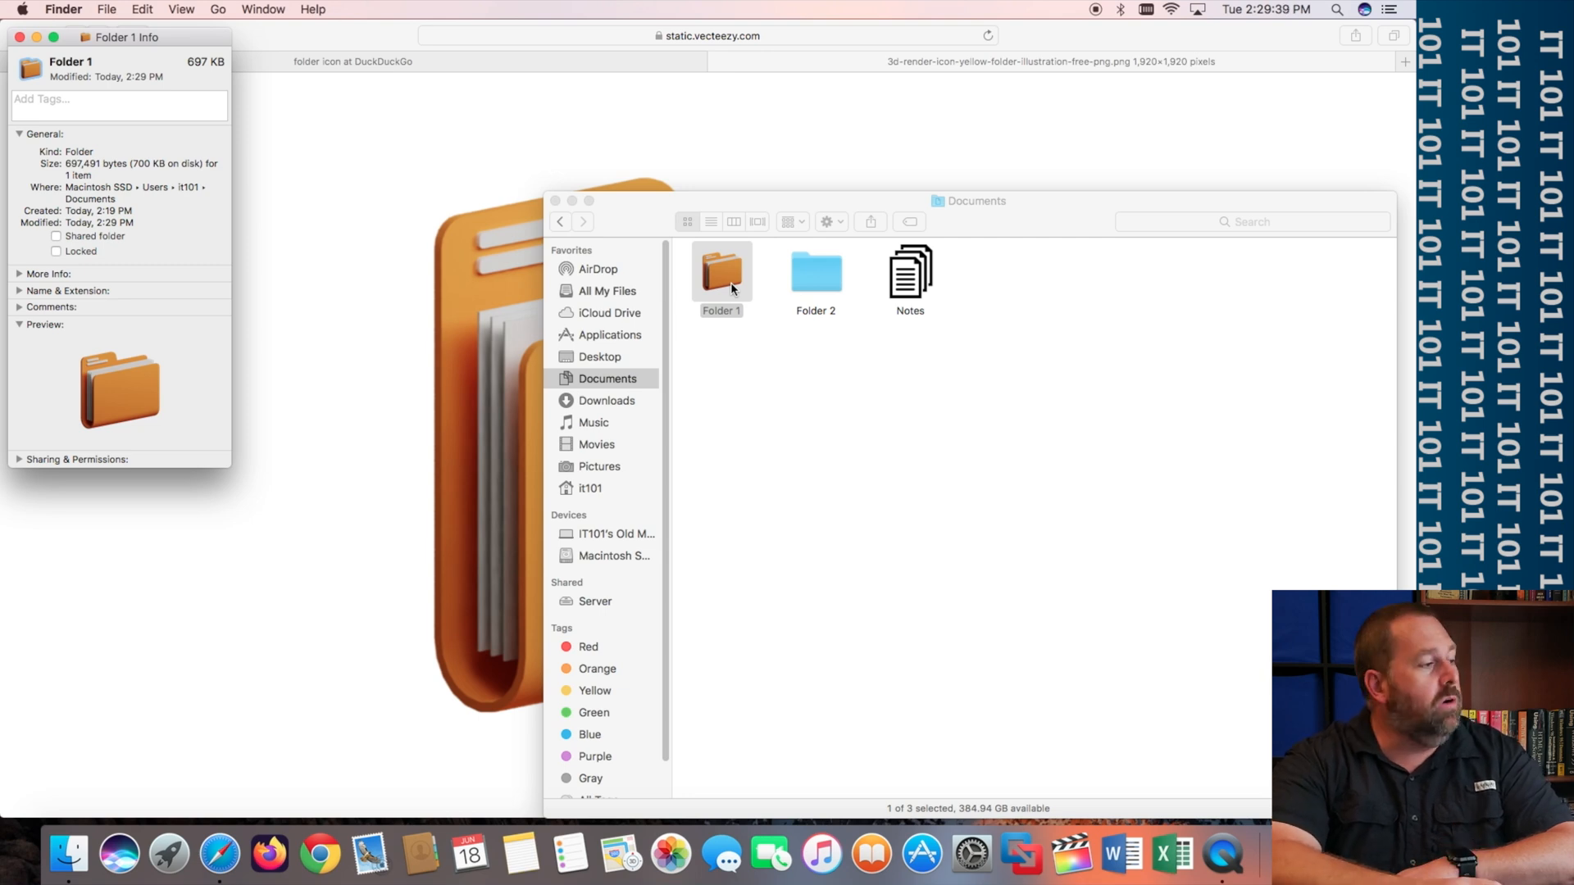
click(20, 38)
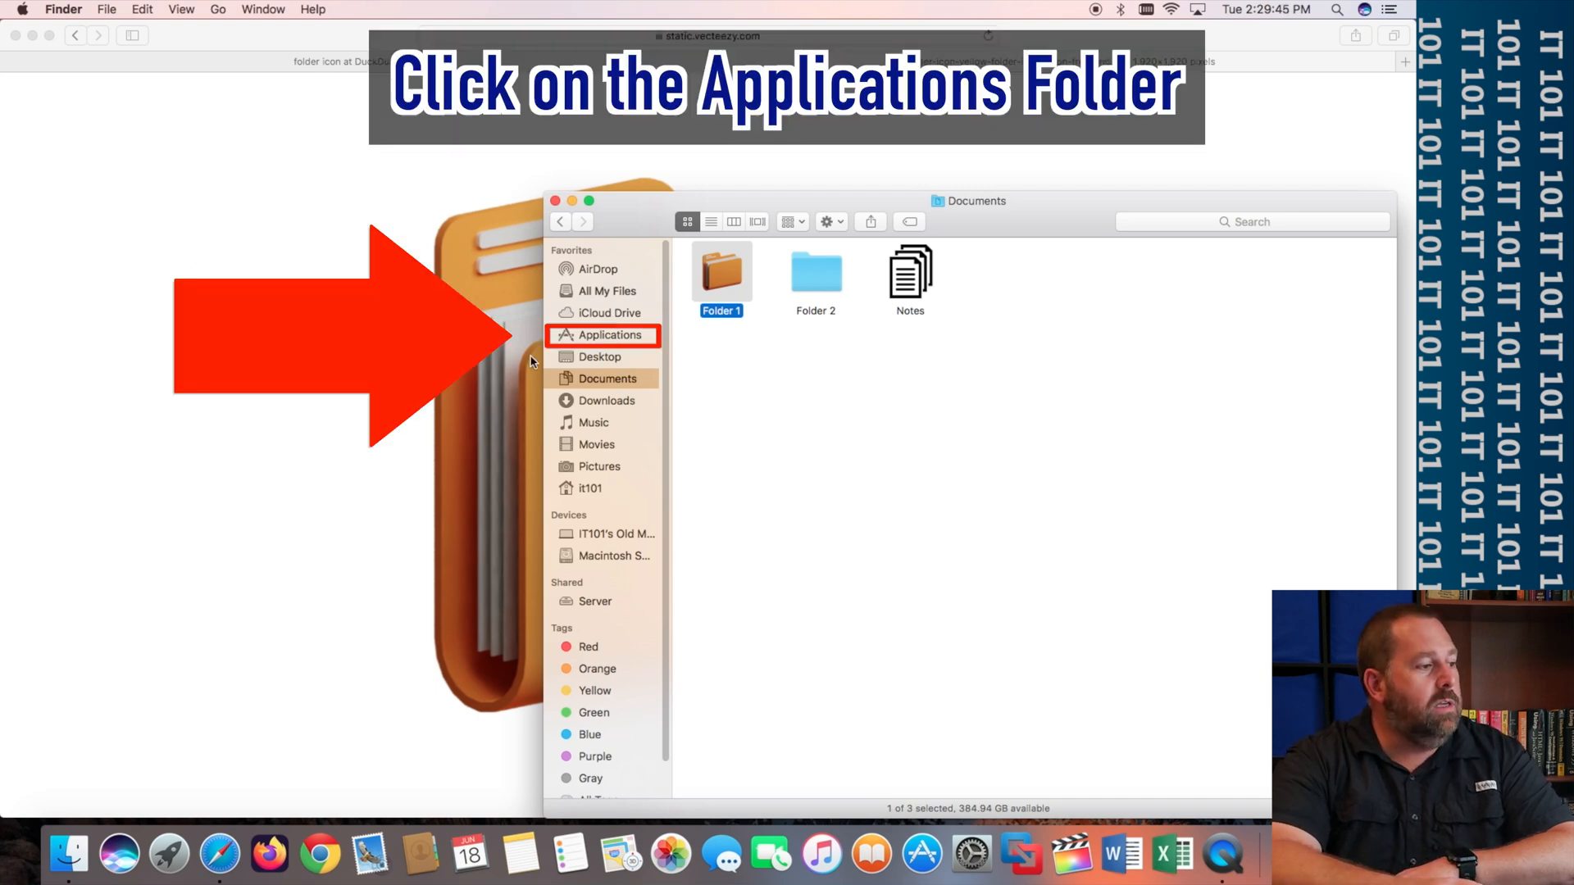
- Show the Applications folder and select Microsoft Word in the list
click(610, 334)
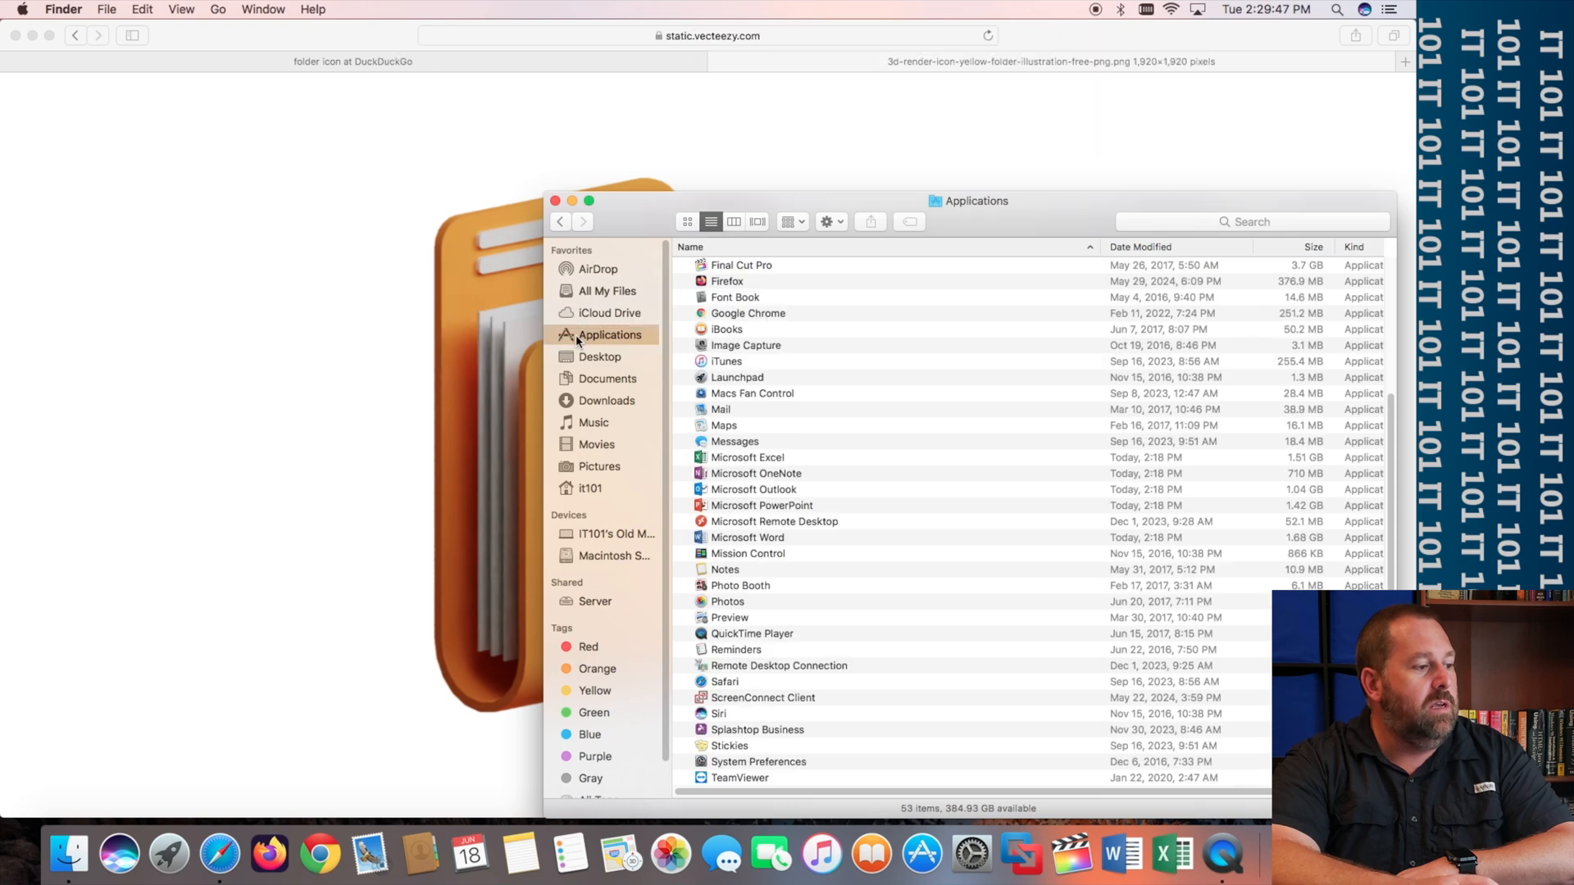
mouse_move(753, 540)
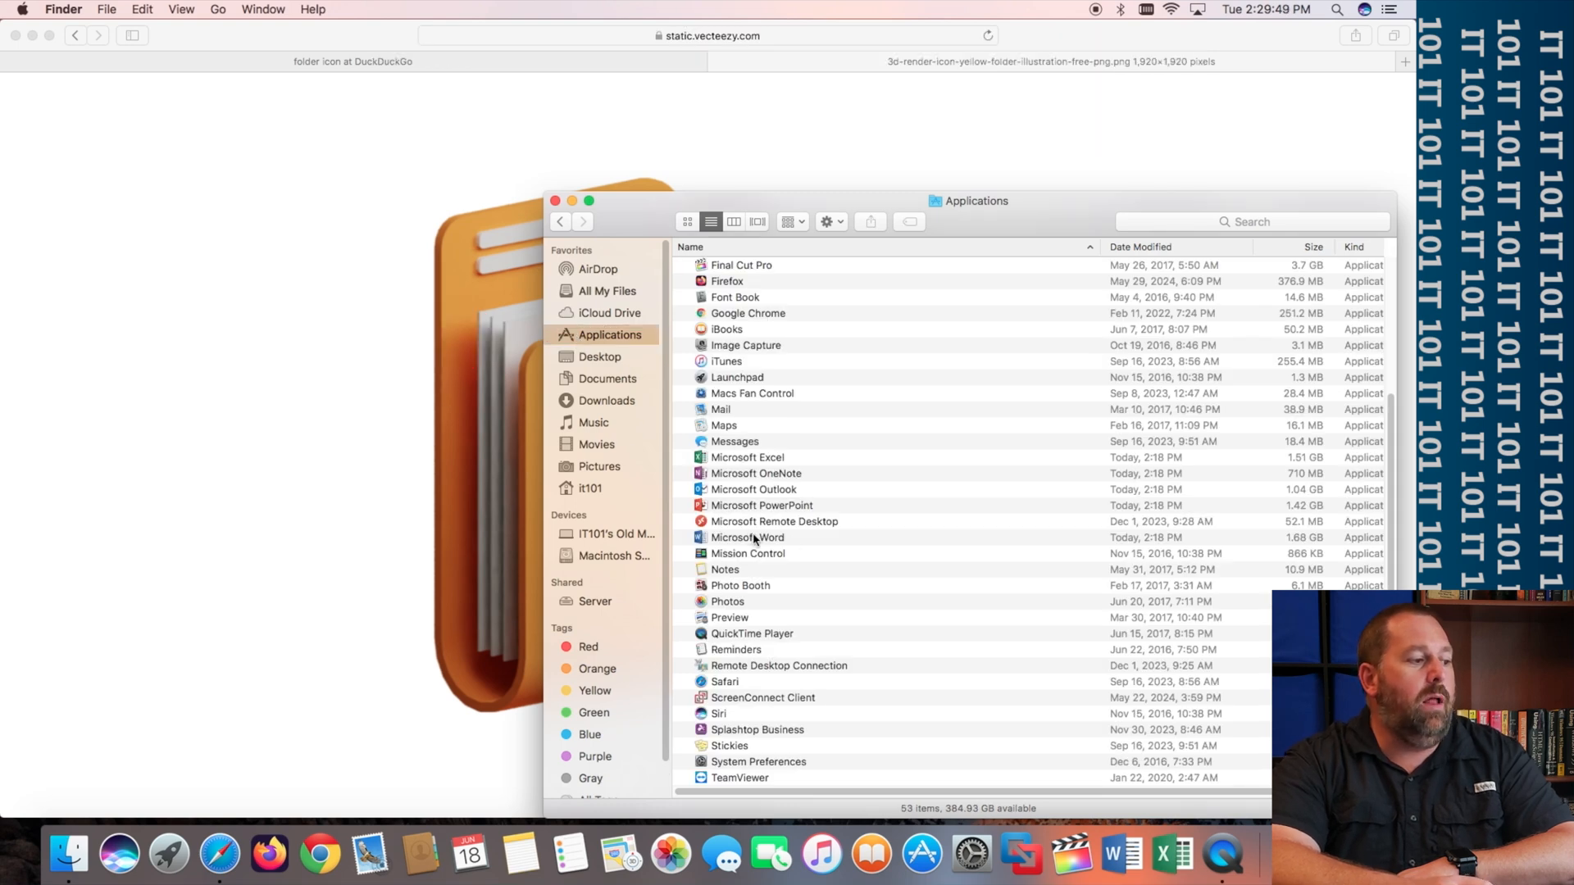
click(747, 538)
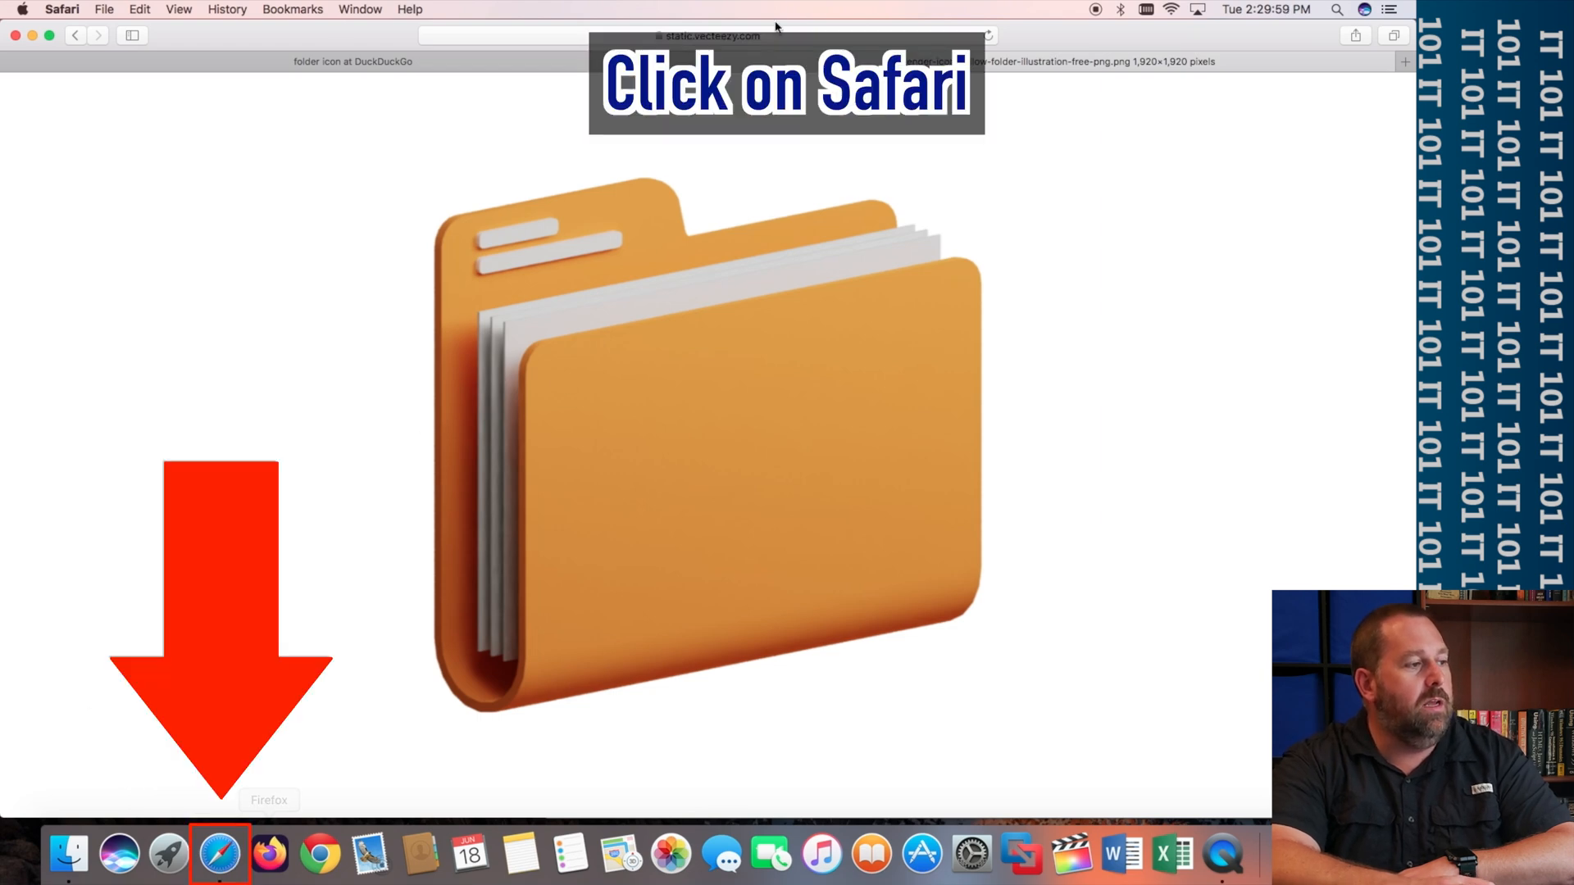
- In Safari, close the folder image tab and search images for 'microsoft word icon'
click(218, 855)
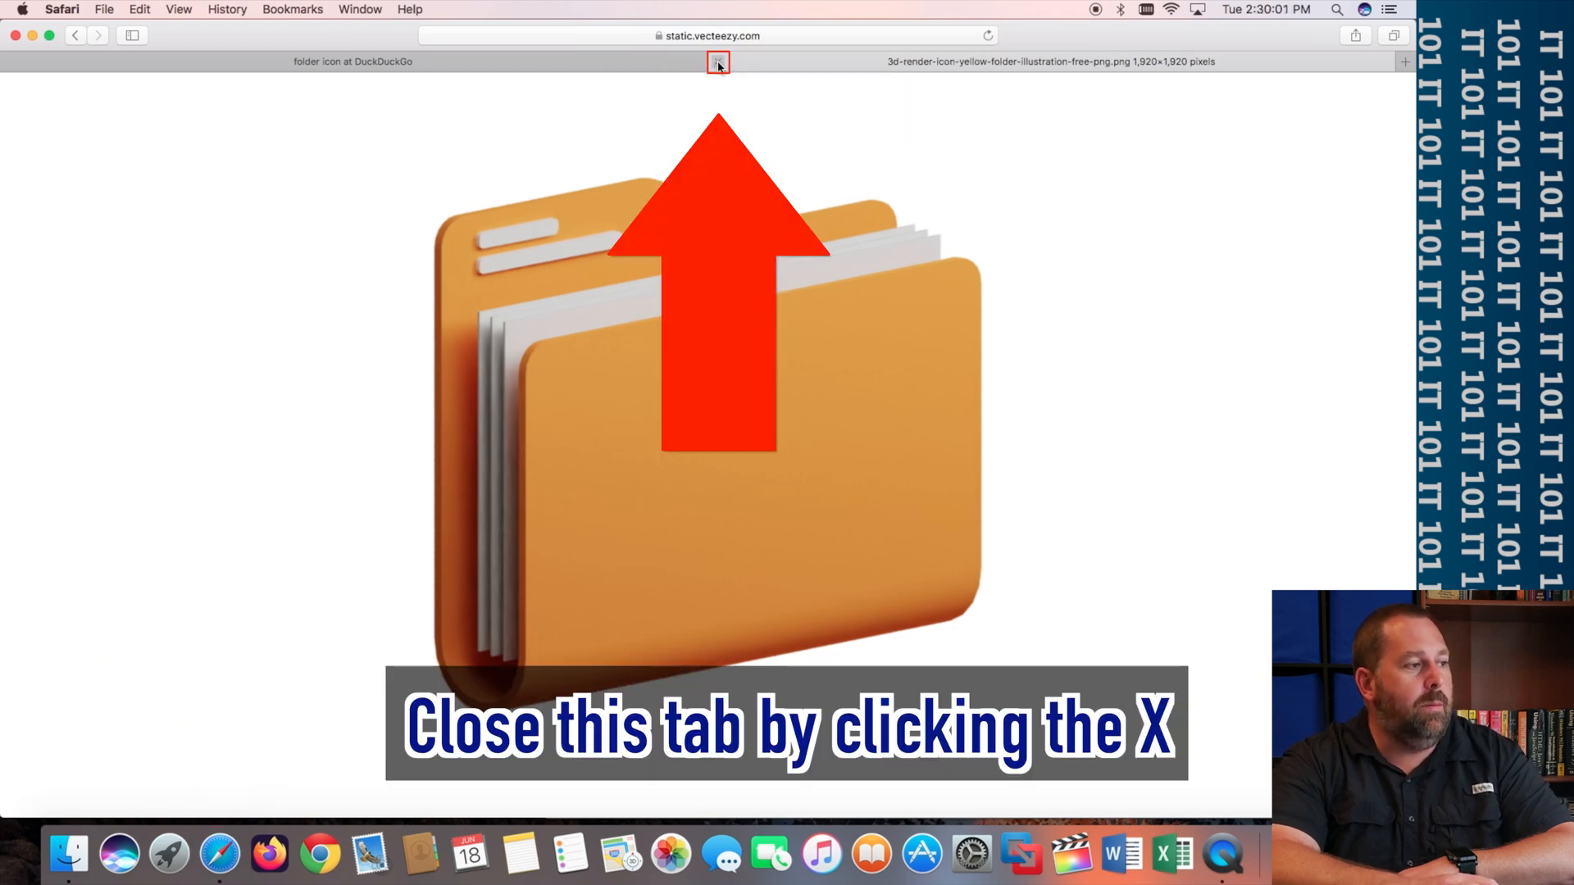
click(717, 60)
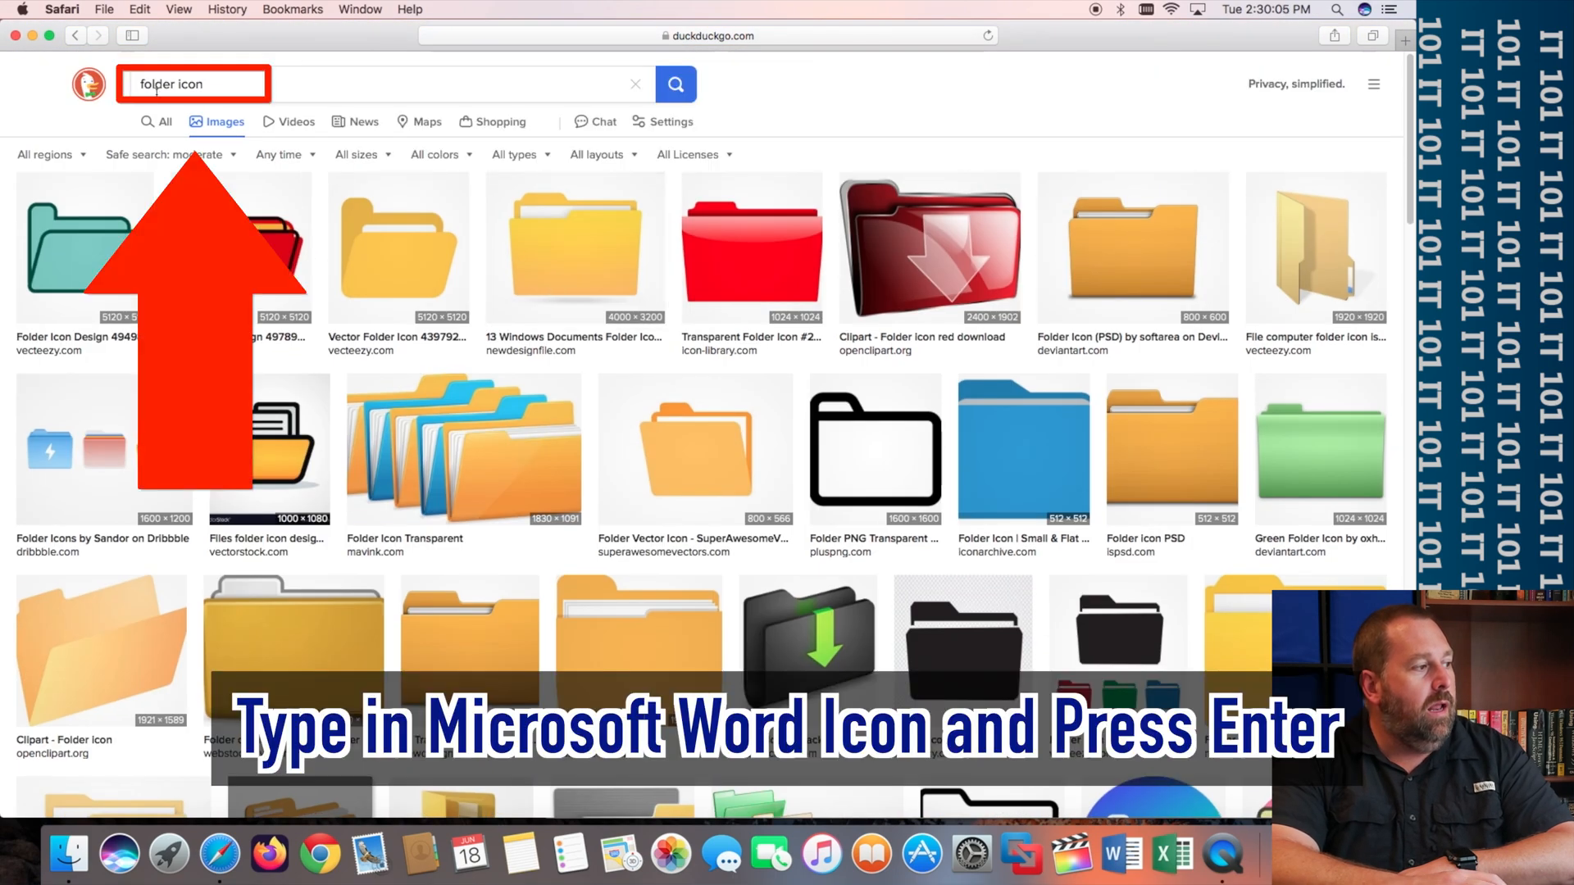
text(m icon)
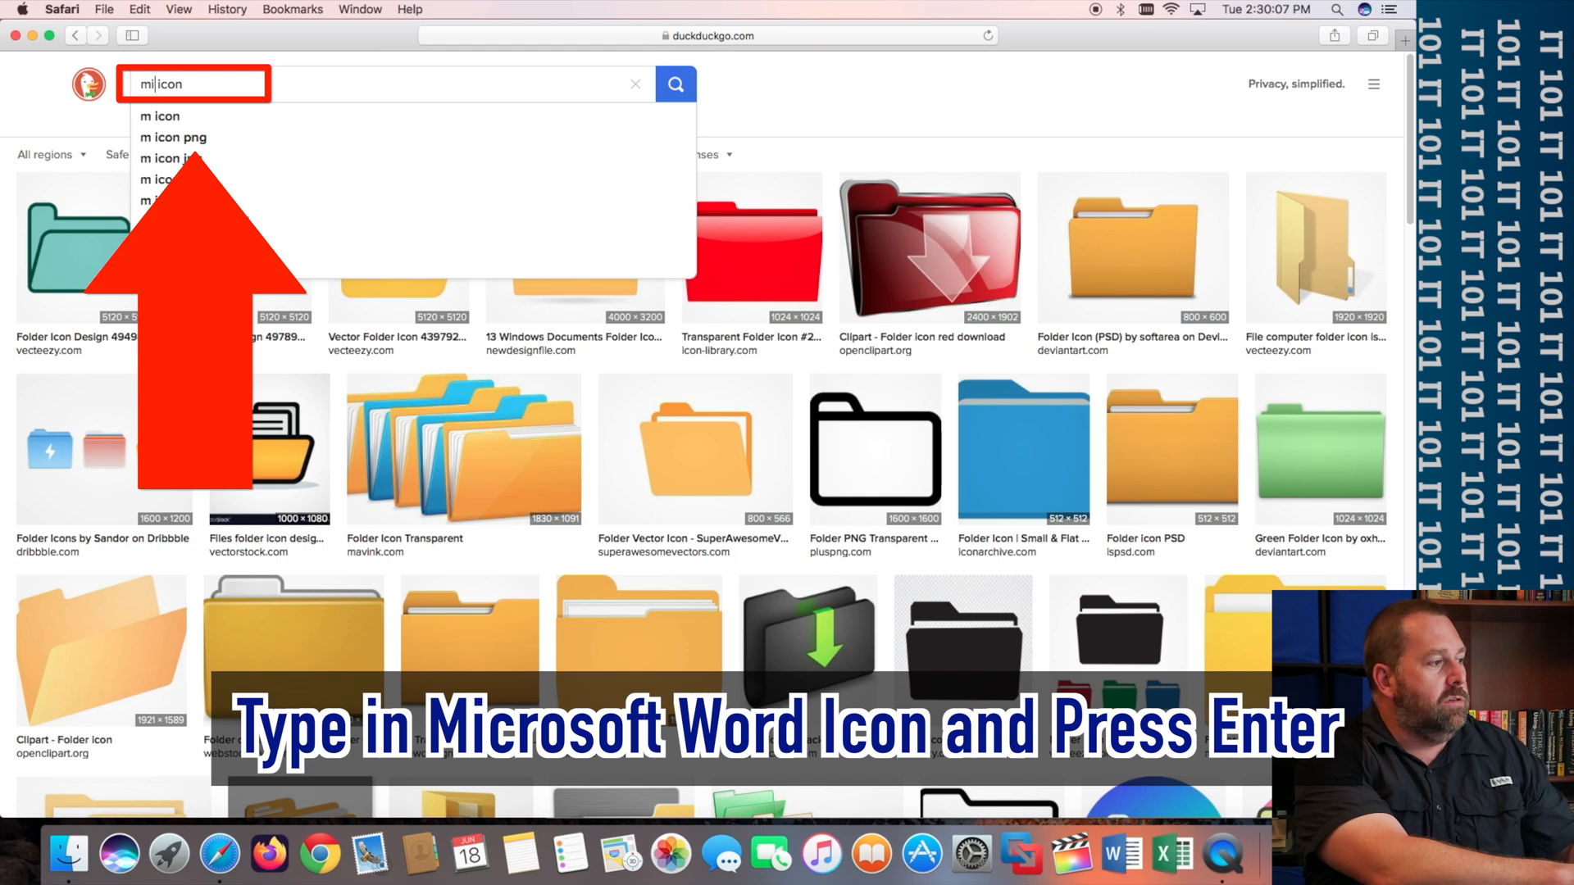
text(microsoft word icon)
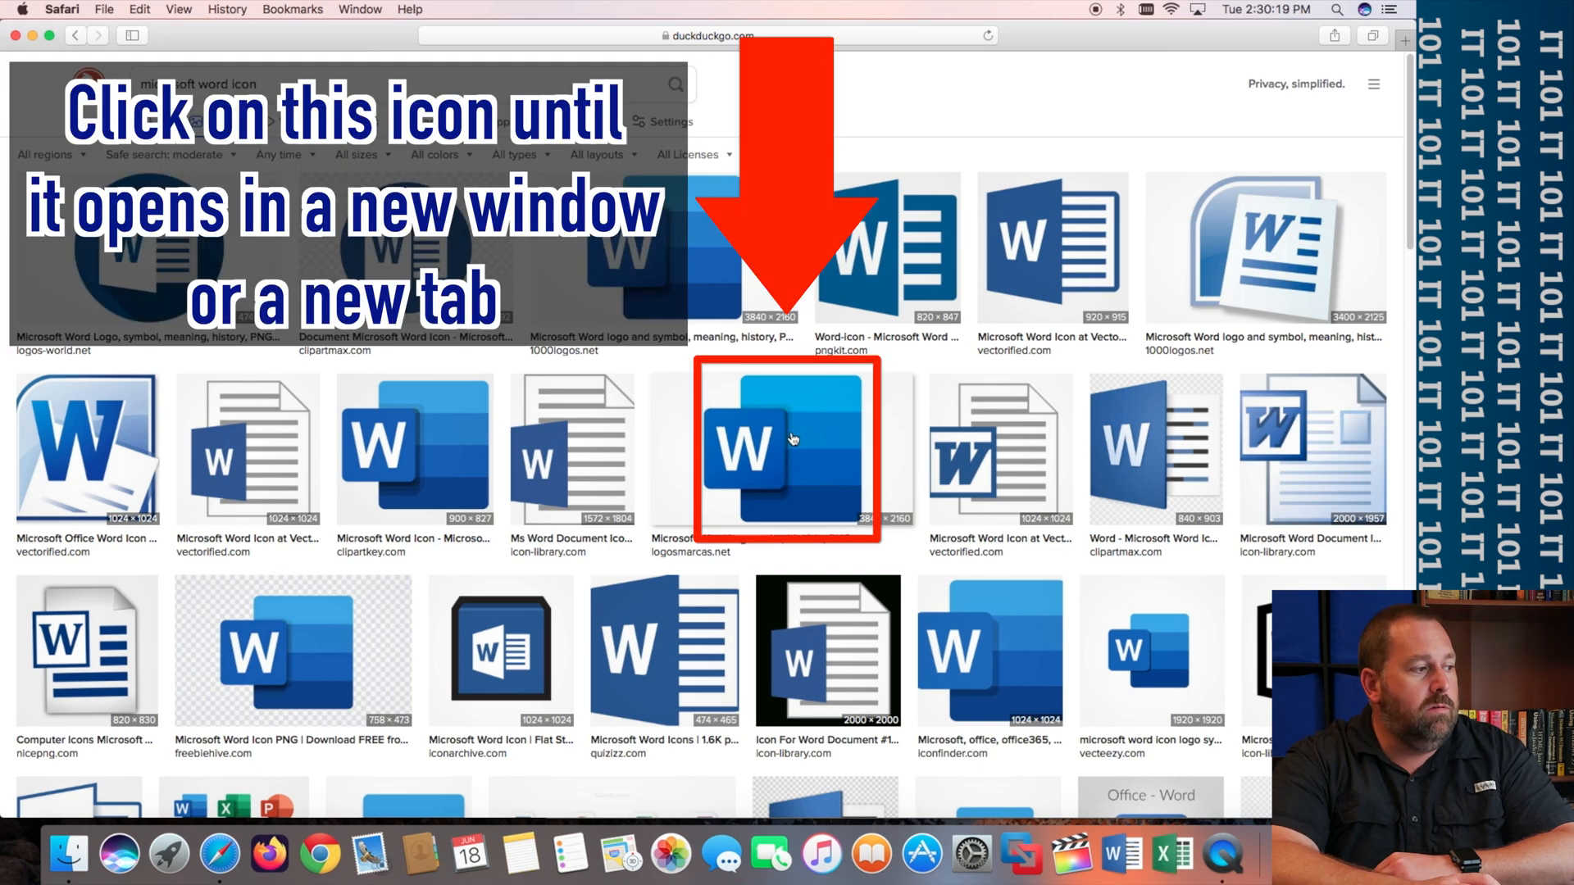
- Open the large Word logo image by itself and copy it to the clipboard
click(789, 446)
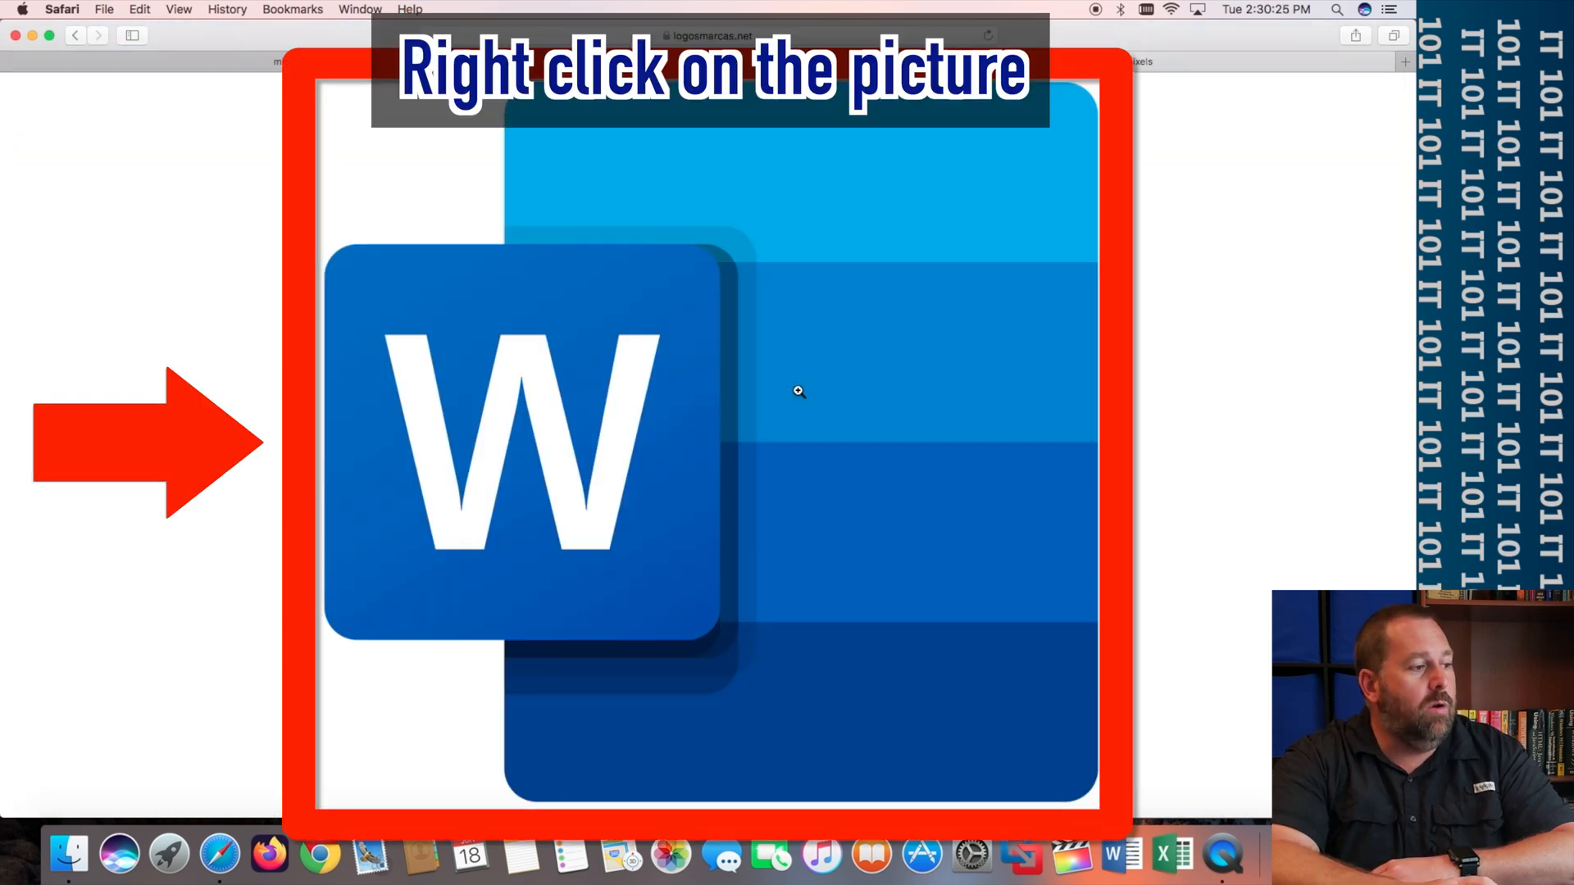
right_click(799, 392)
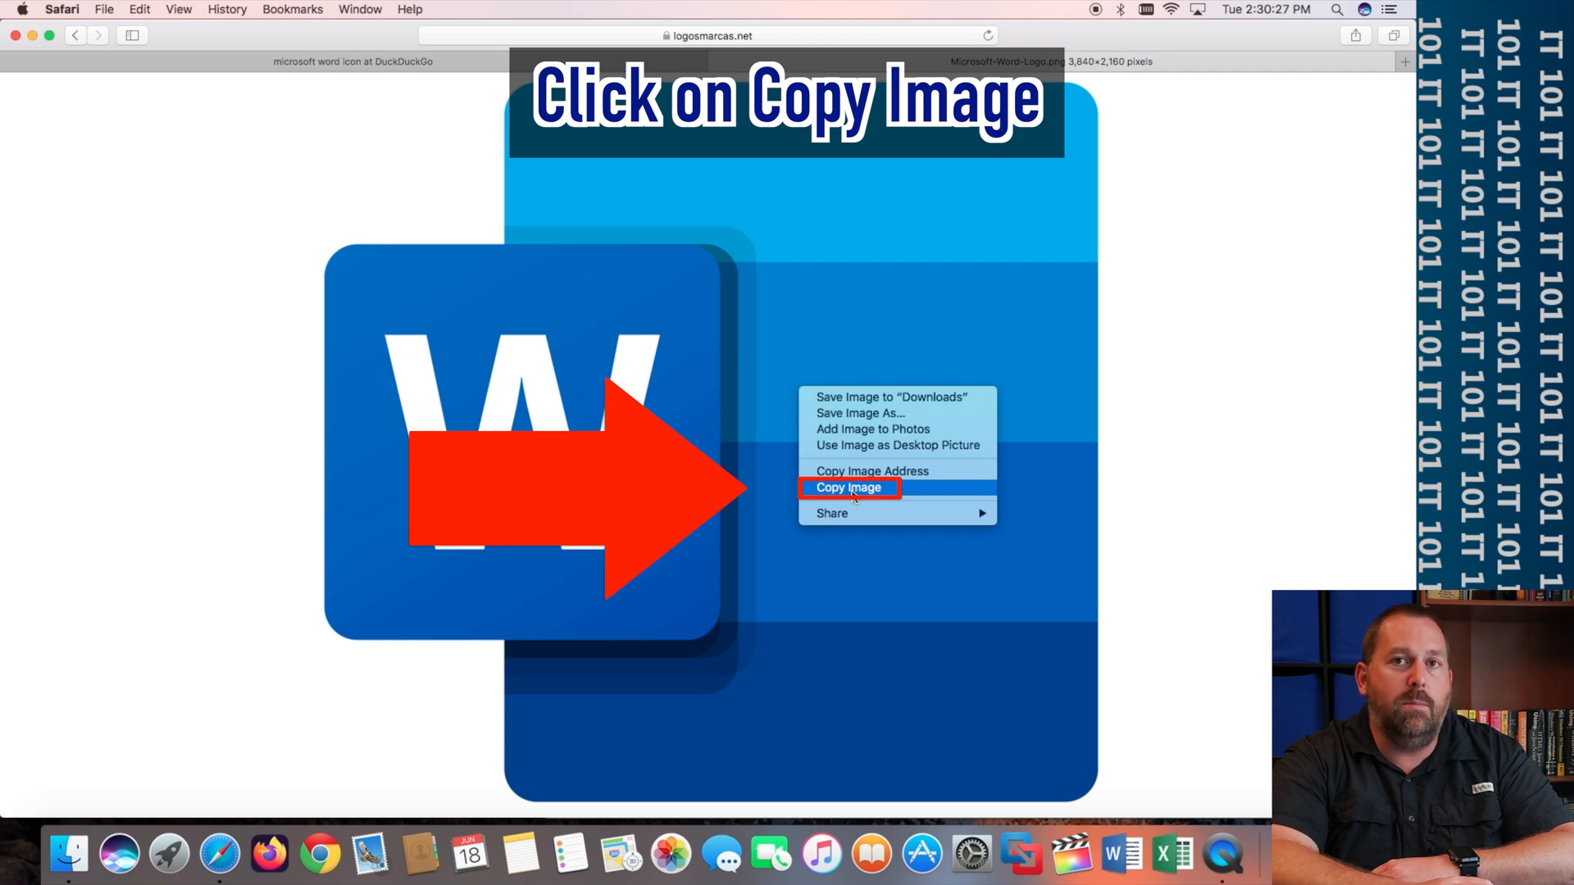
click(848, 489)
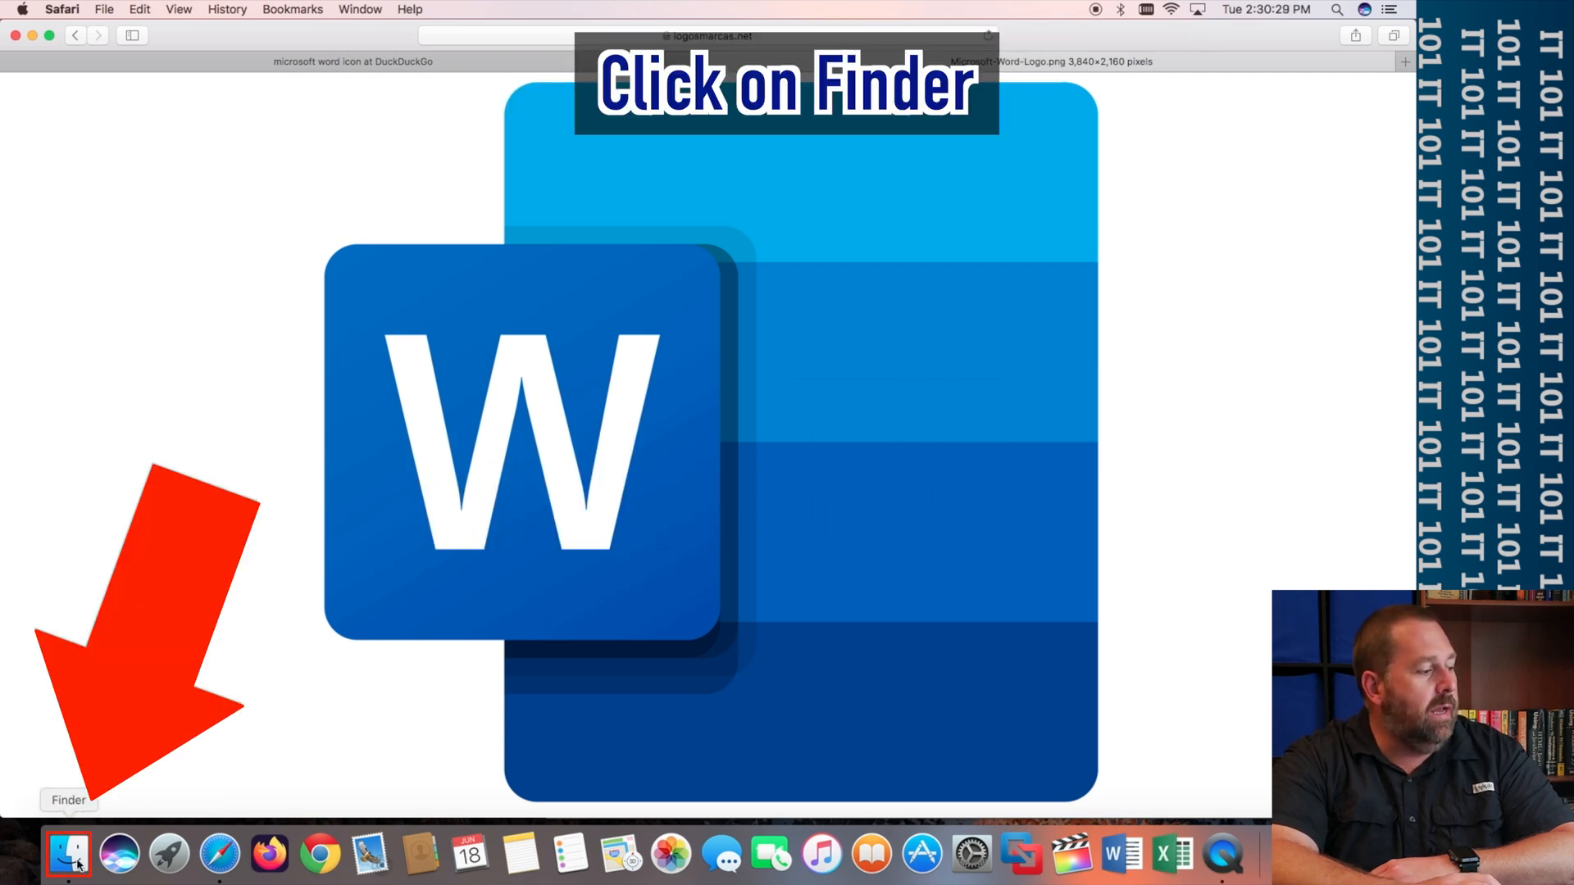
- In Finder, open Microsoft Word's Get Info panel and paste the Word logo, triggering a password prompt
click(69, 854)
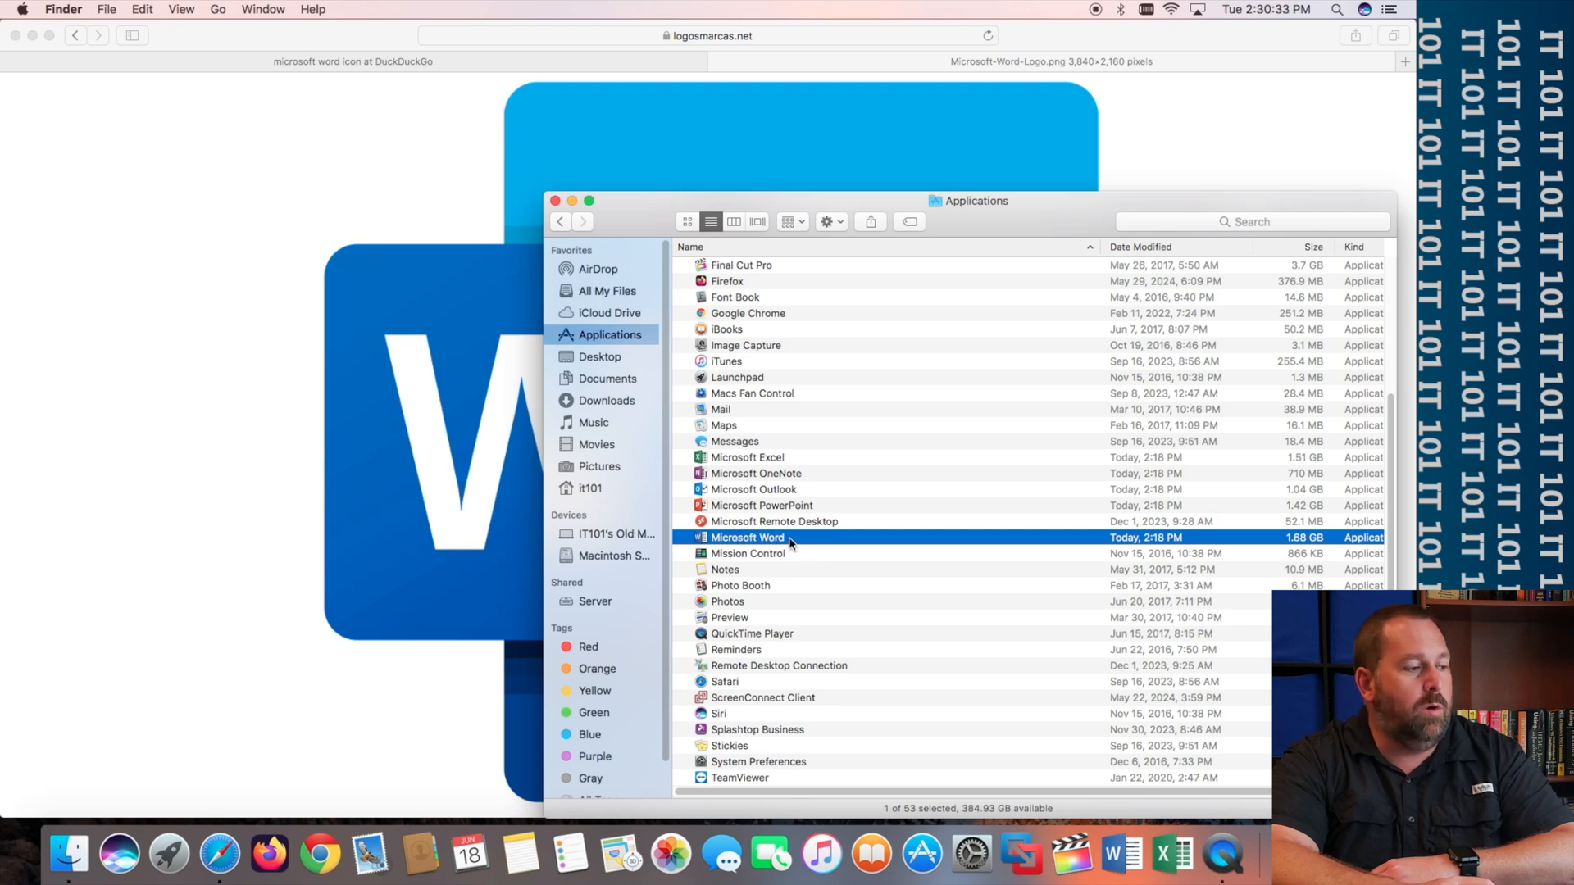
click(748, 537)
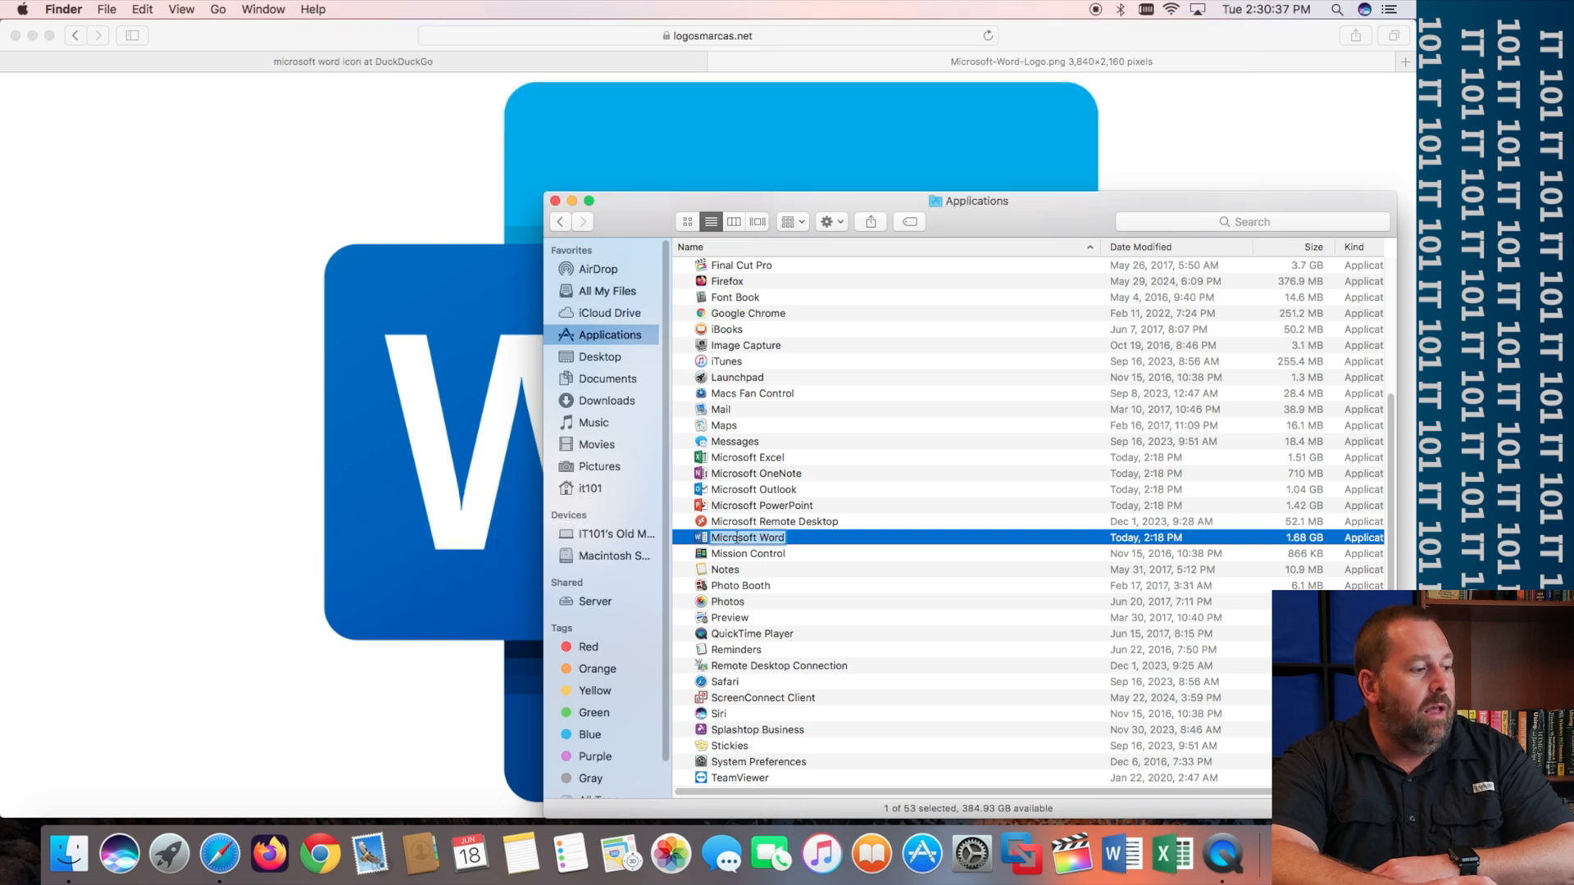
key(cmd+i)
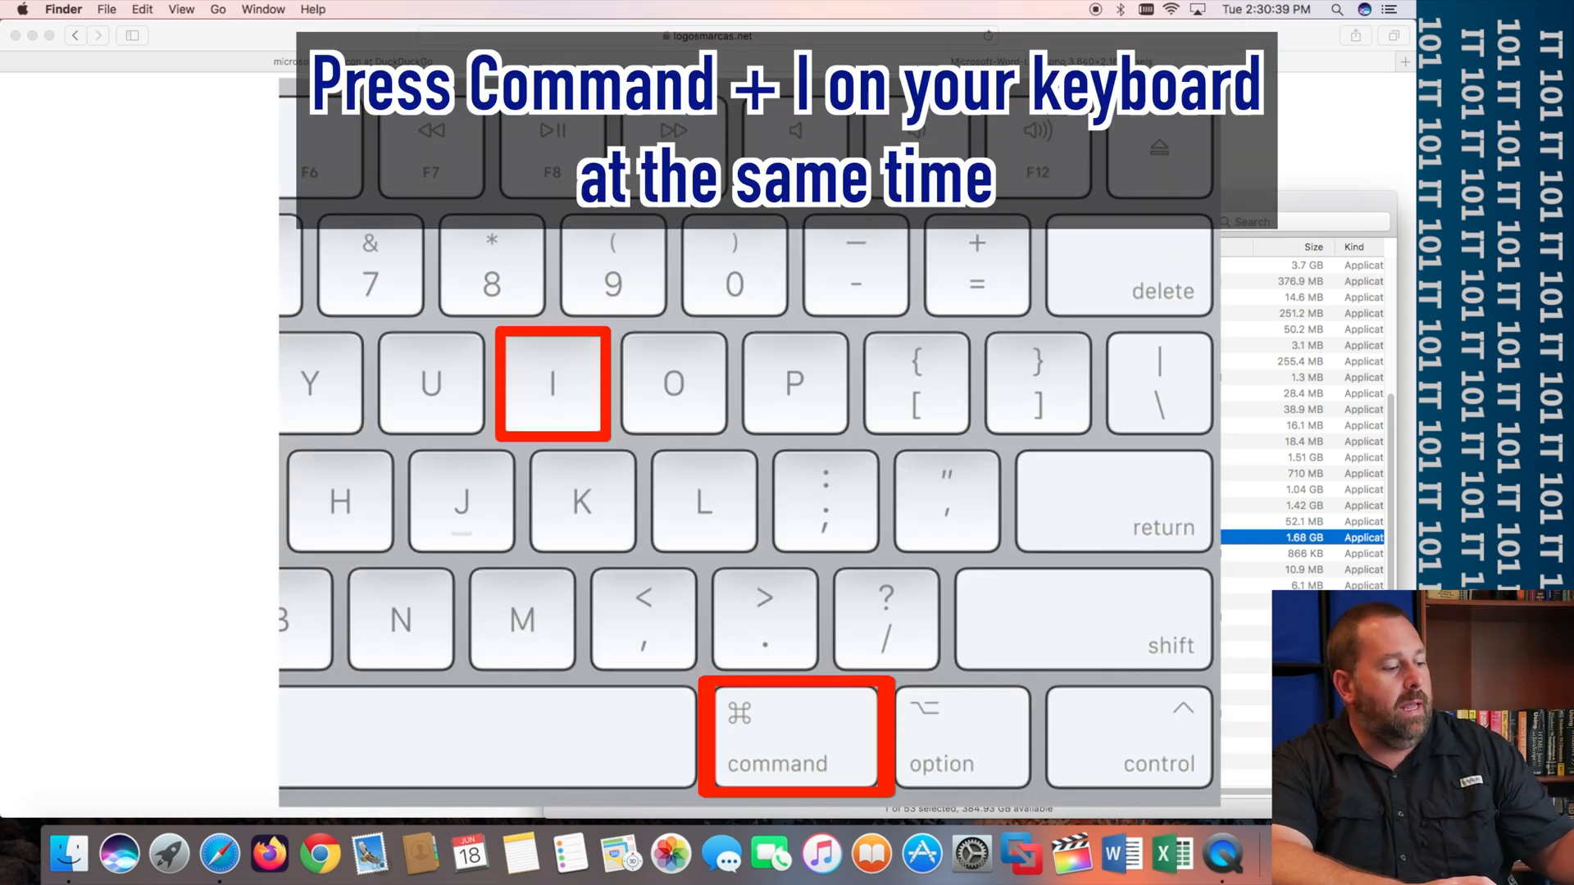
key(cmd+i)
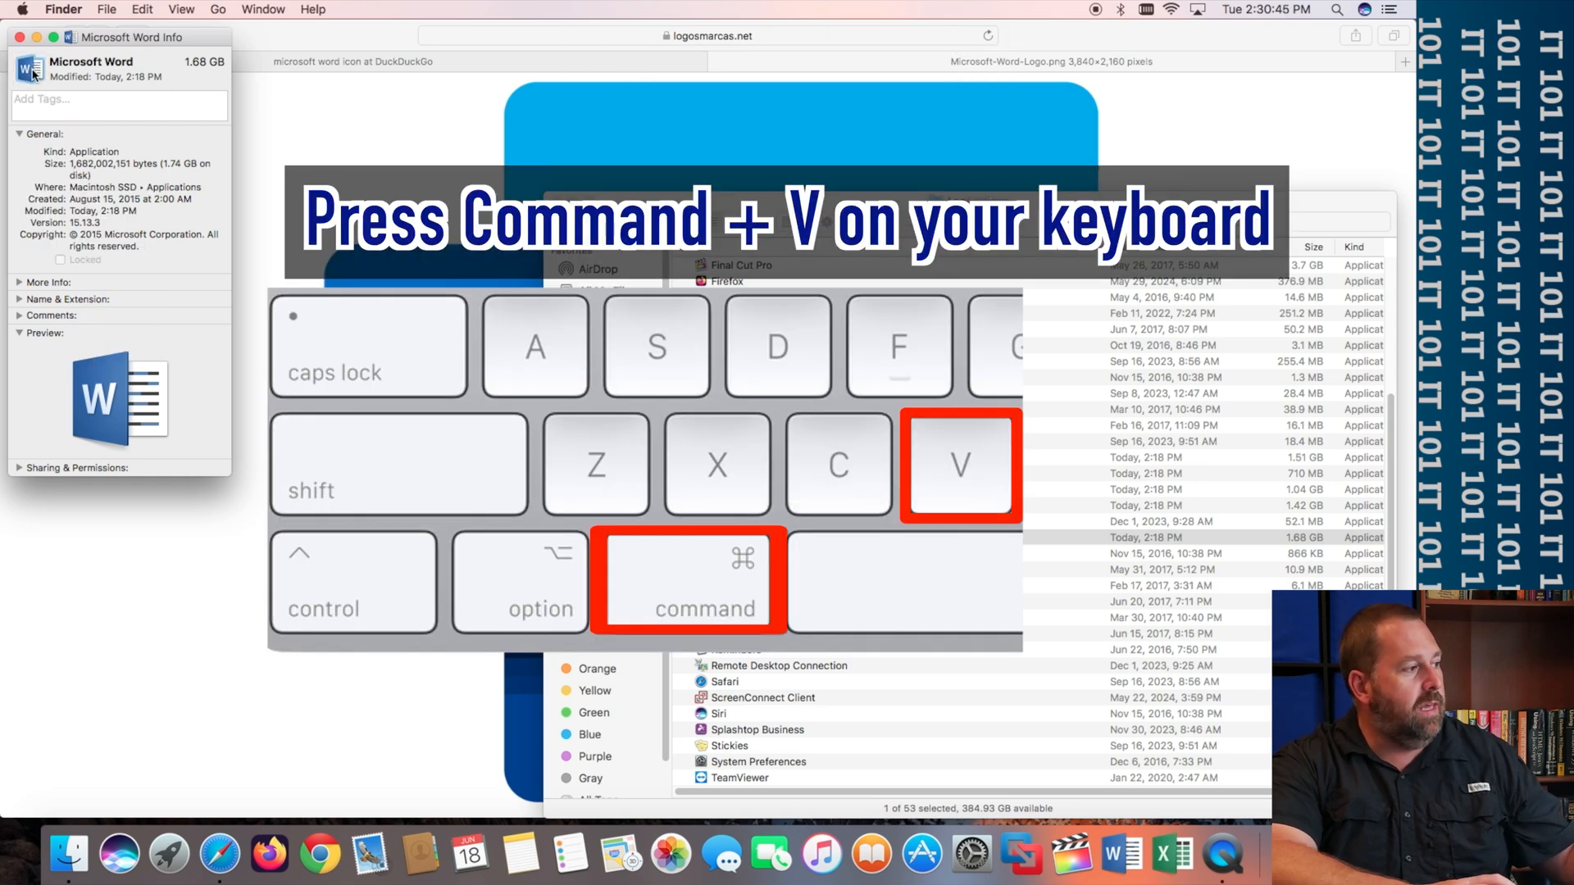
key(cmd+v)
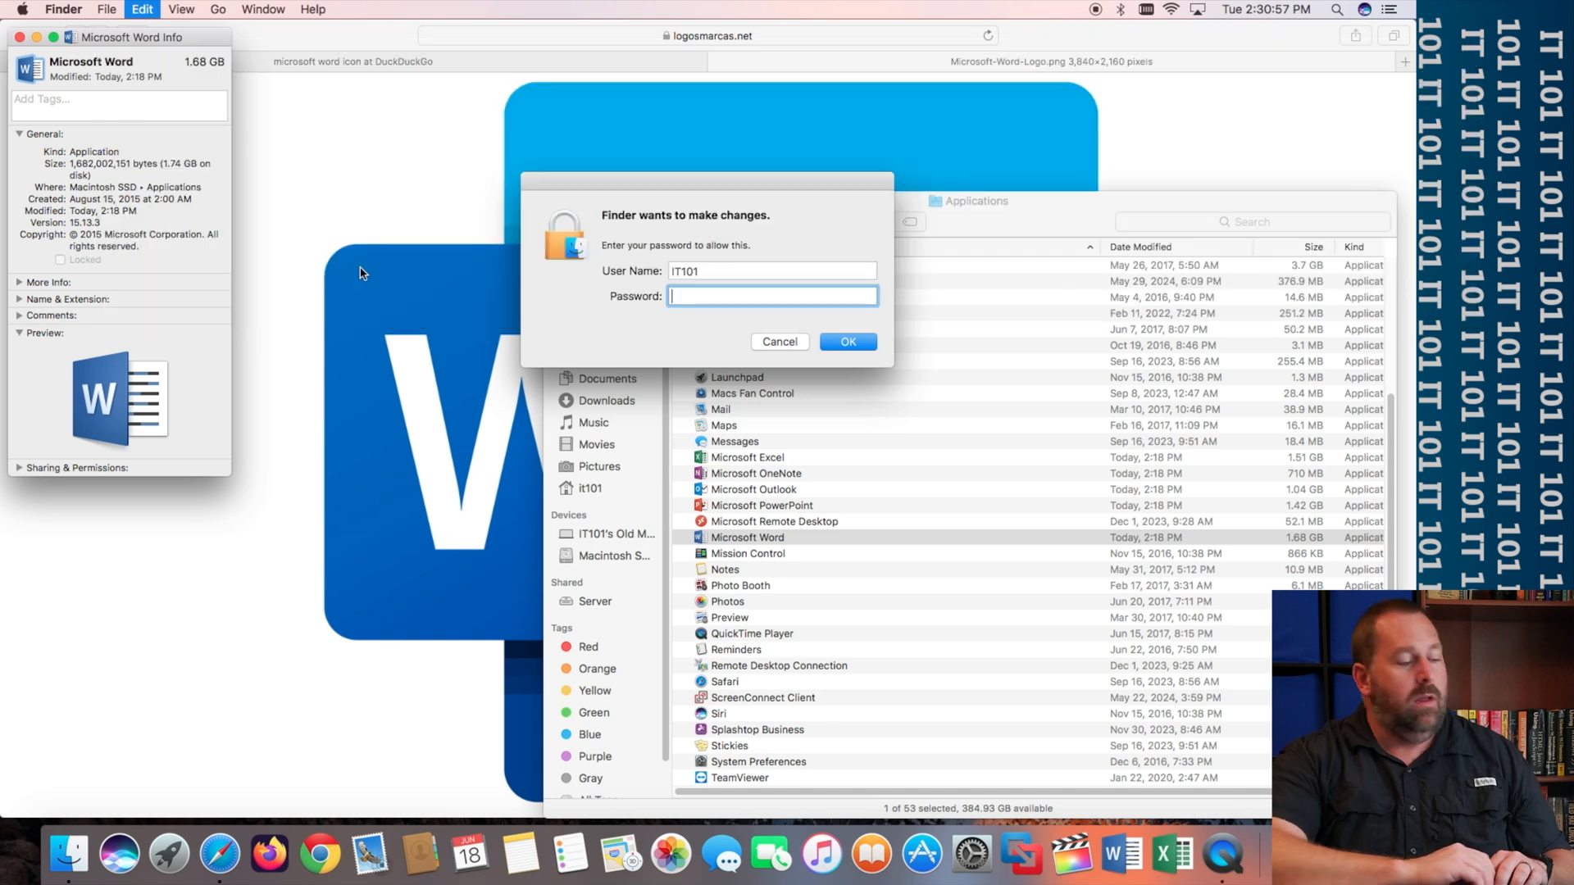
- Enter the administrator password and confirm so Word takes the pasted logo icon
text(••••)
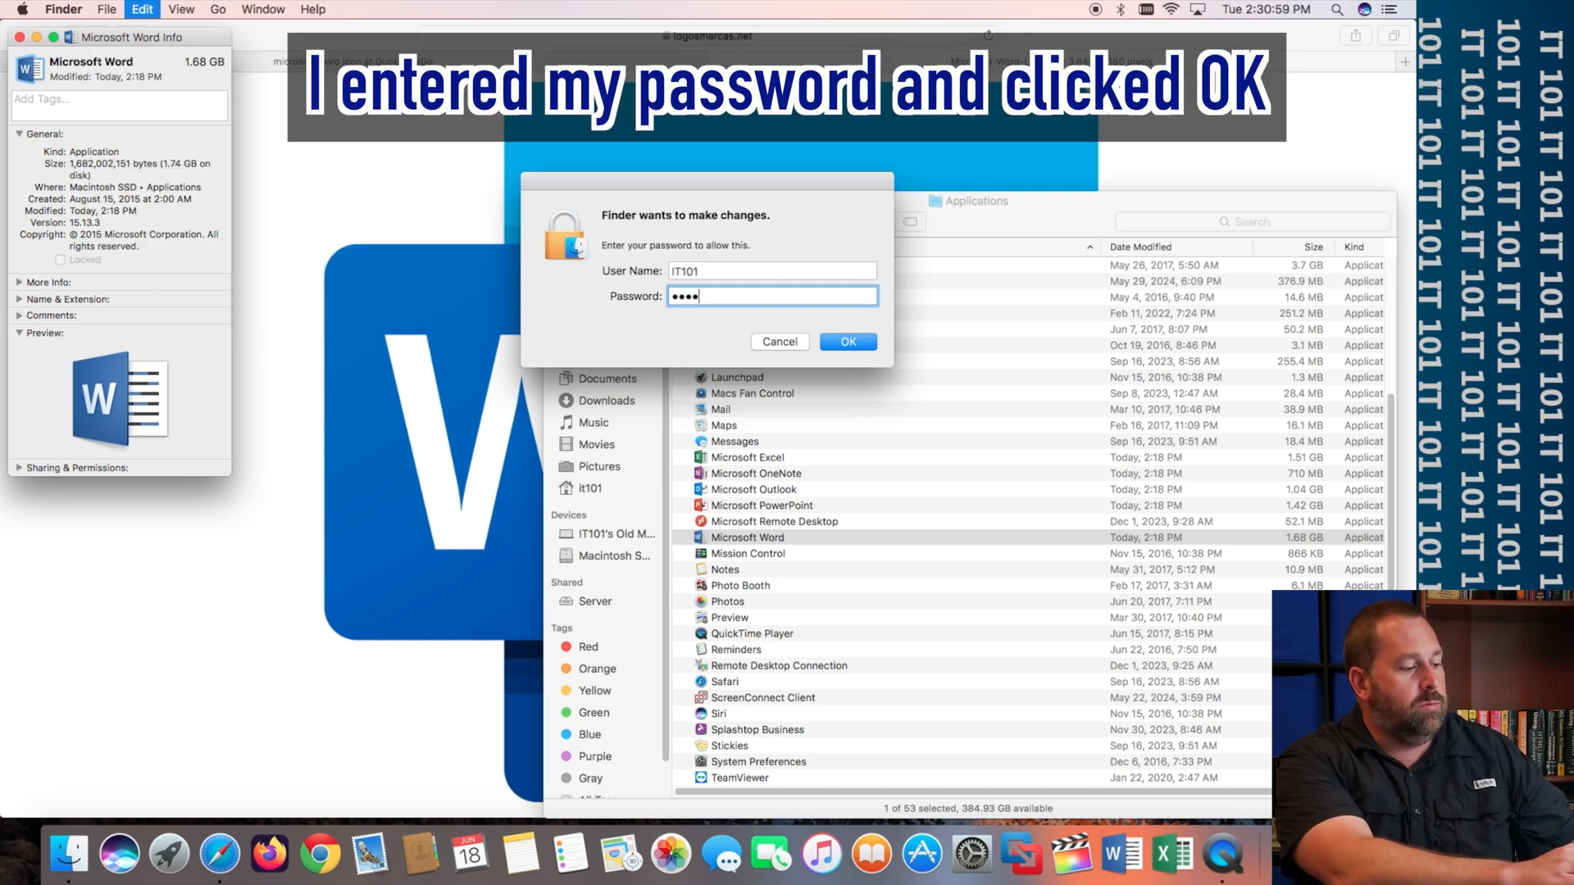
text(••)
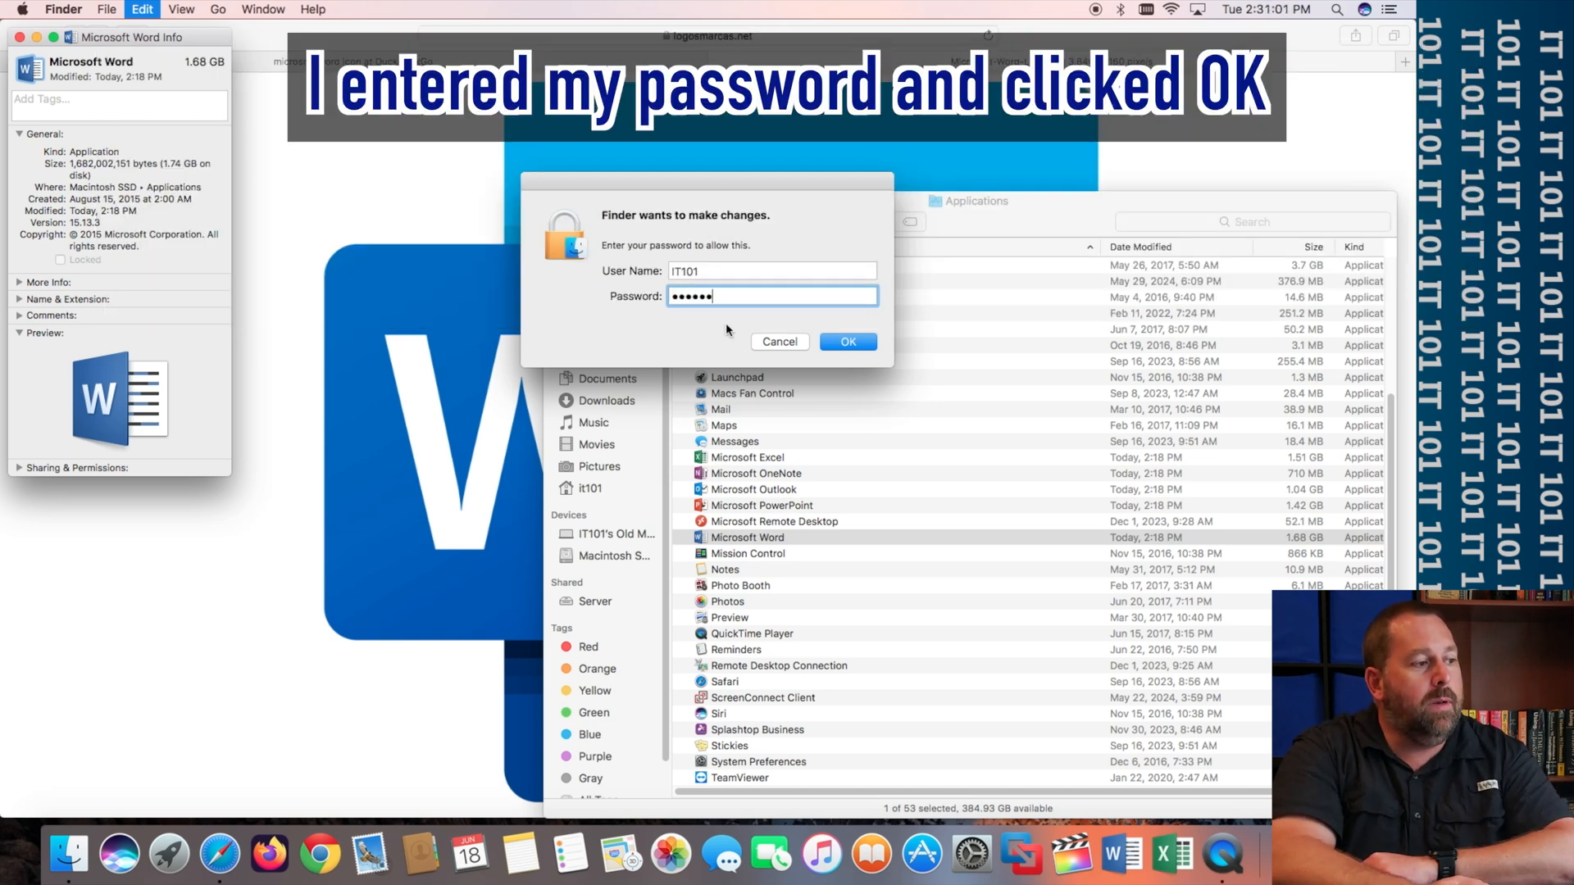
click(848, 343)
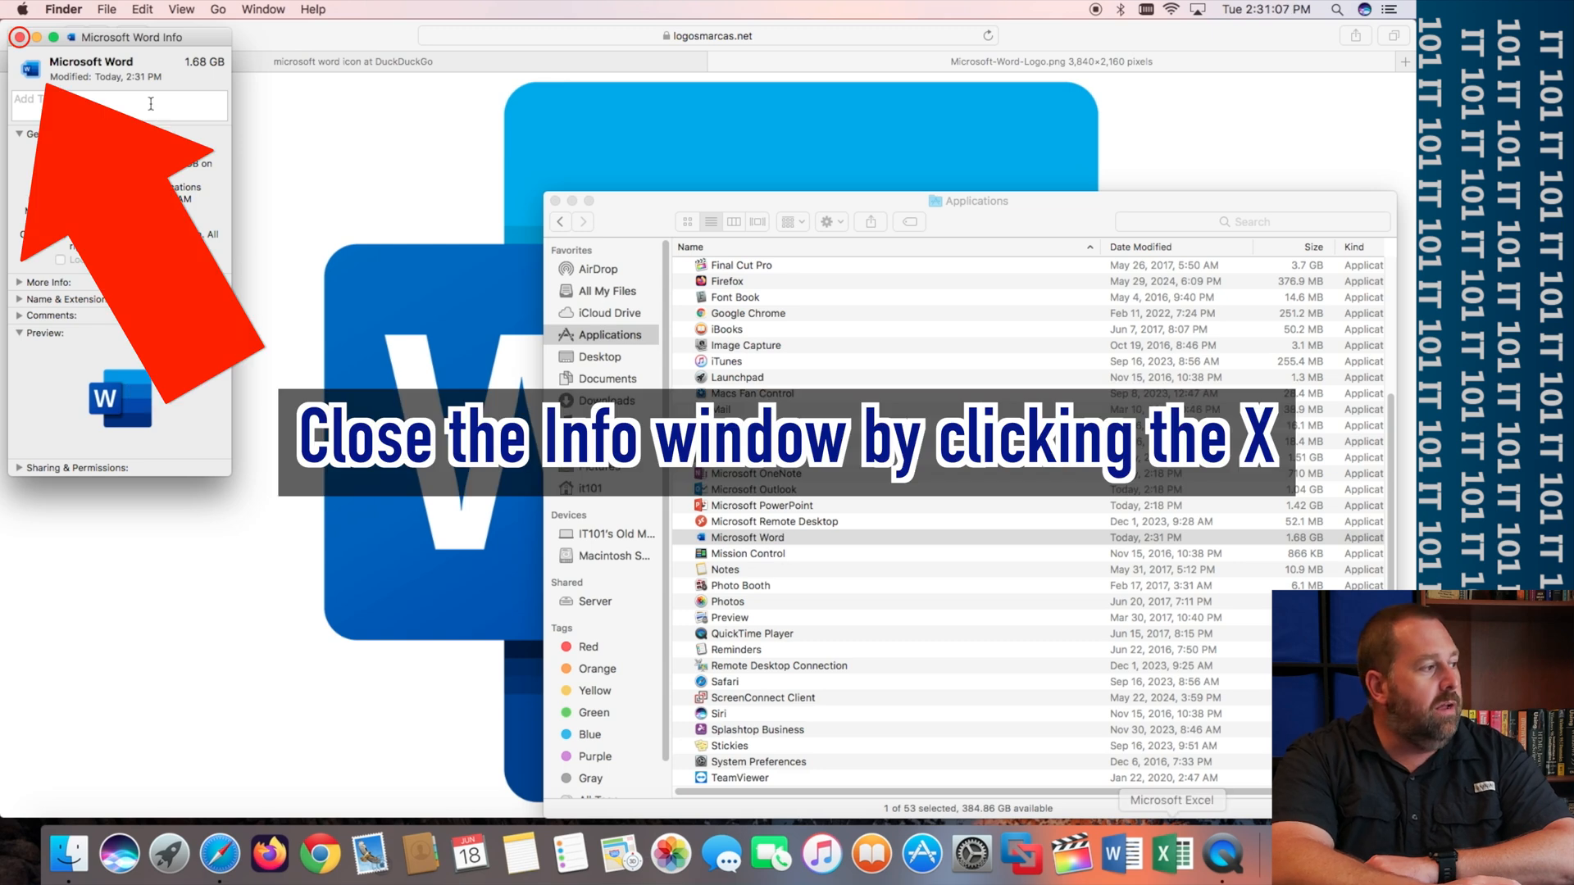
- Close Word's info panel and launch Microsoft Word from the Applications list
click(17, 38)
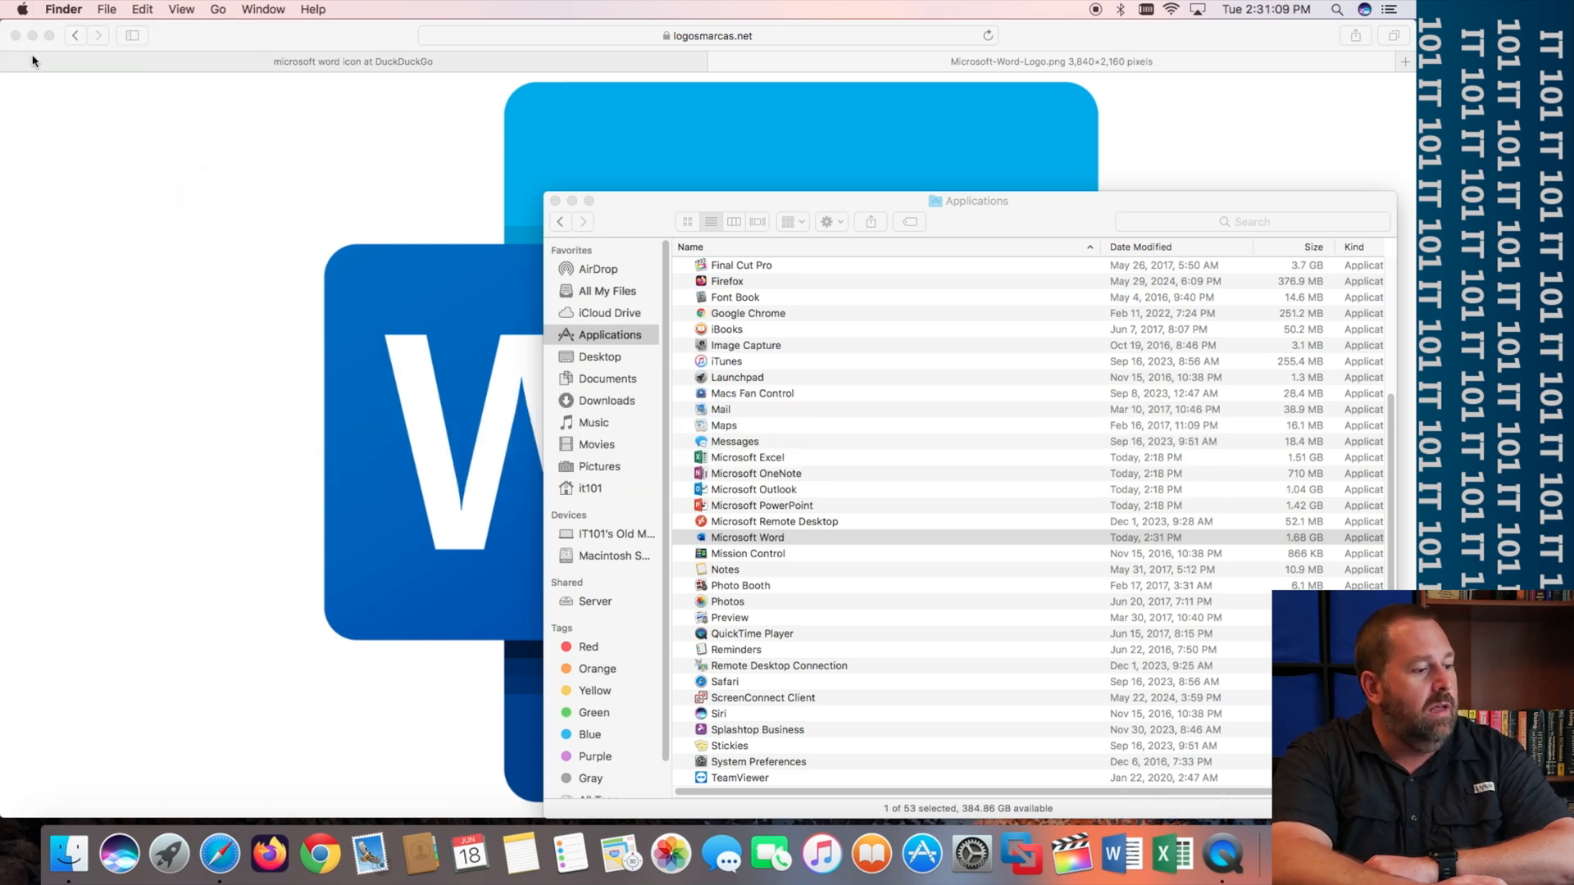
click(1120, 854)
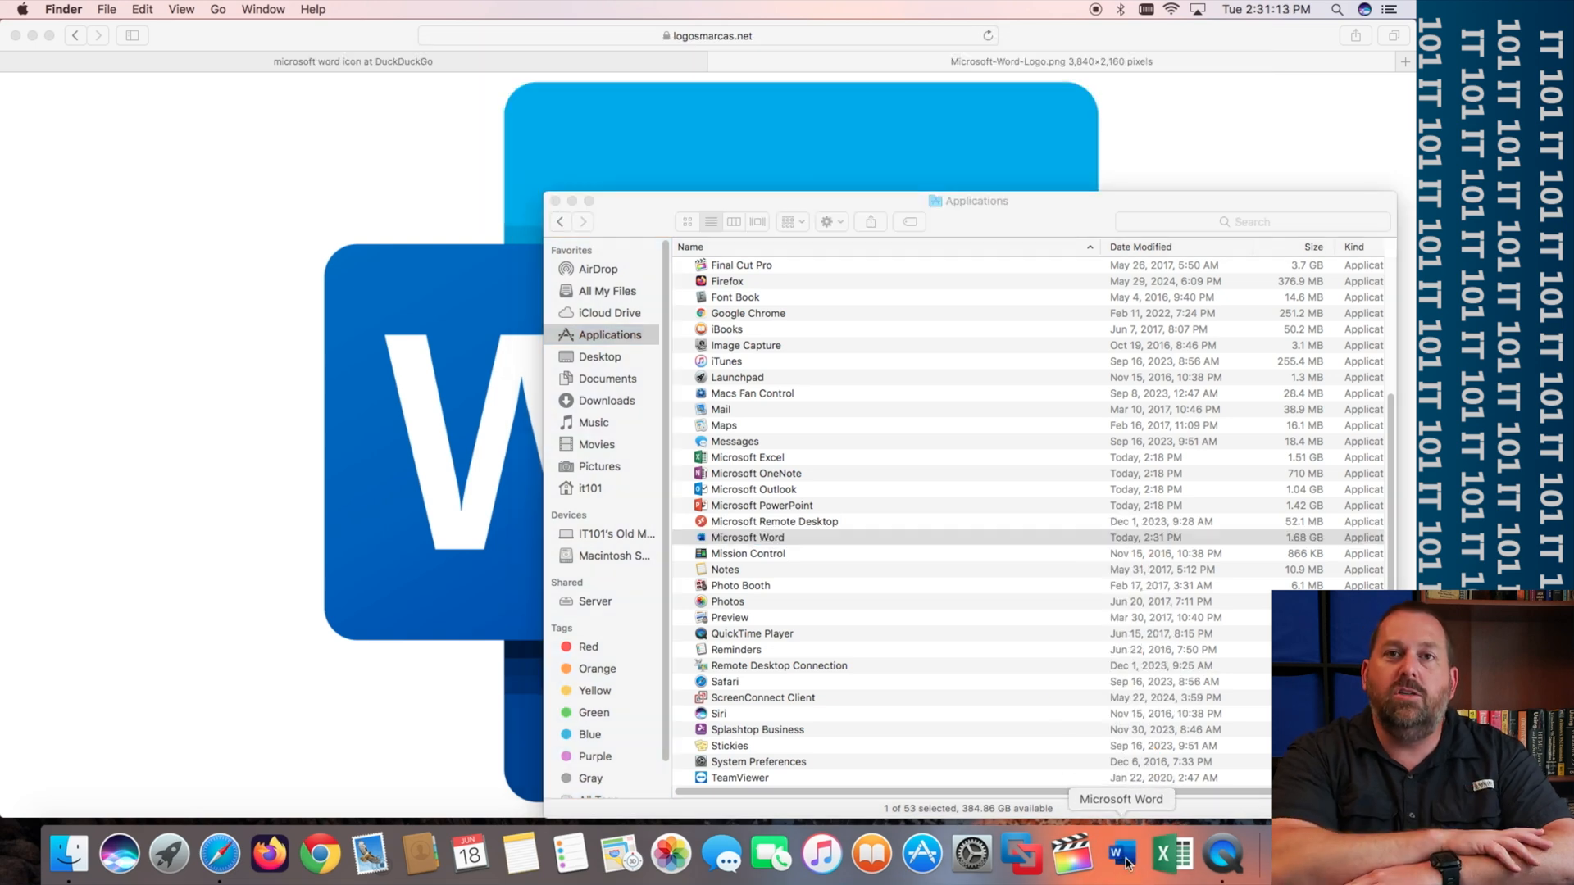
double_click(746, 538)
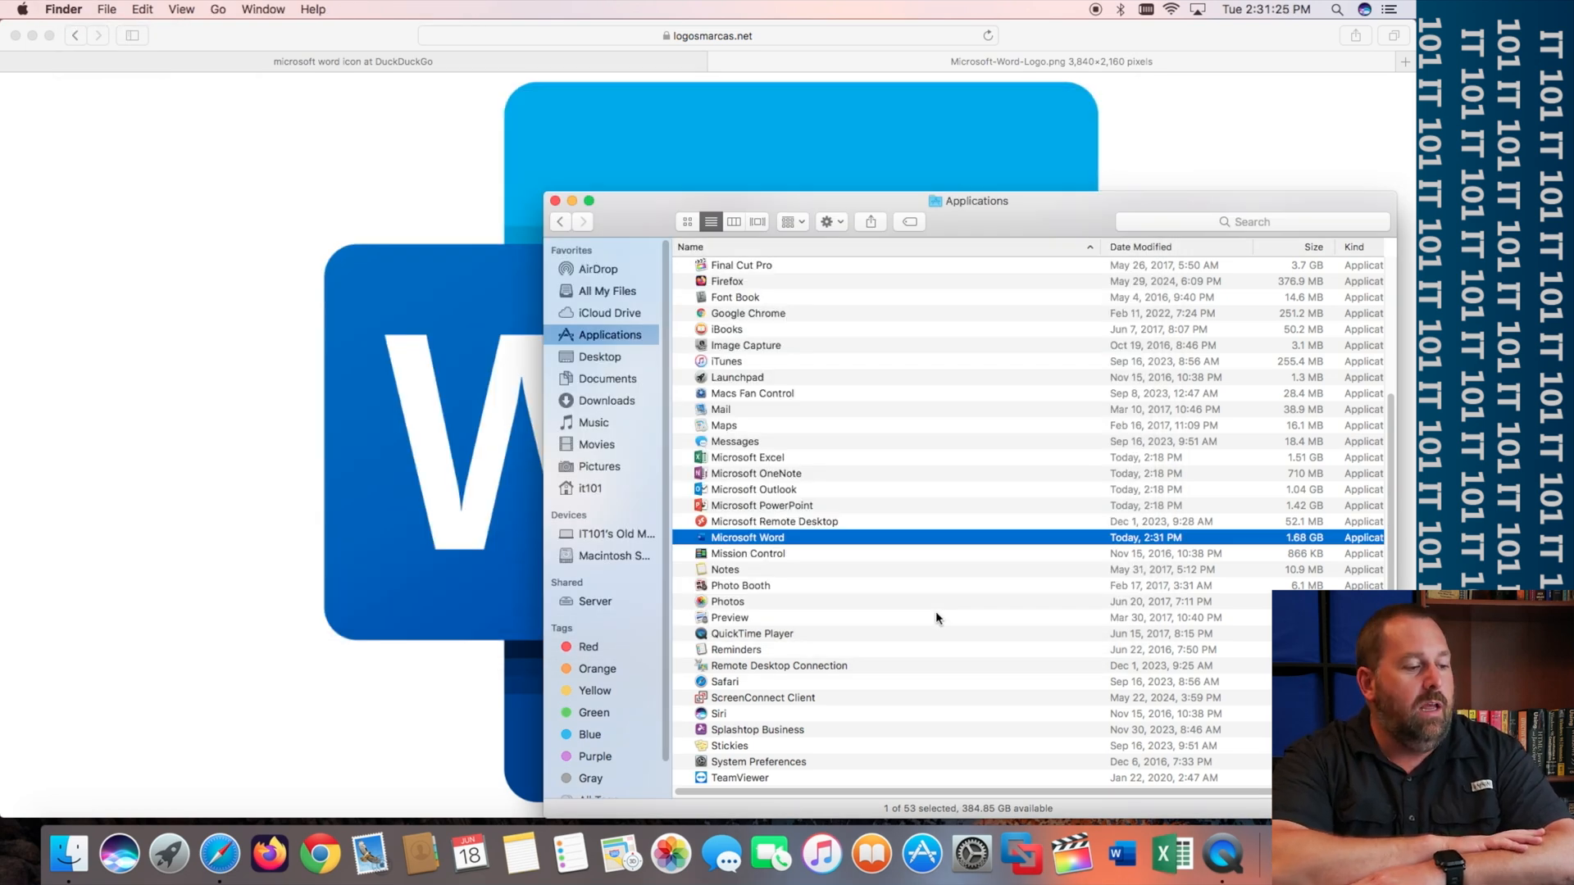
mouse_move(866, 520)
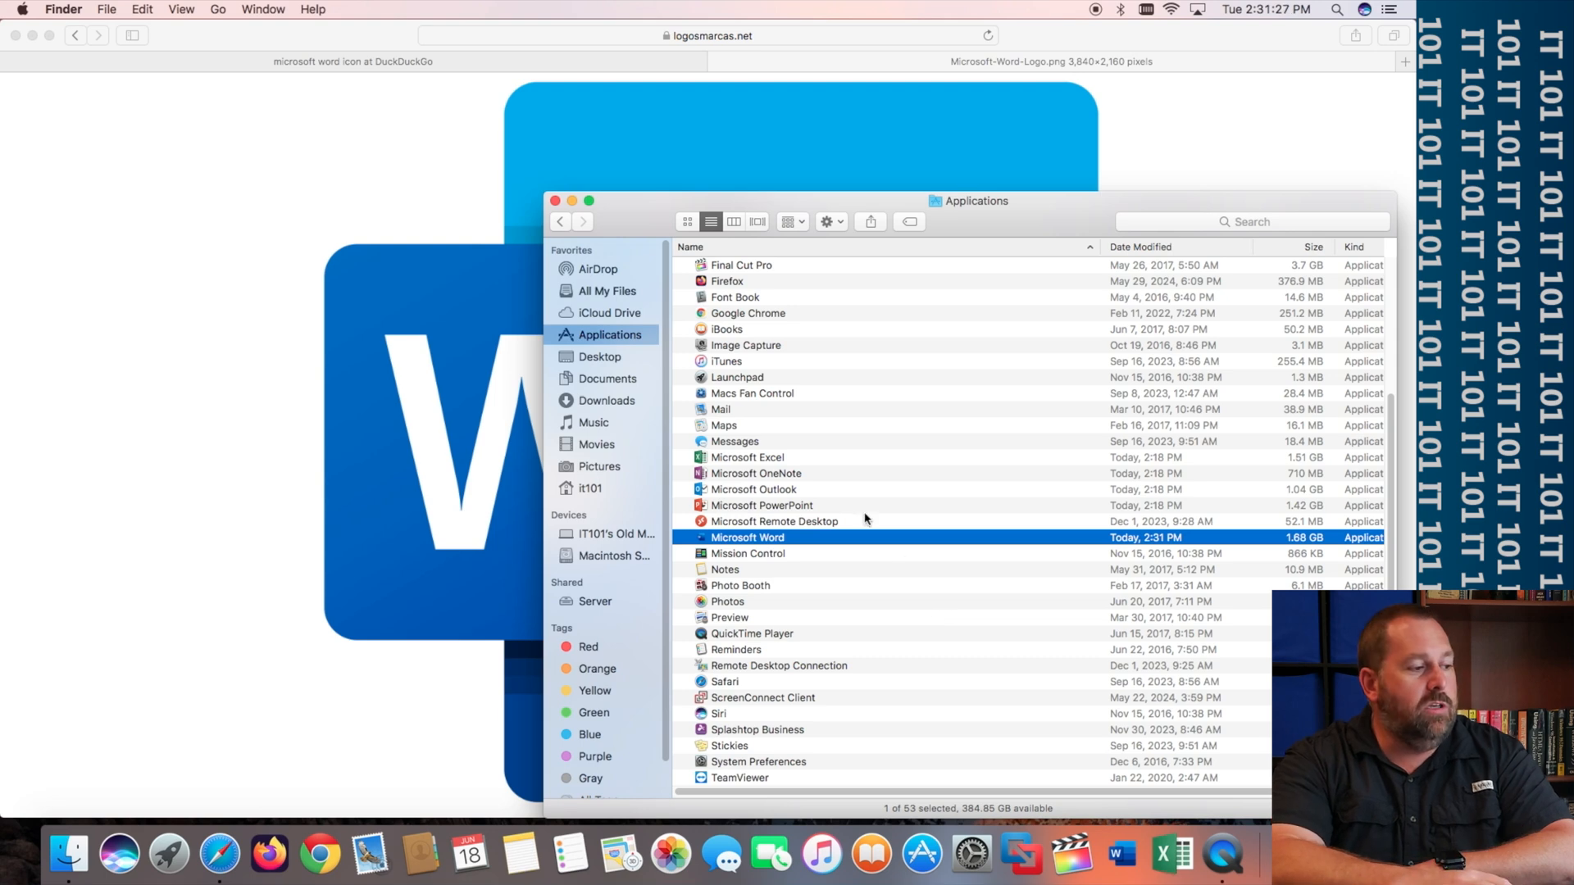